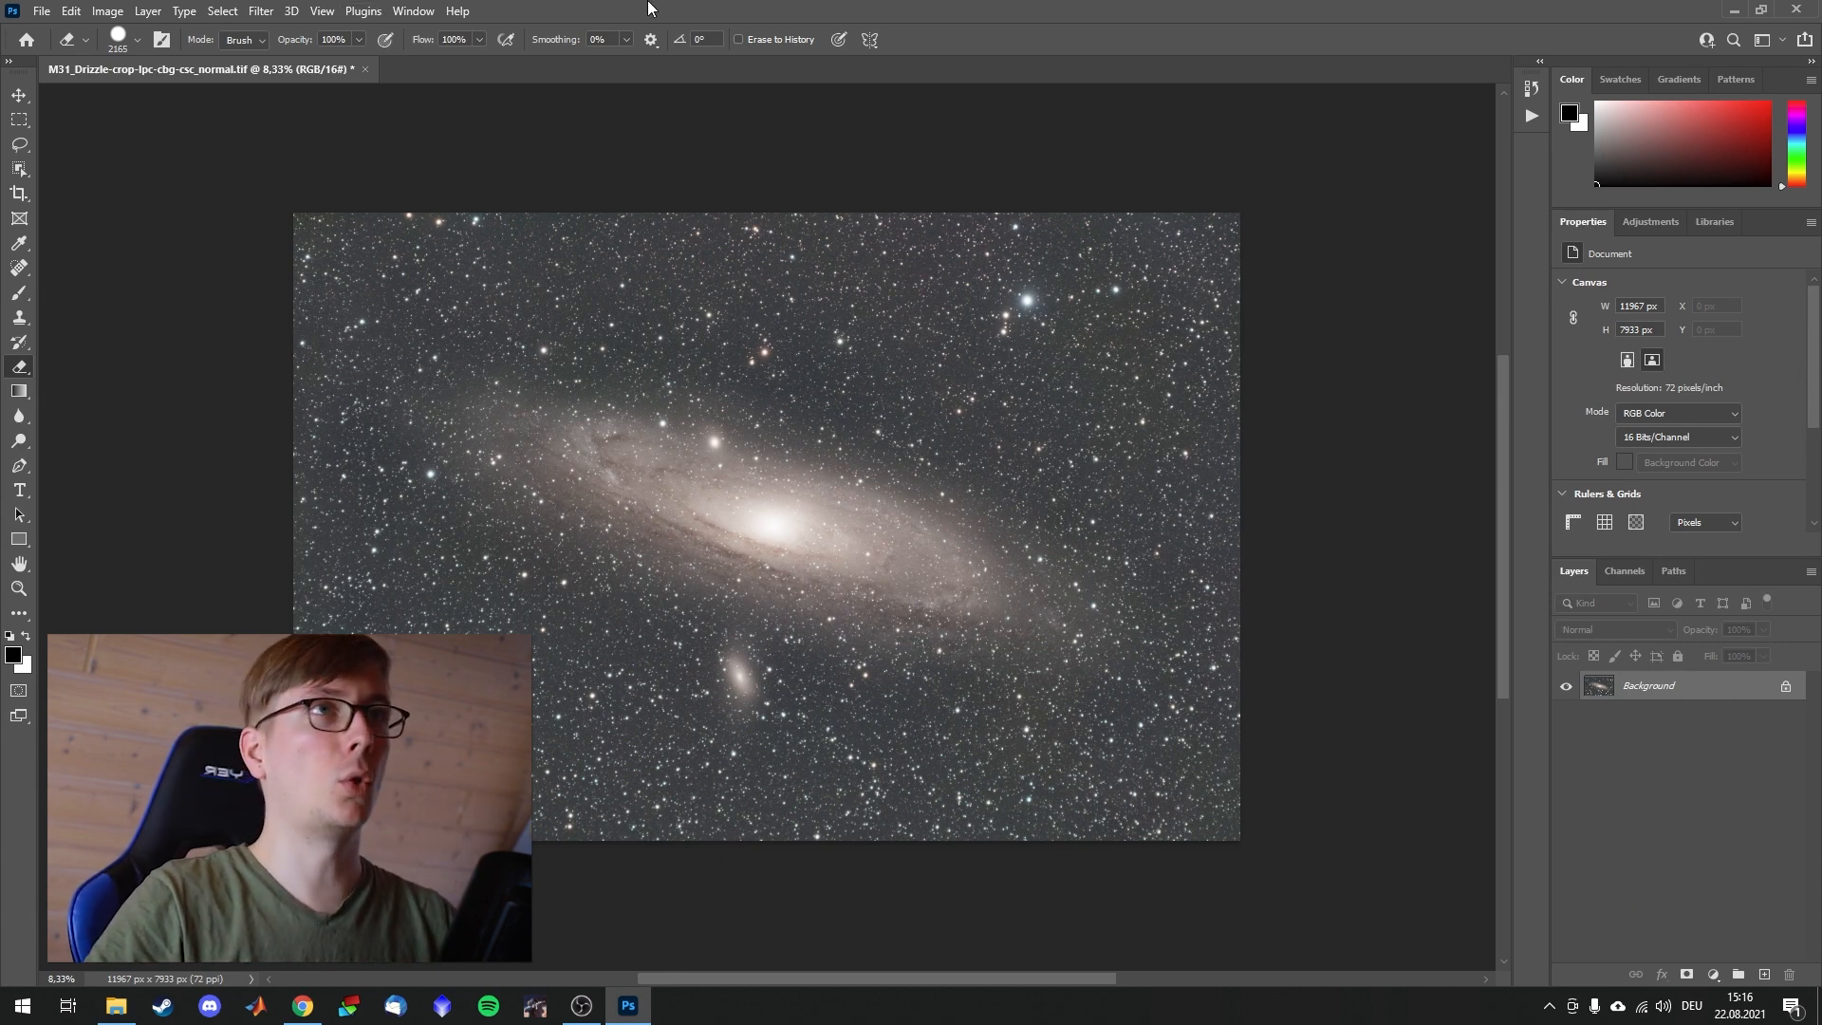
# Step: Show the Actions panel via the Window menu and choose Load Actions from its flyout
pyautogui.click(413, 11)
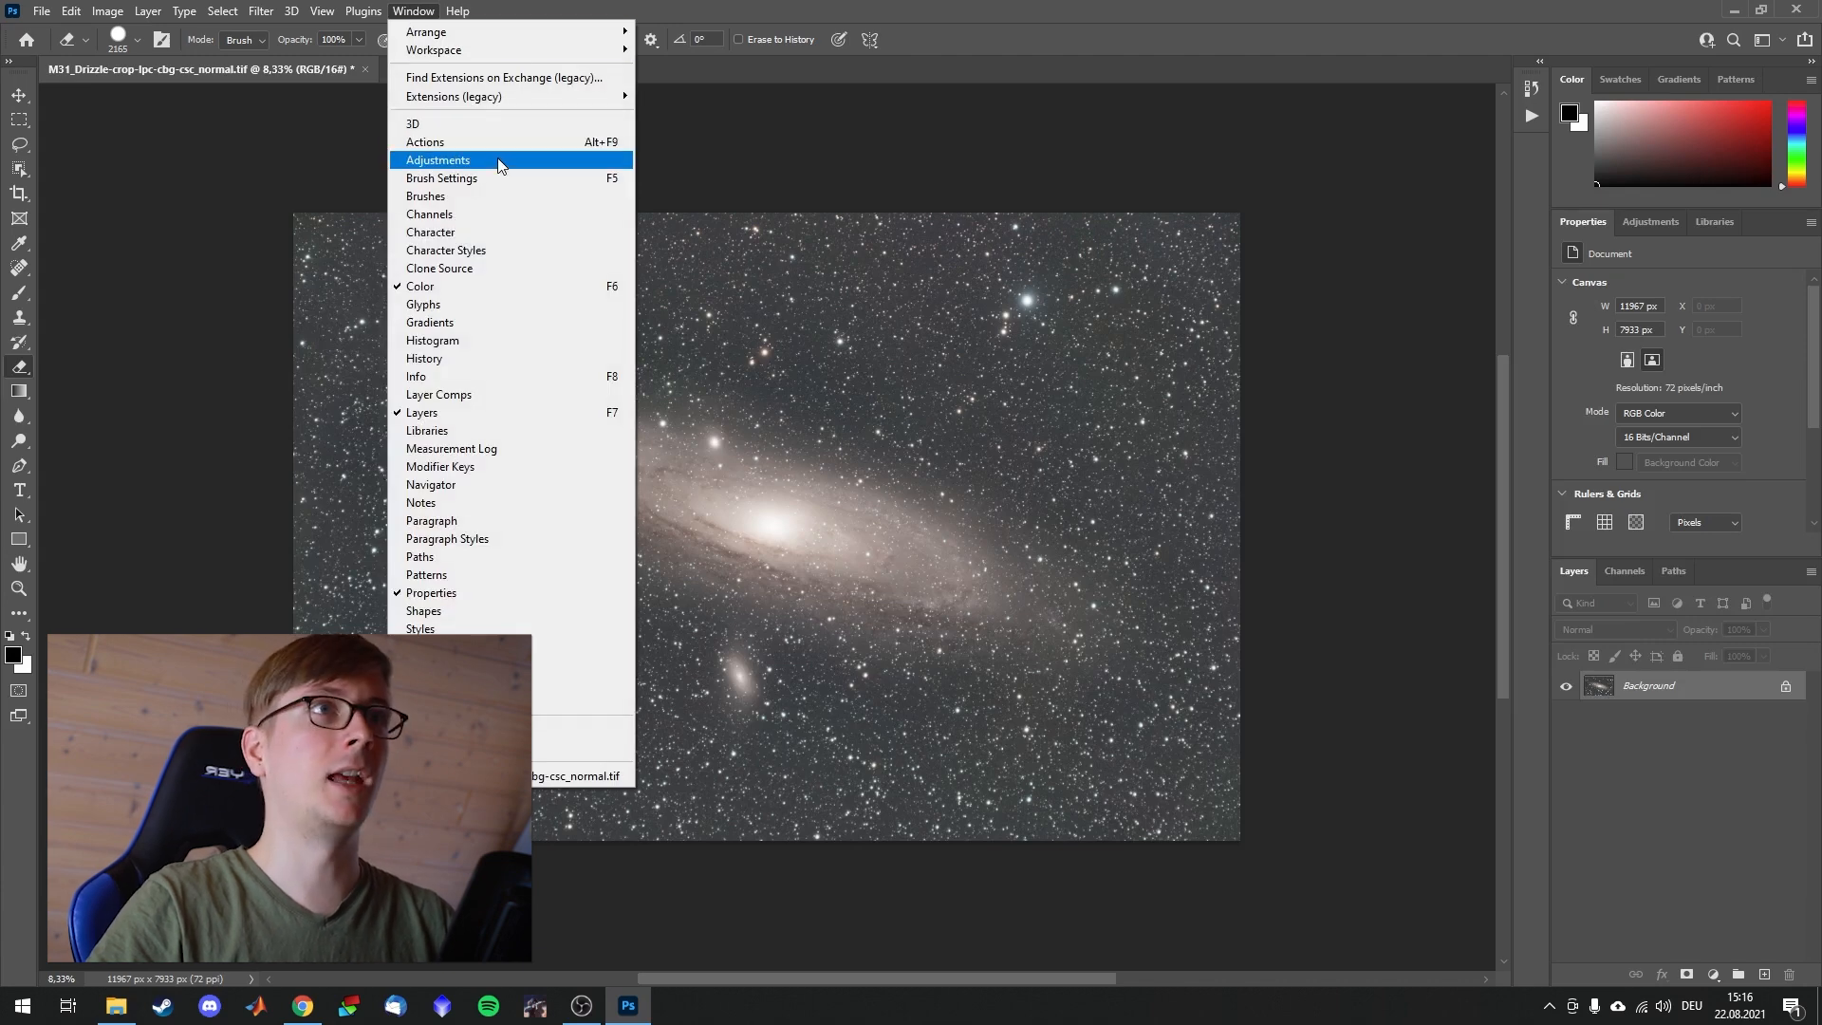
pyautogui.moveTo(540, 141)
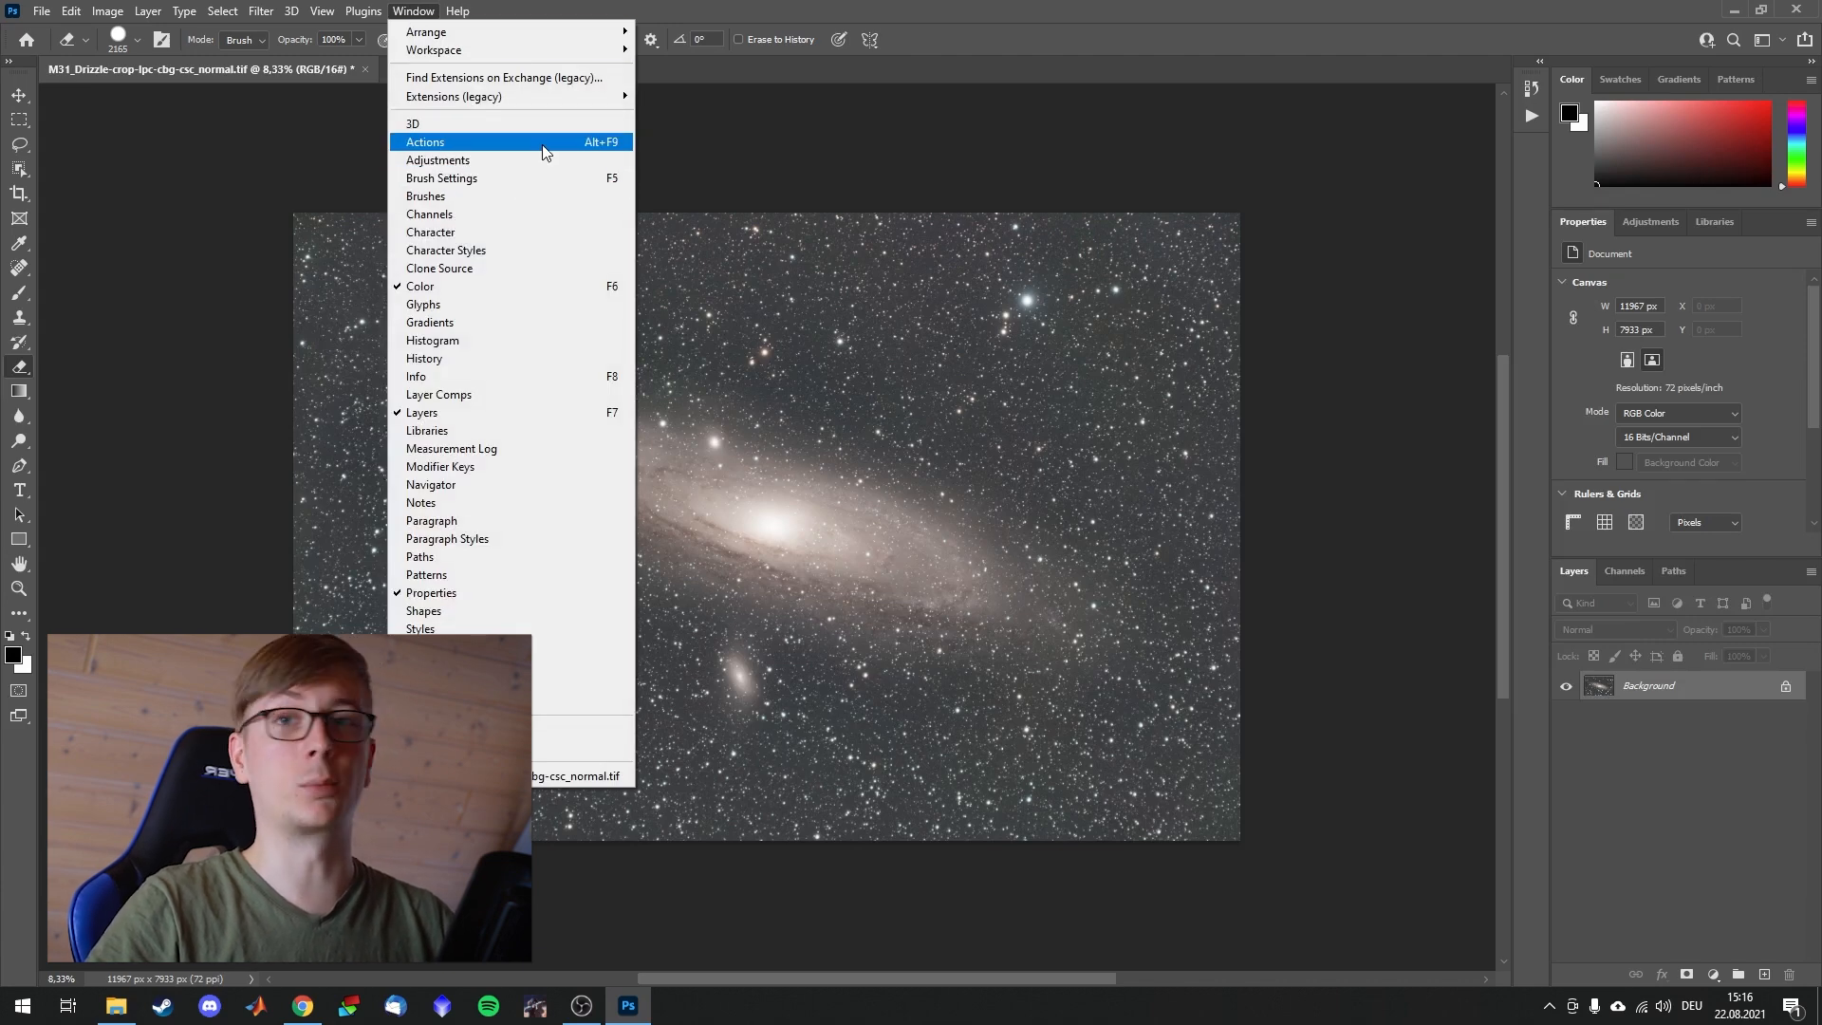
pyautogui.click(424, 141)
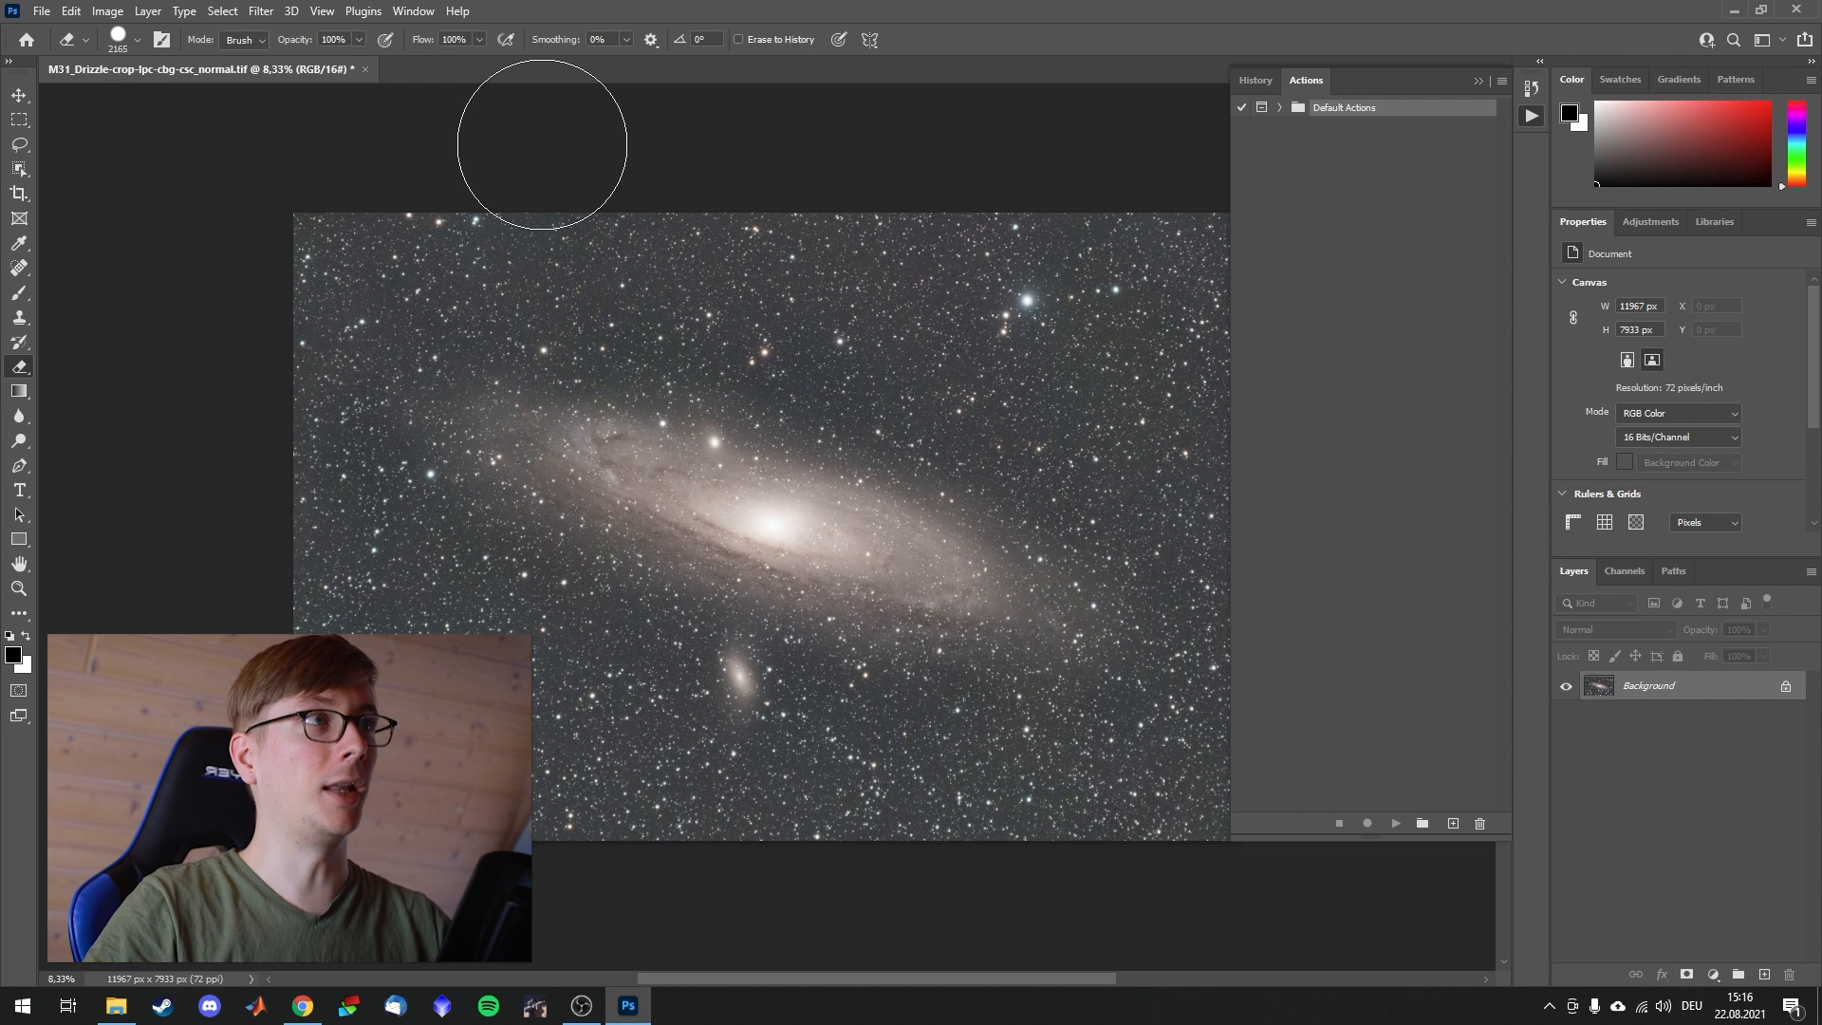
pyautogui.moveTo(1505, 87)
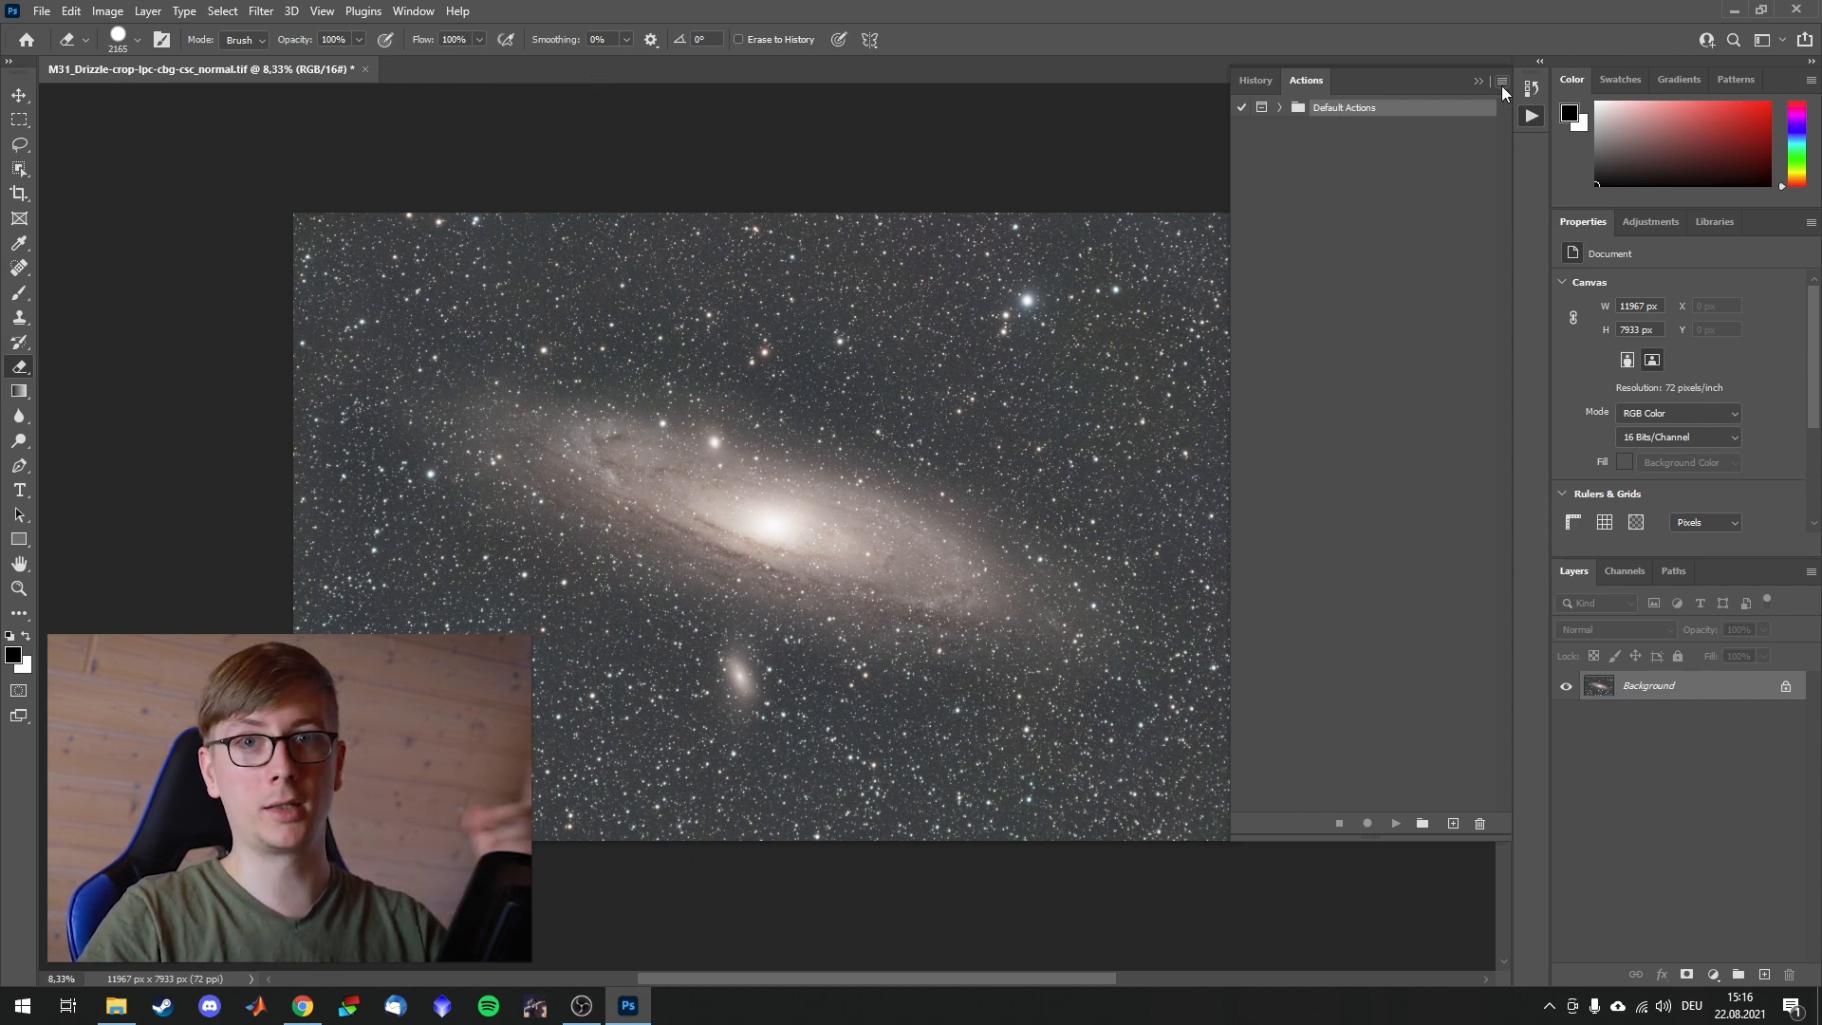
pyautogui.click(1500, 82)
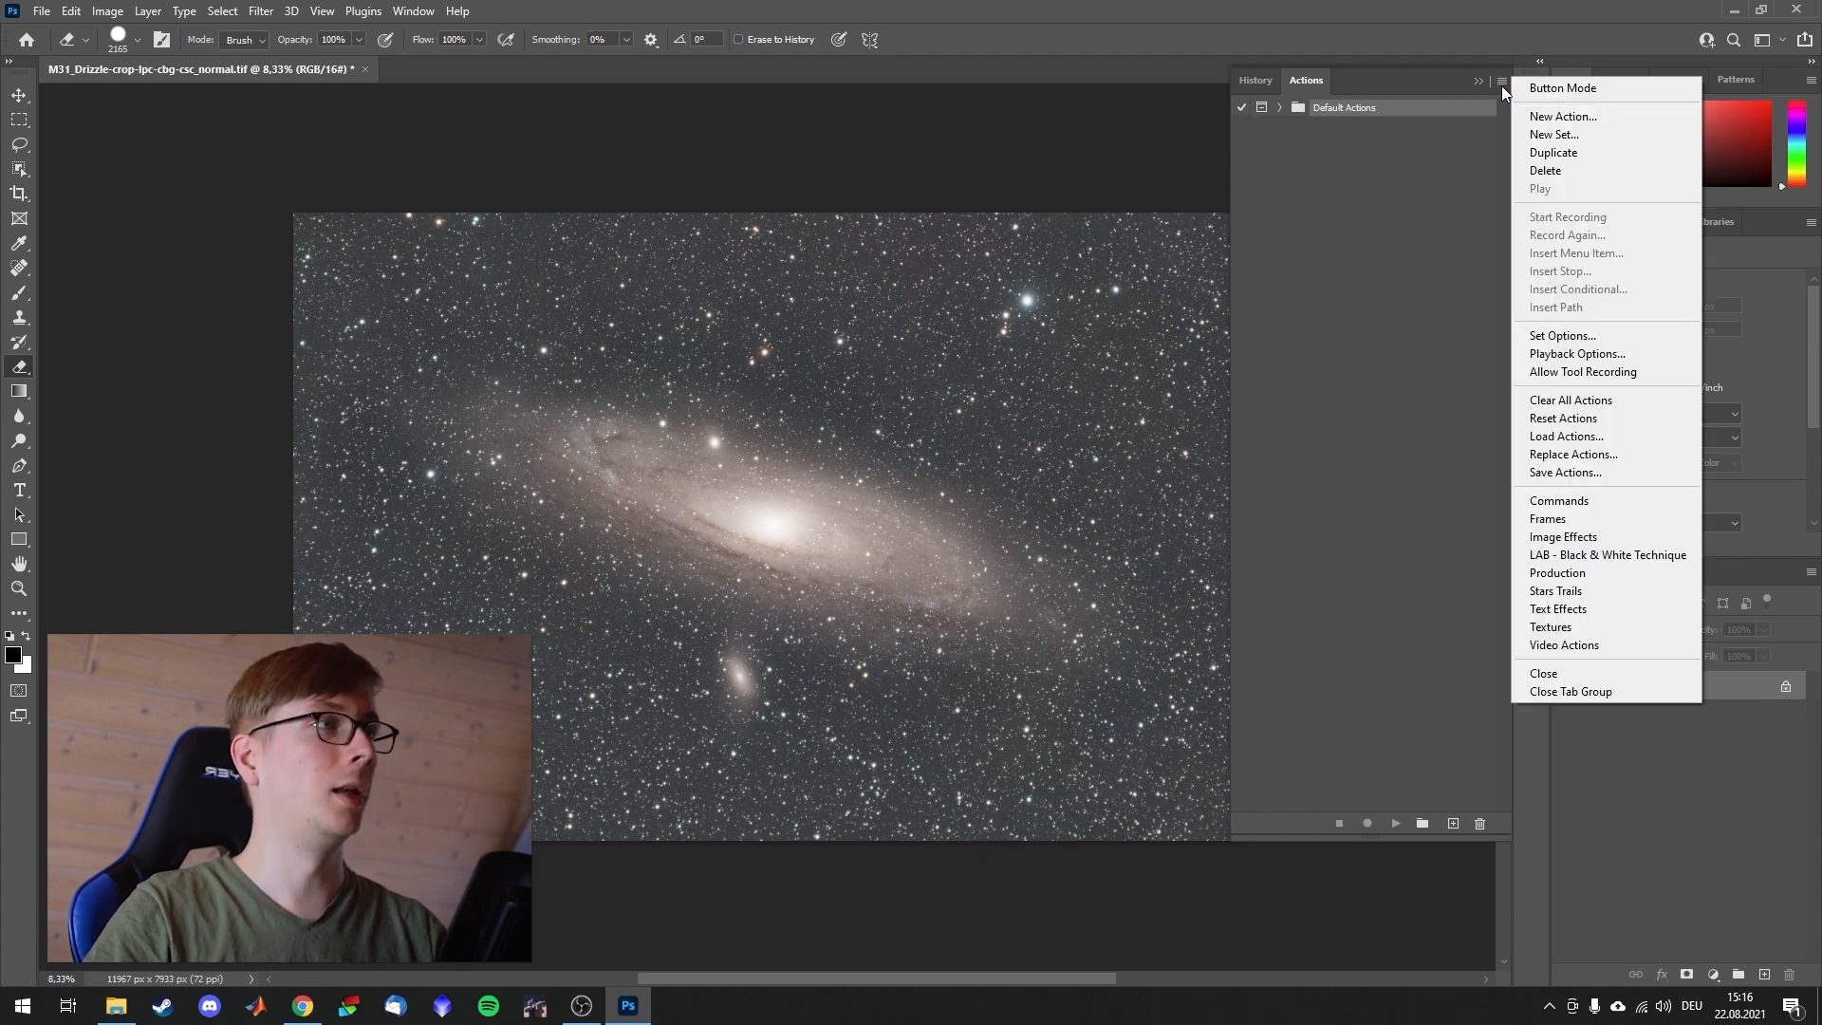
pyautogui.click(1566, 435)
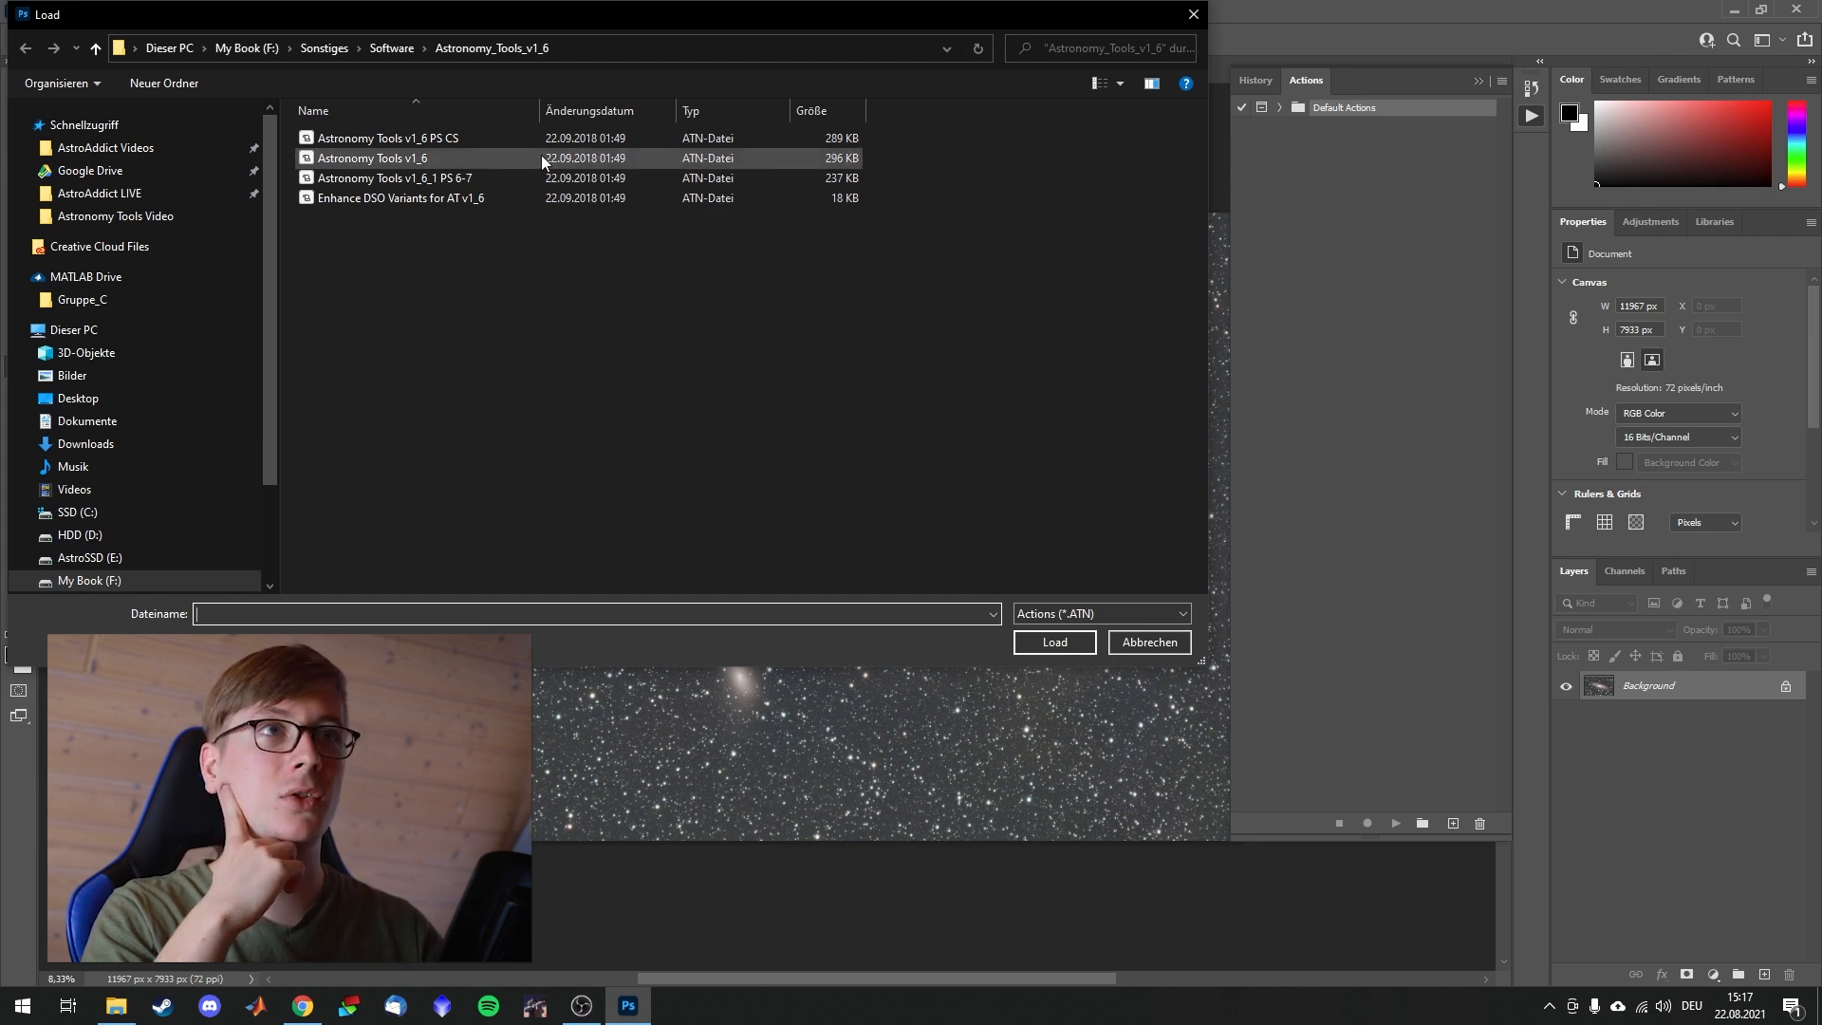
# Step: Load the Astronomy Tools v1_6 .ATN action file
pyautogui.click(372, 158)
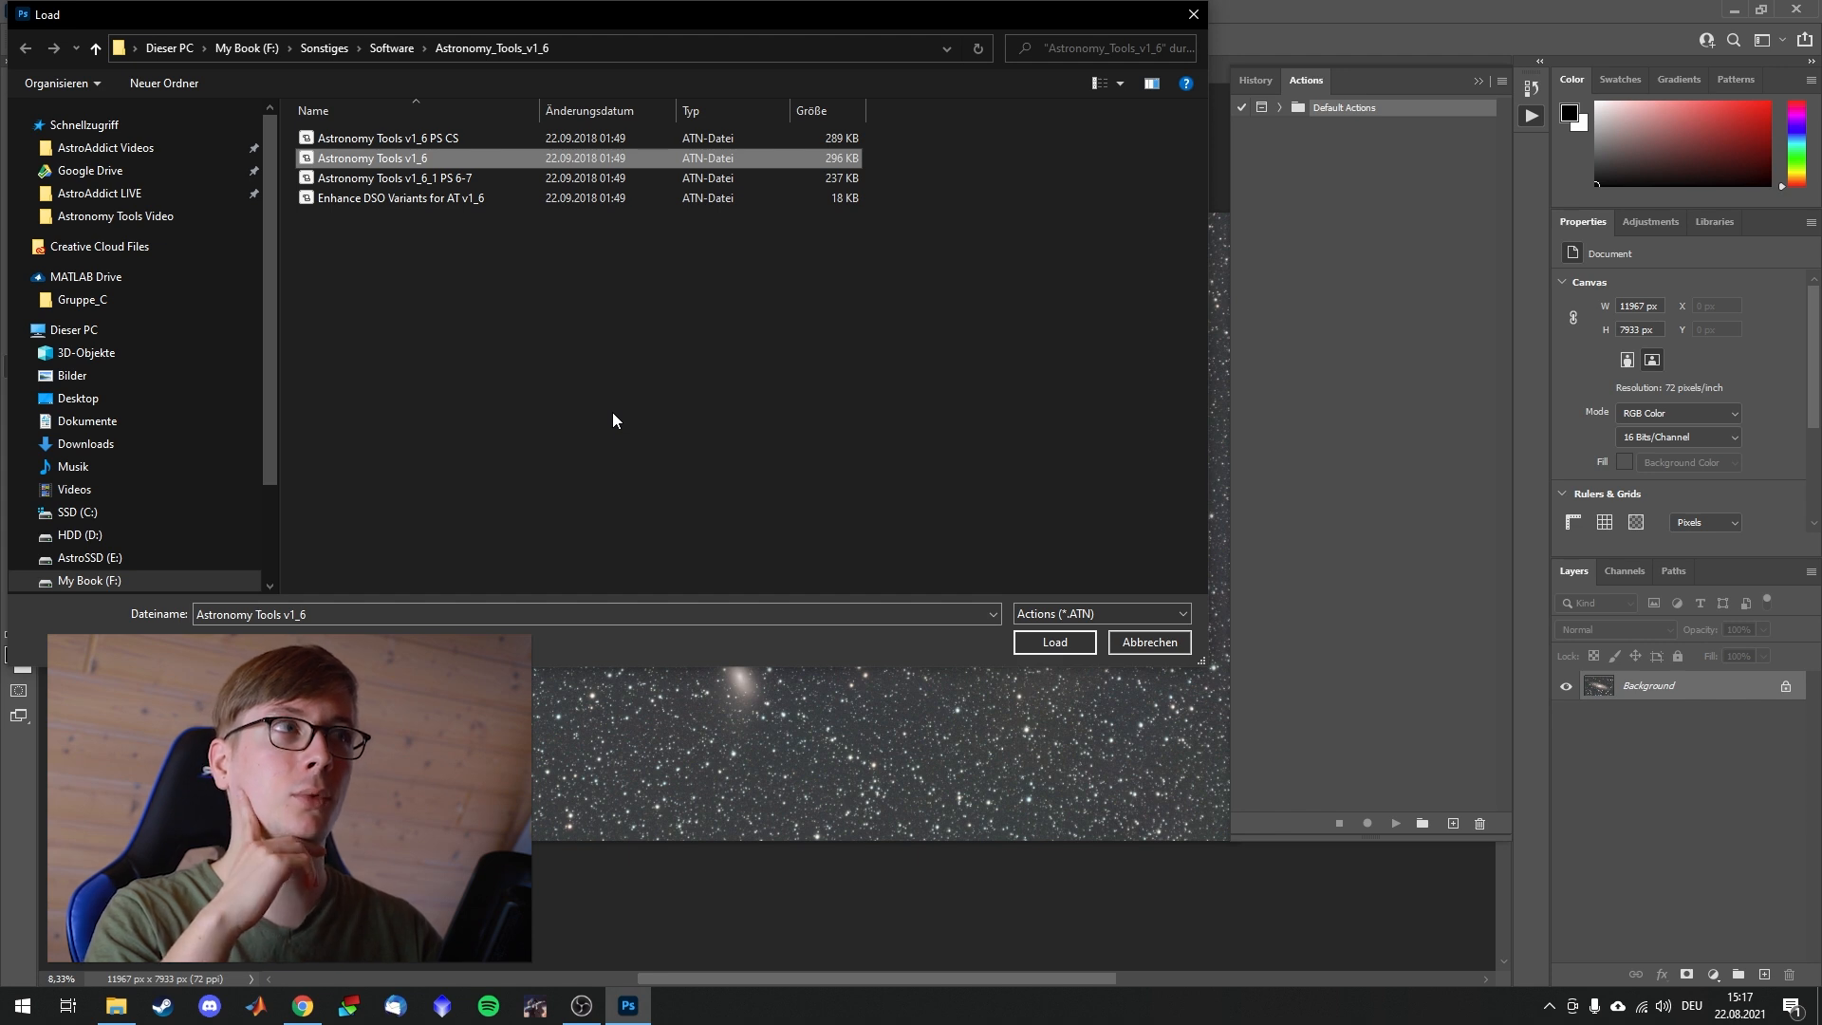
pyautogui.moveTo(560, 89)
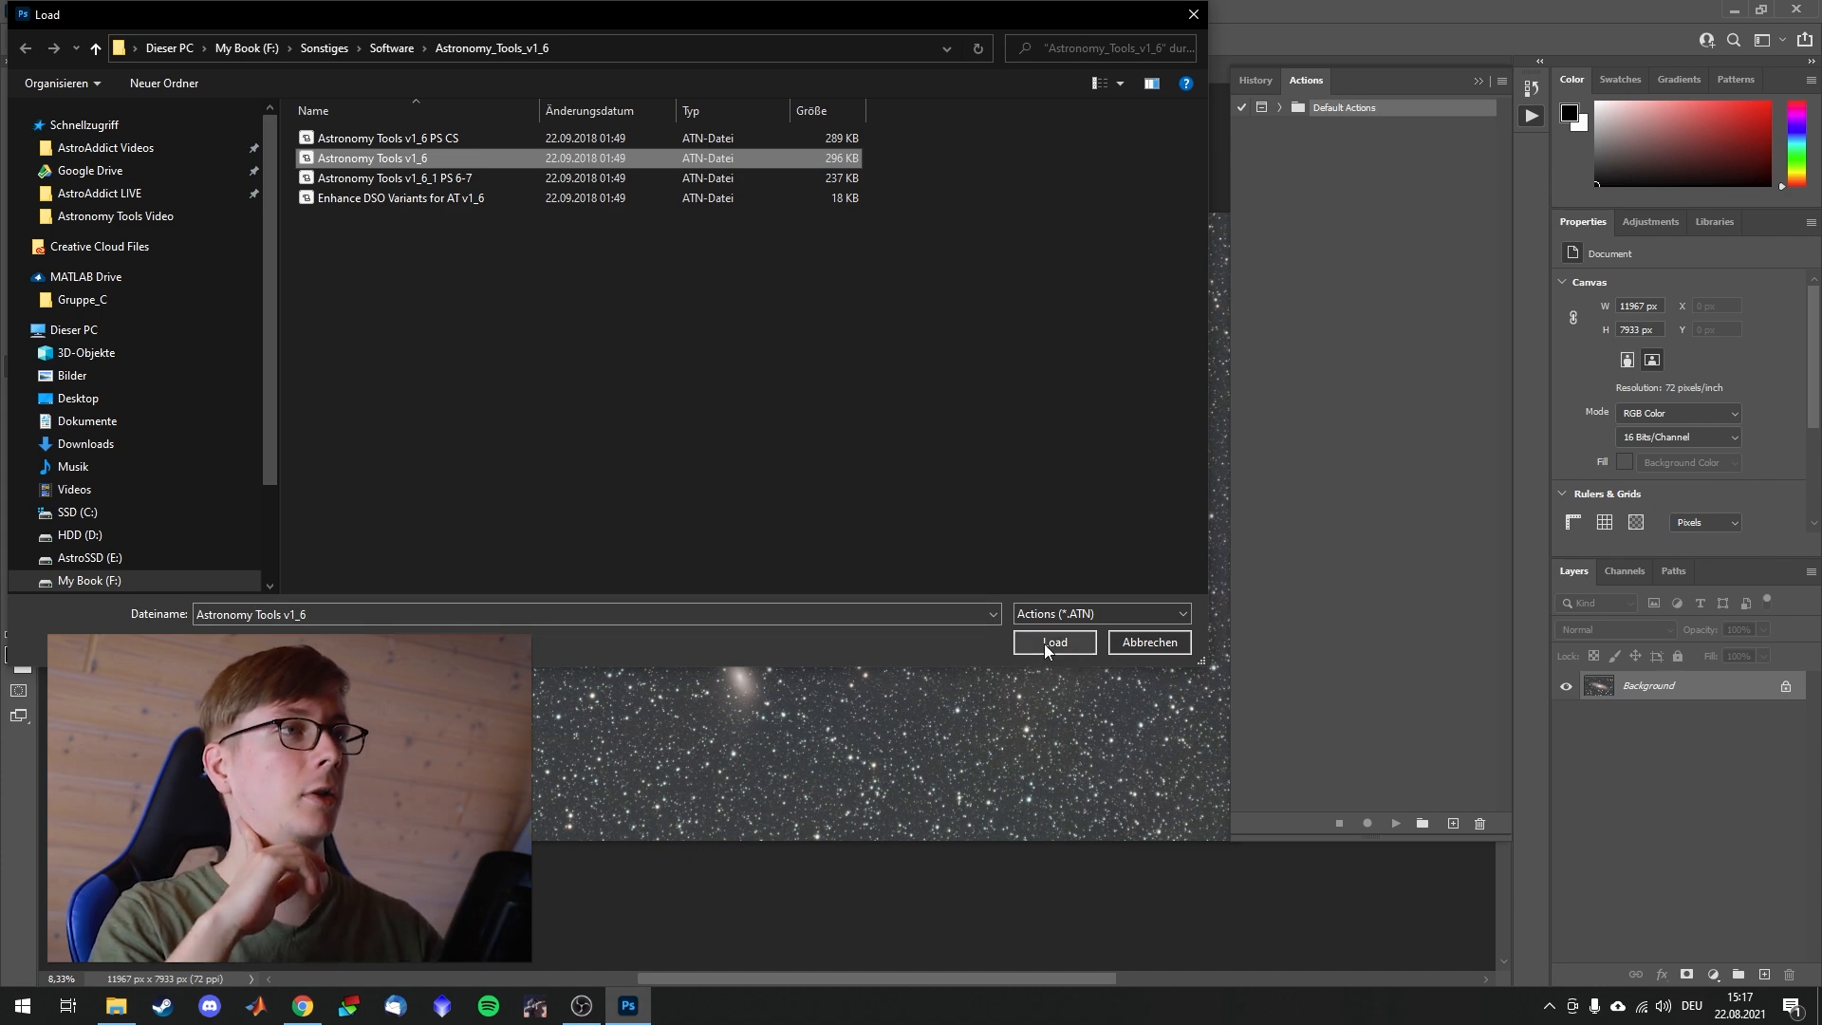
pyautogui.click(1052, 642)
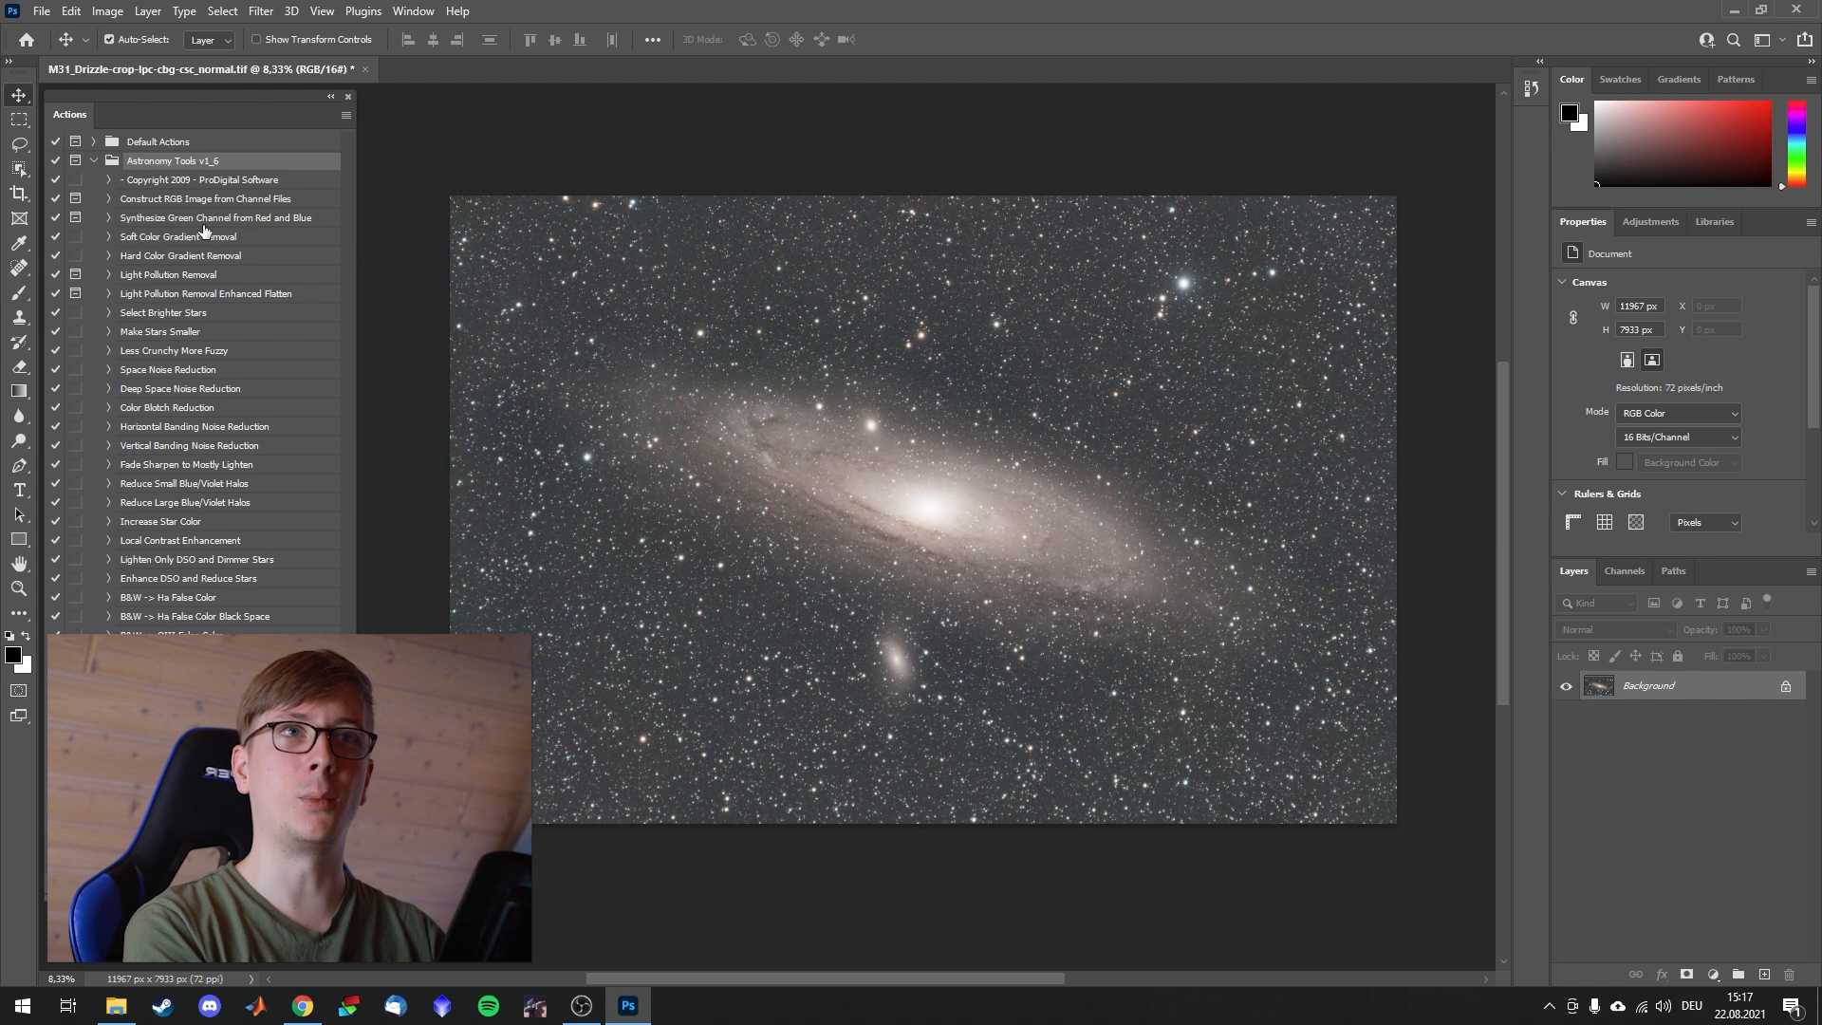
pyautogui.moveTo(215, 270)
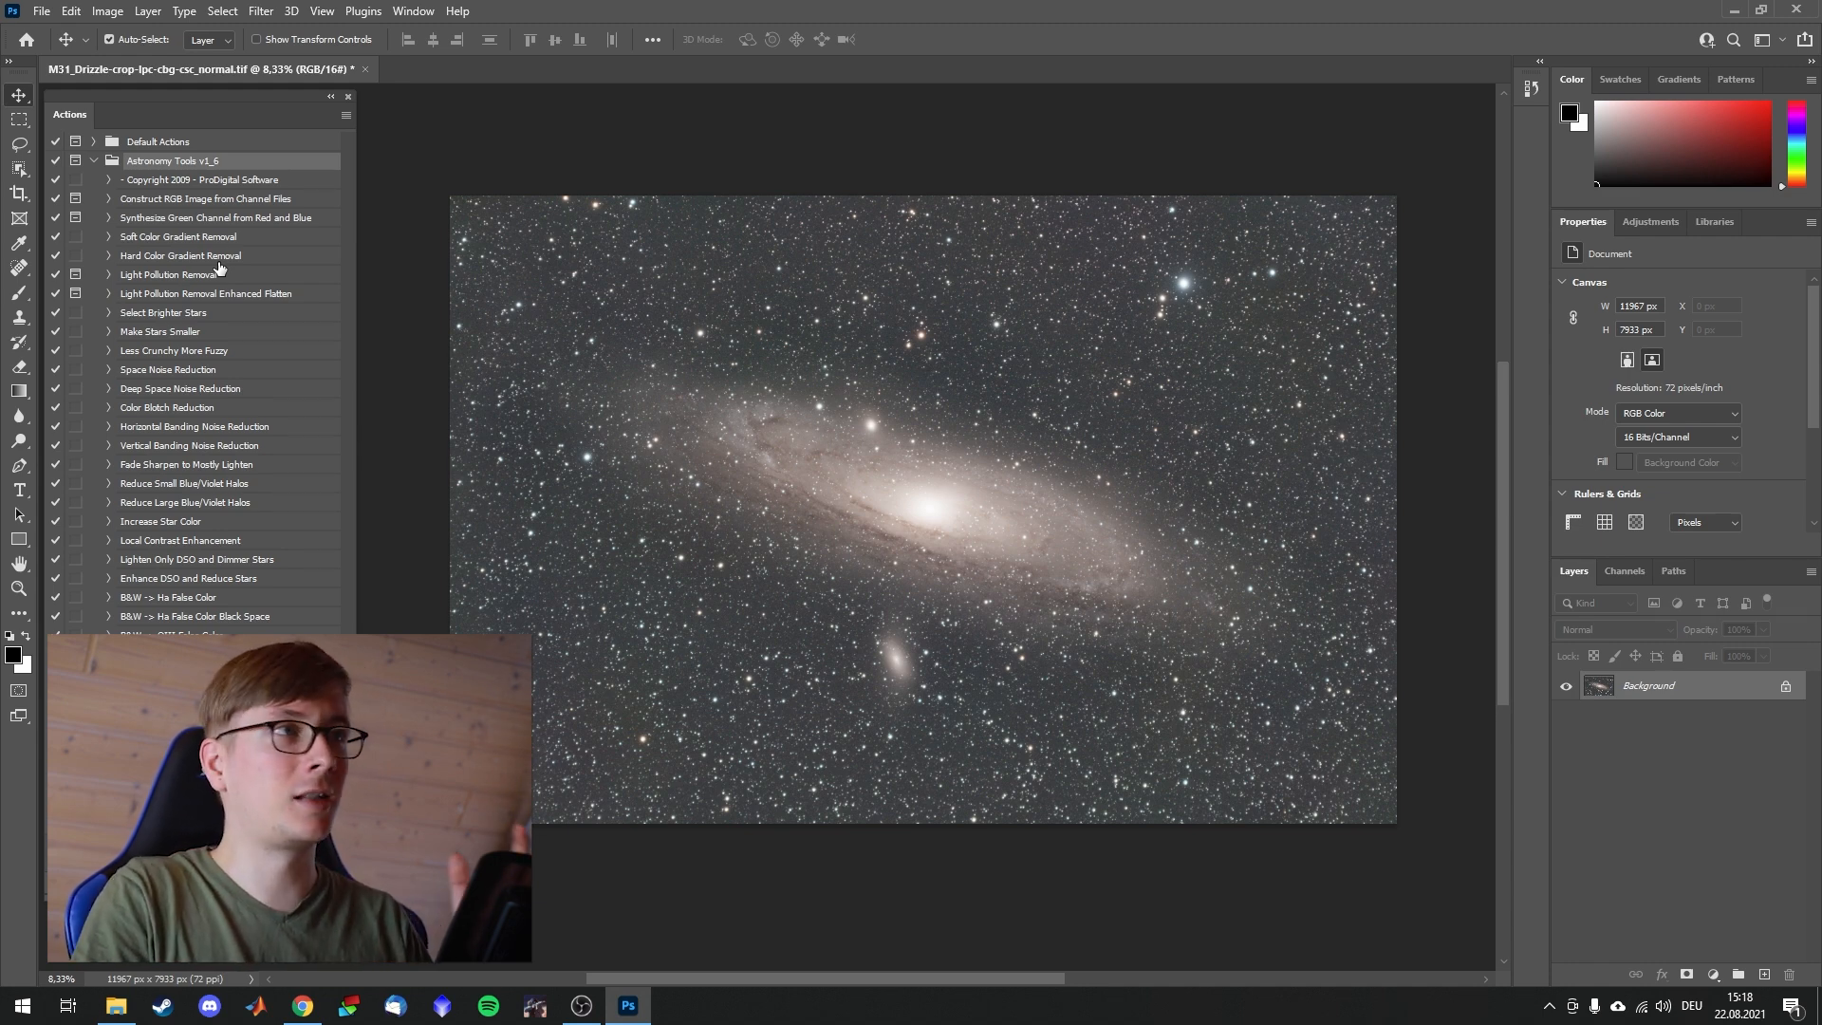
pyautogui.moveTo(265, 381)
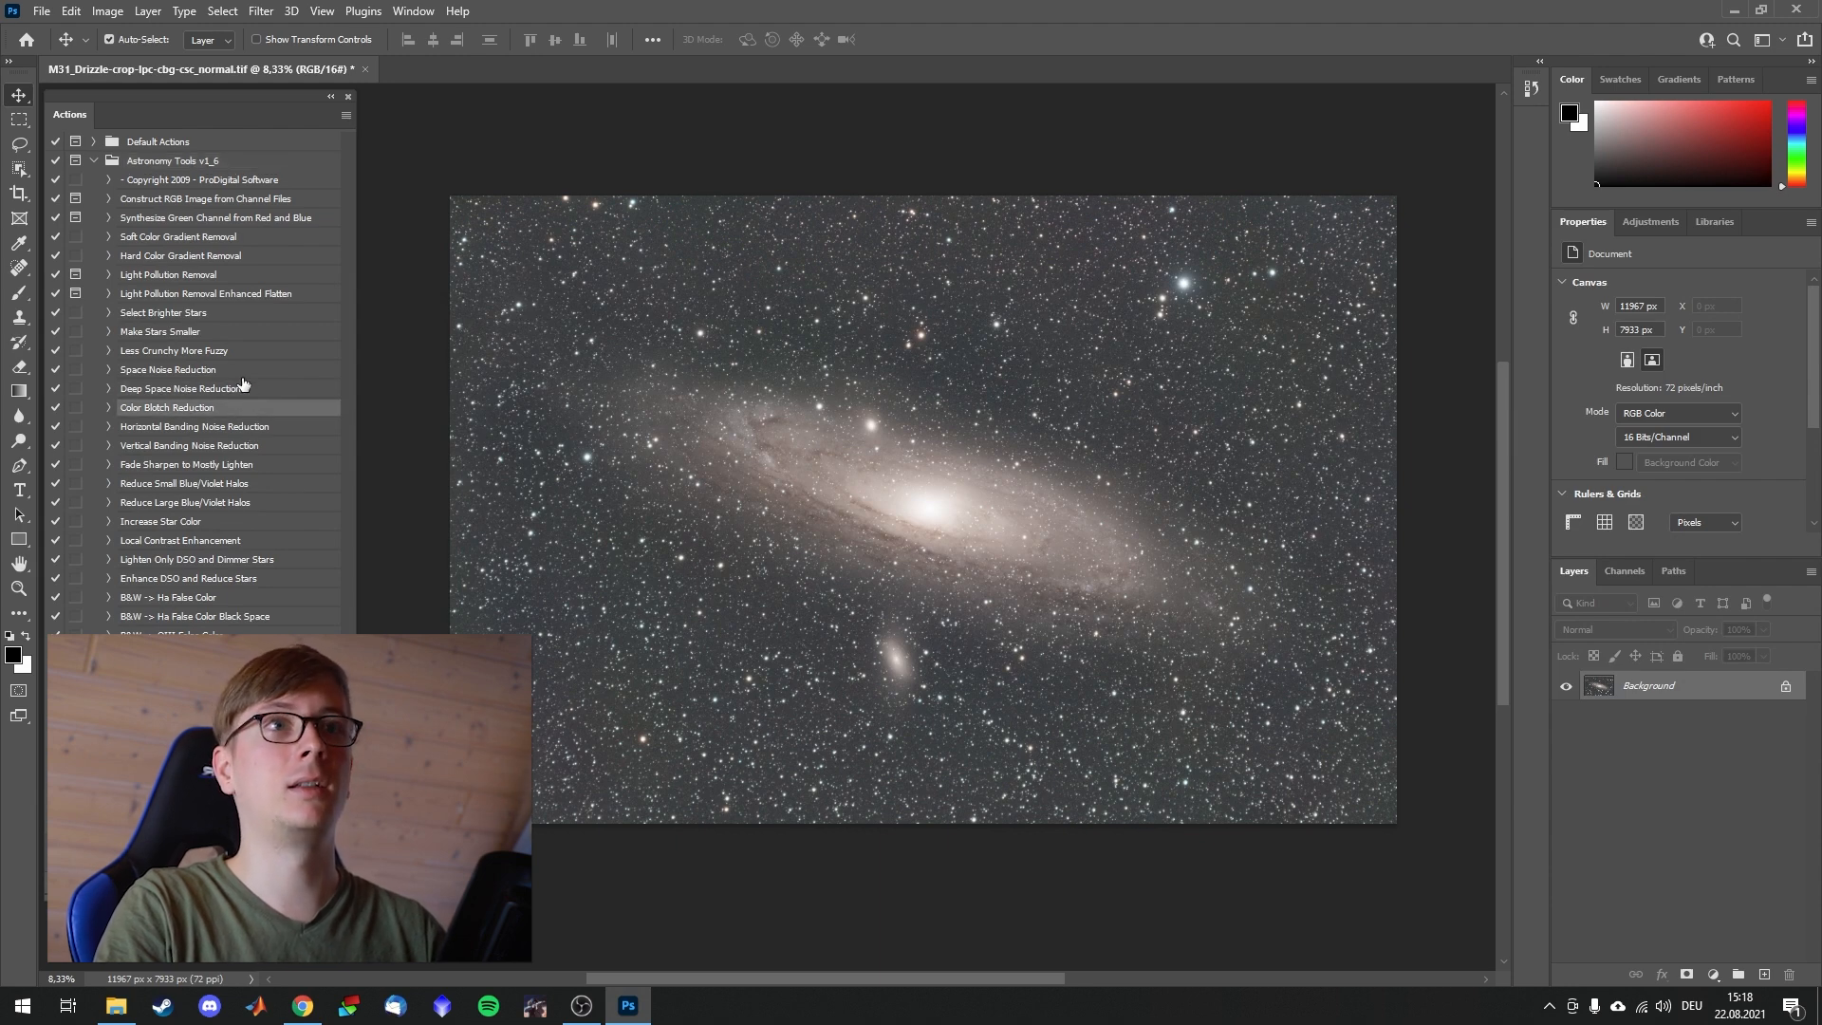
pyautogui.moveTo(240, 374)
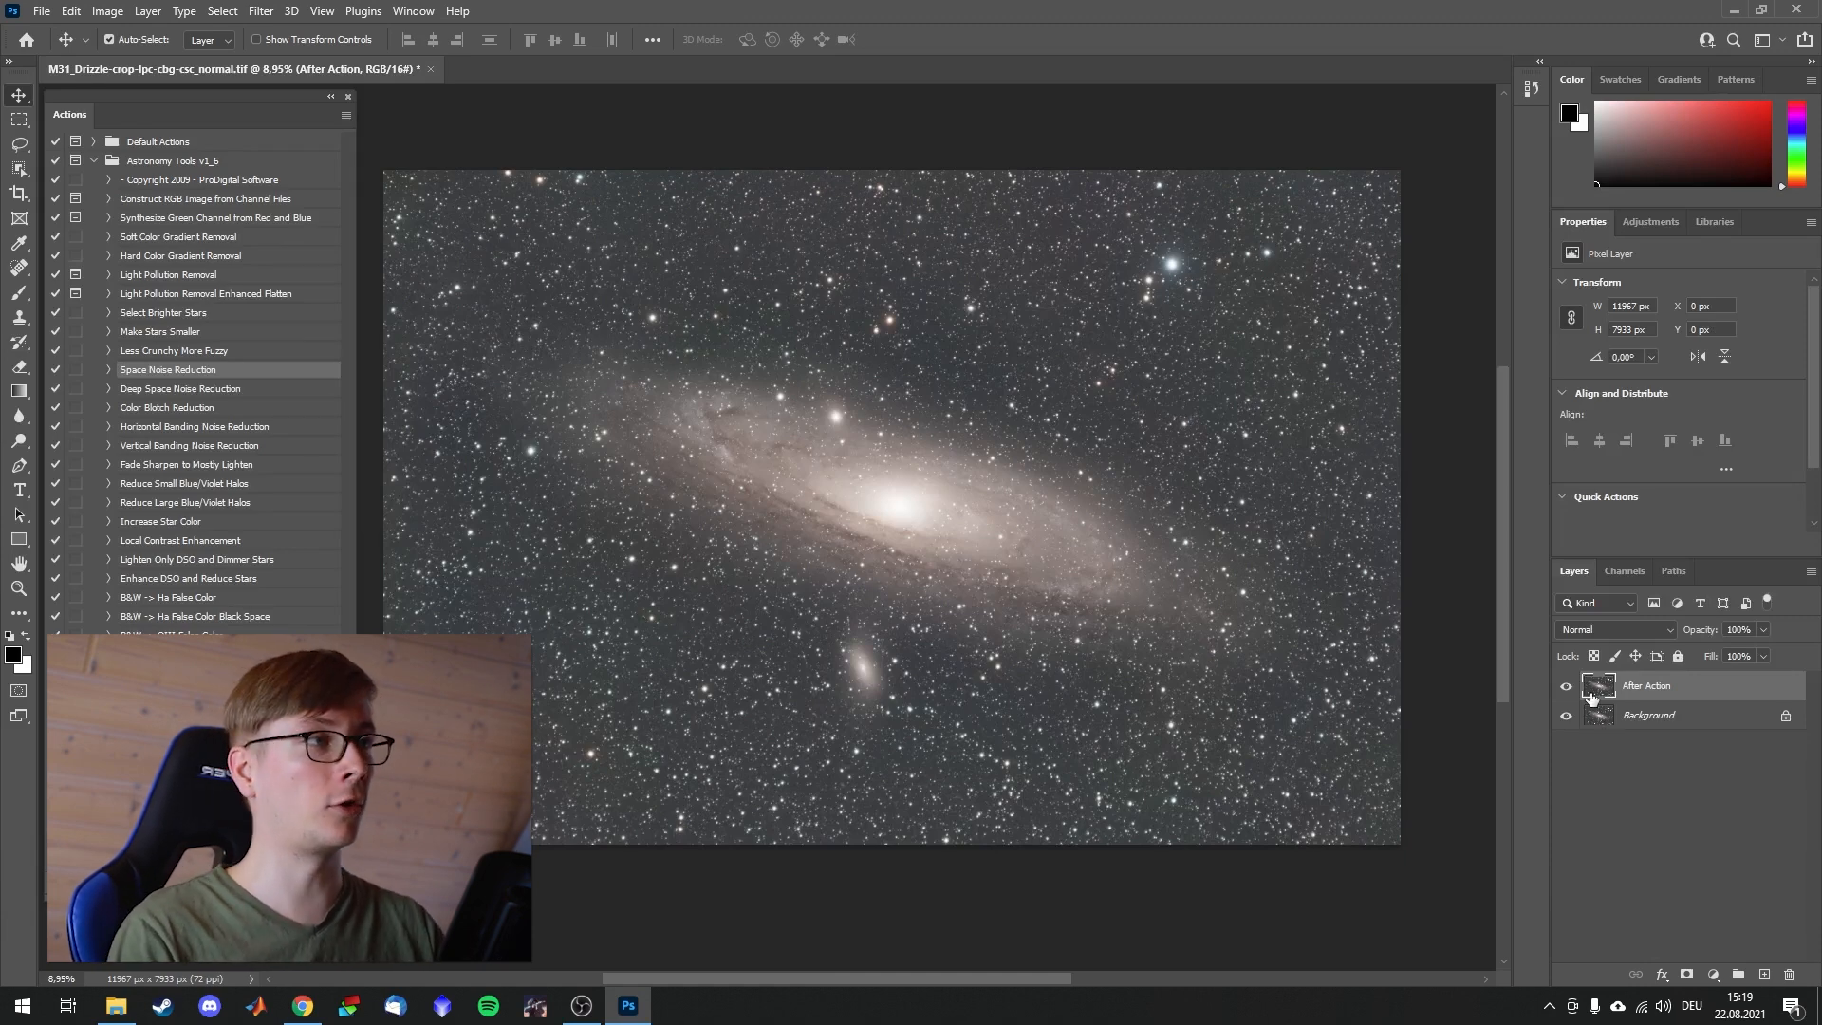
# Step: Toggle the After Action layer on and off while zoomed in, then delete it
pyautogui.click(1566, 685)
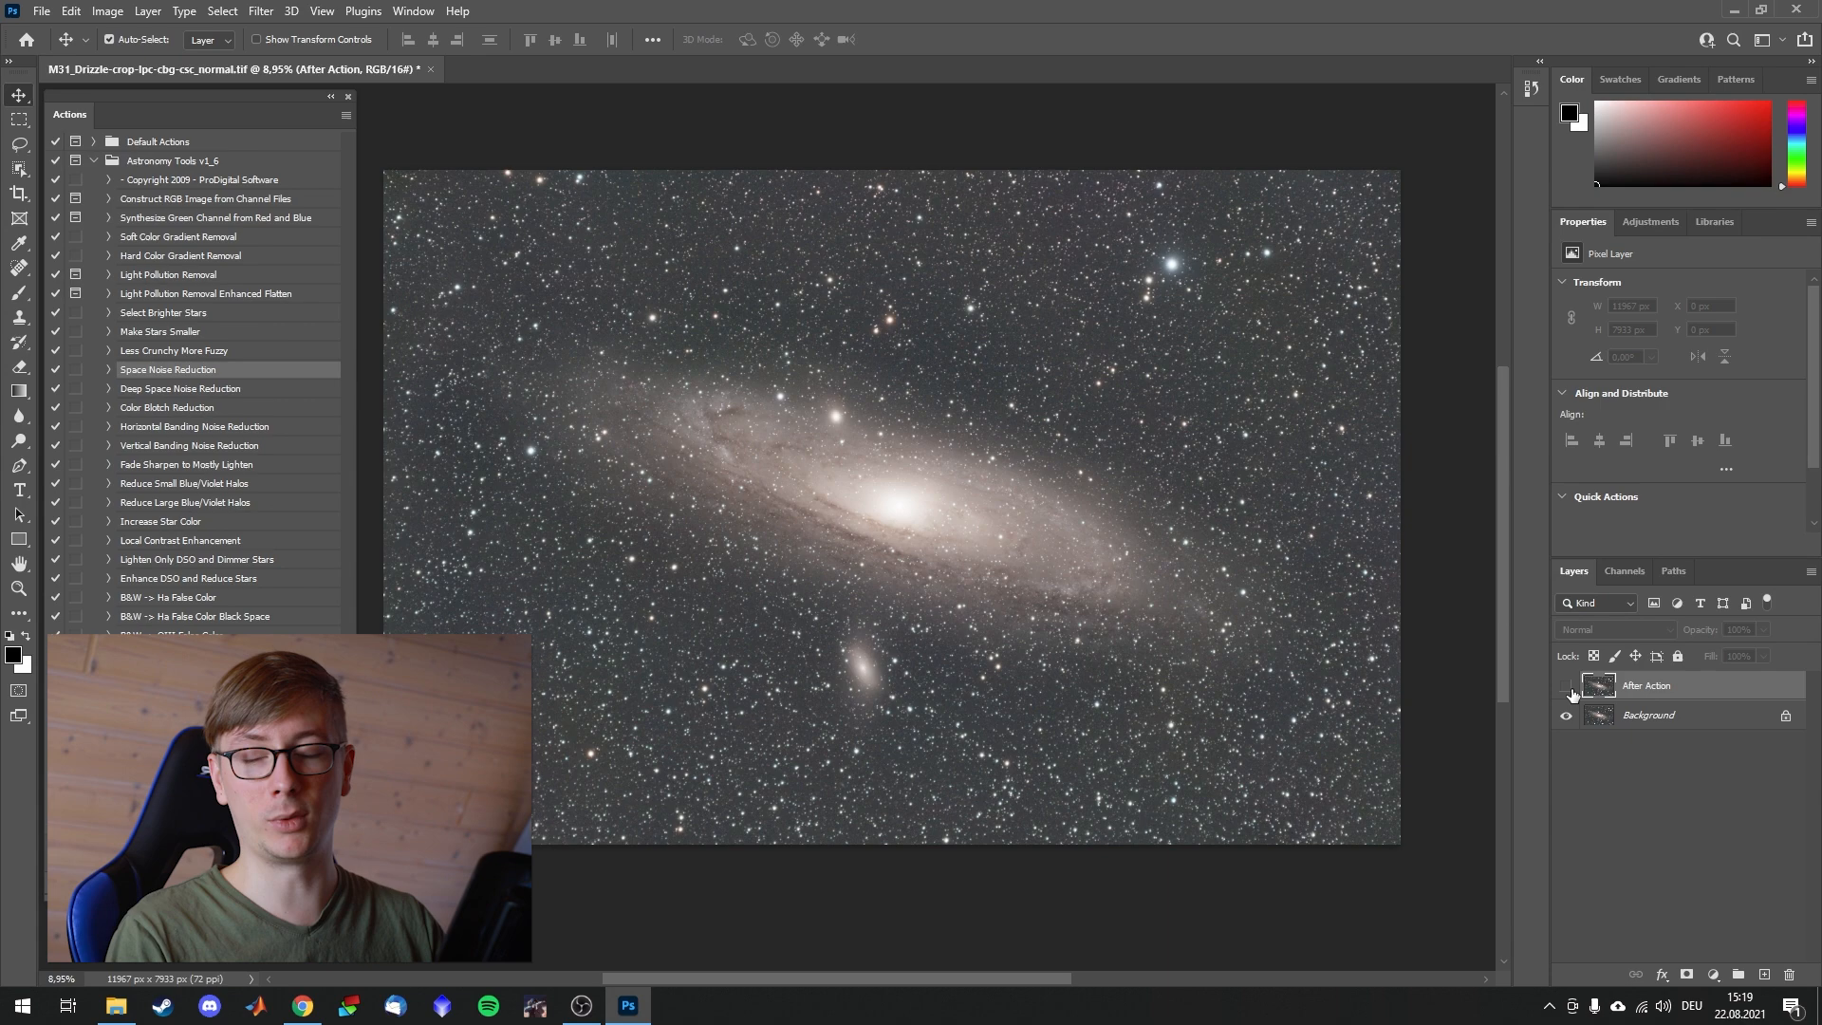
pyautogui.click(1565, 684)
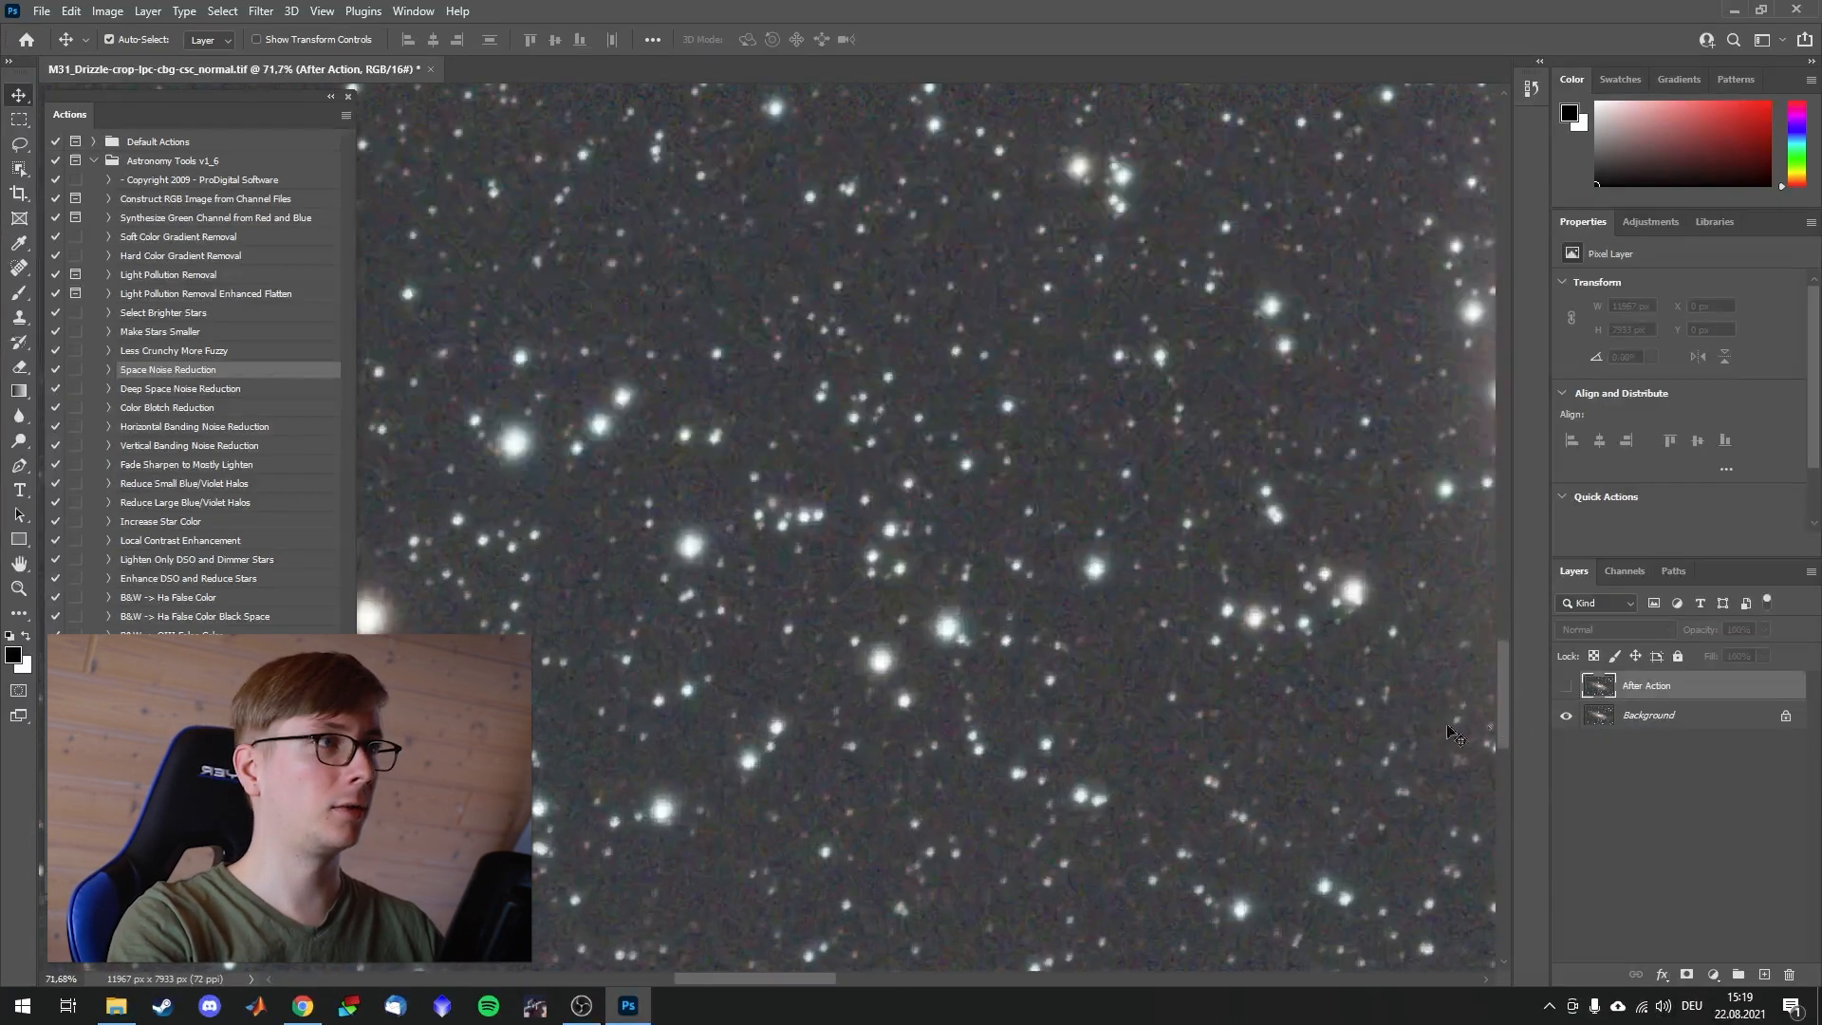
pyautogui.click(1565, 685)
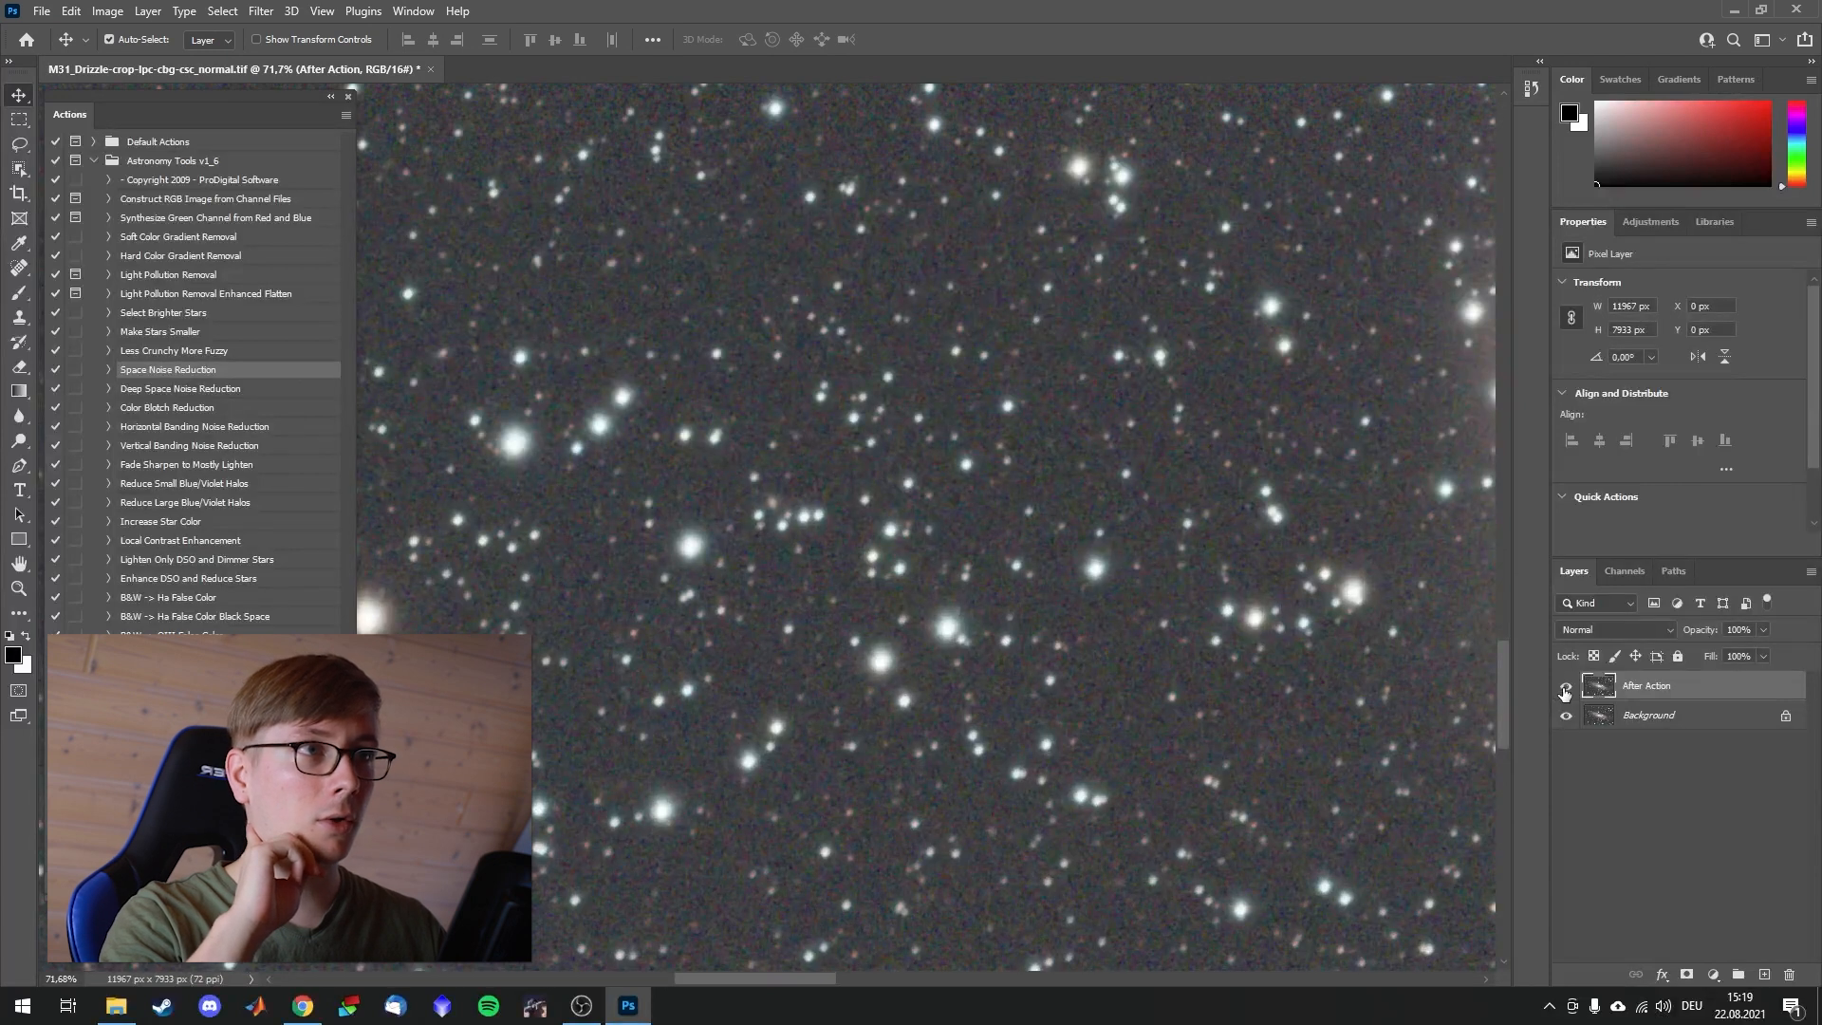
pyautogui.click(1565, 685)
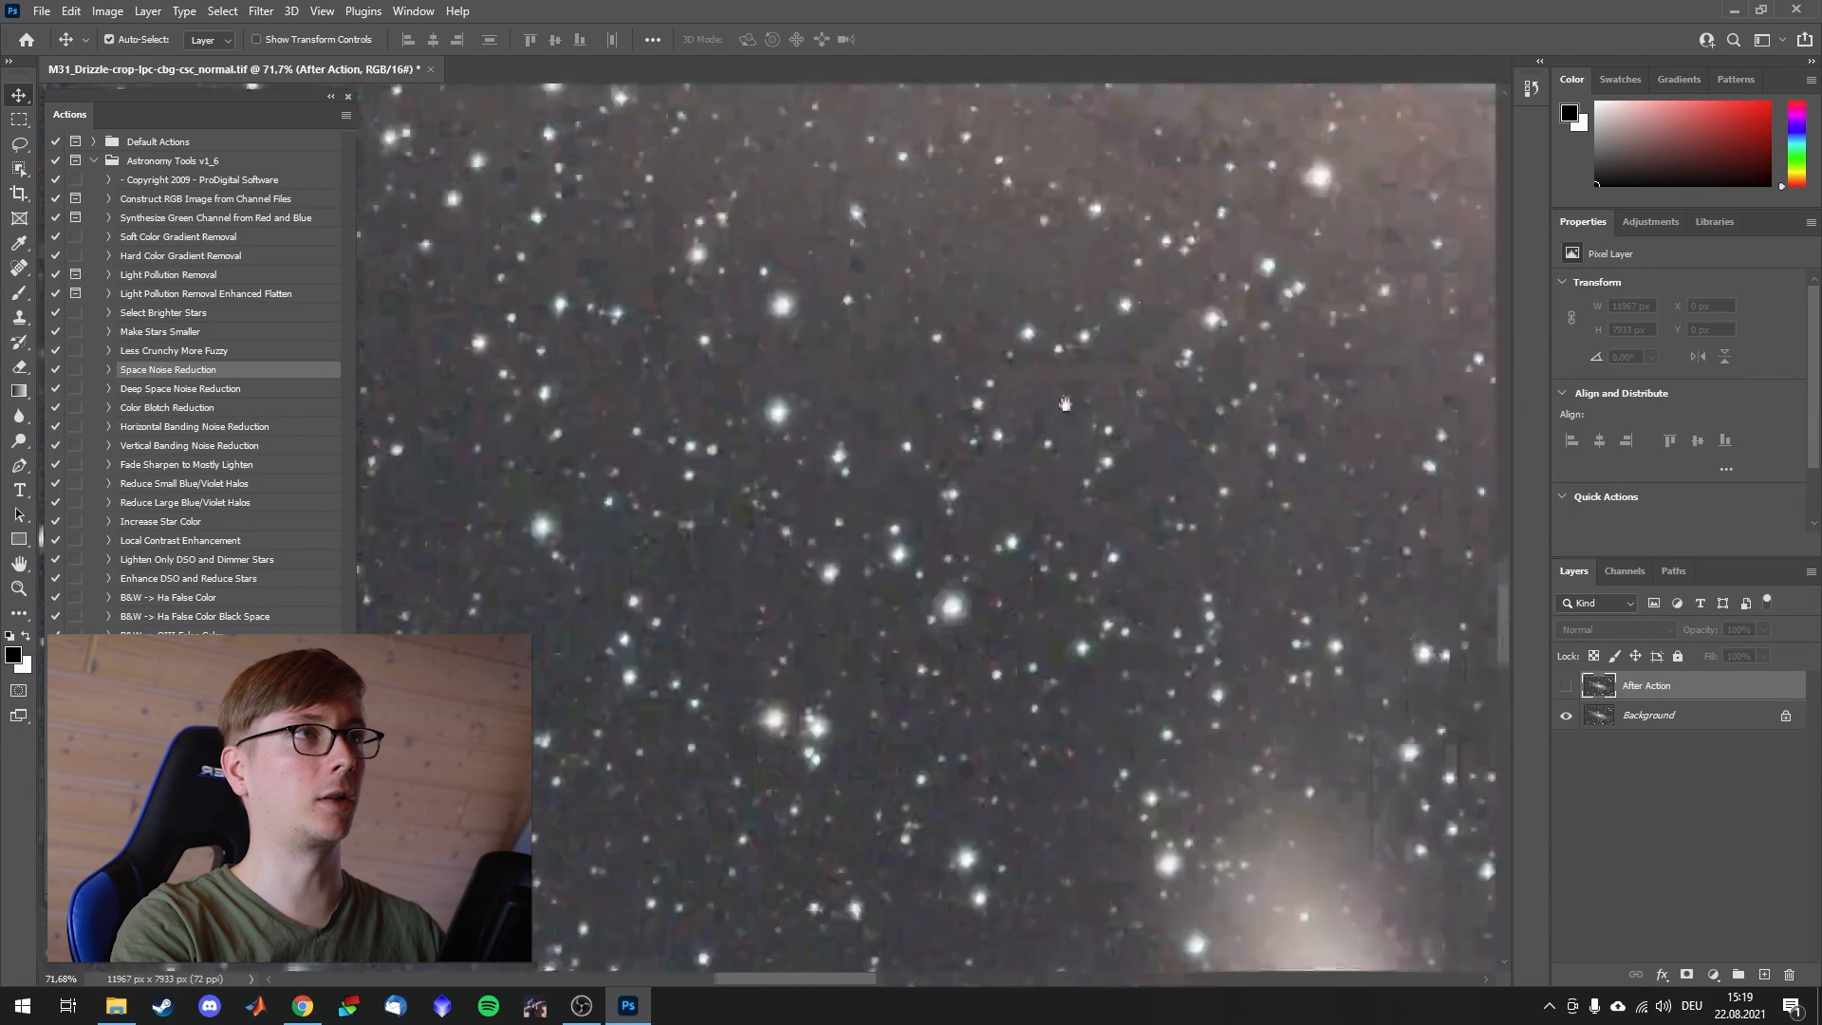
pyautogui.click(1565, 684)
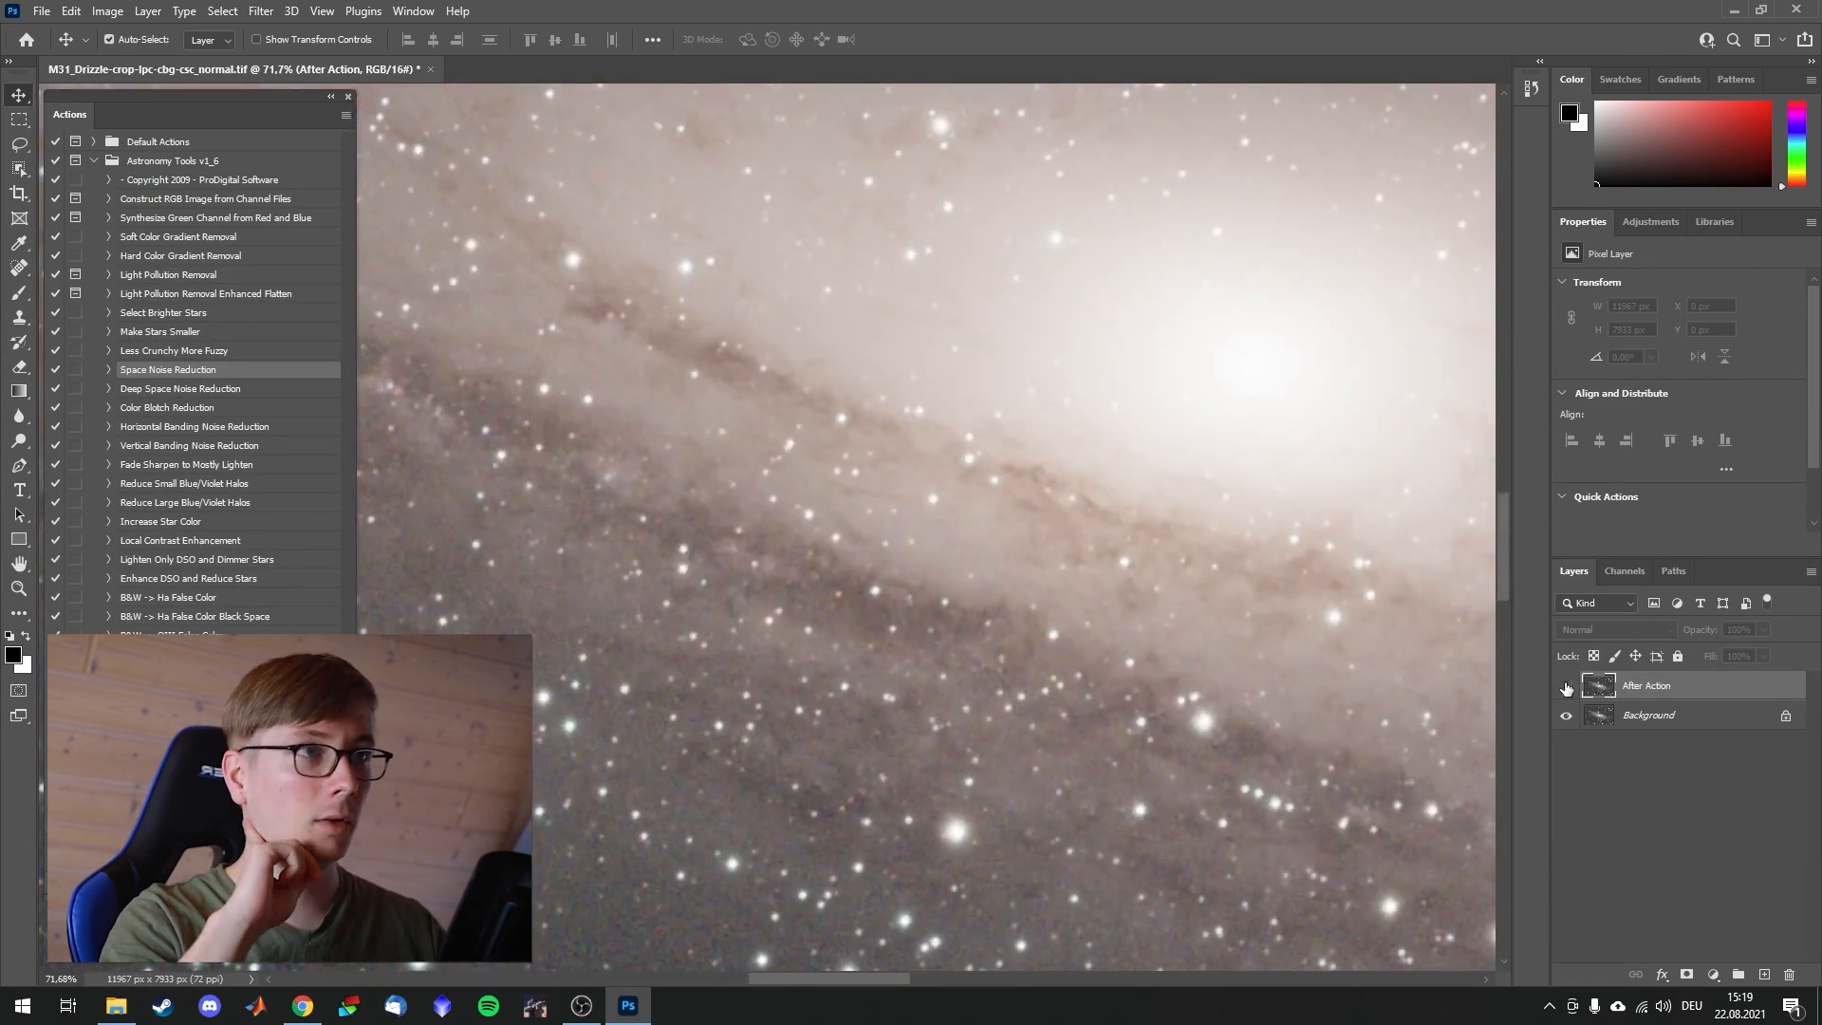
pyautogui.click(1564, 685)
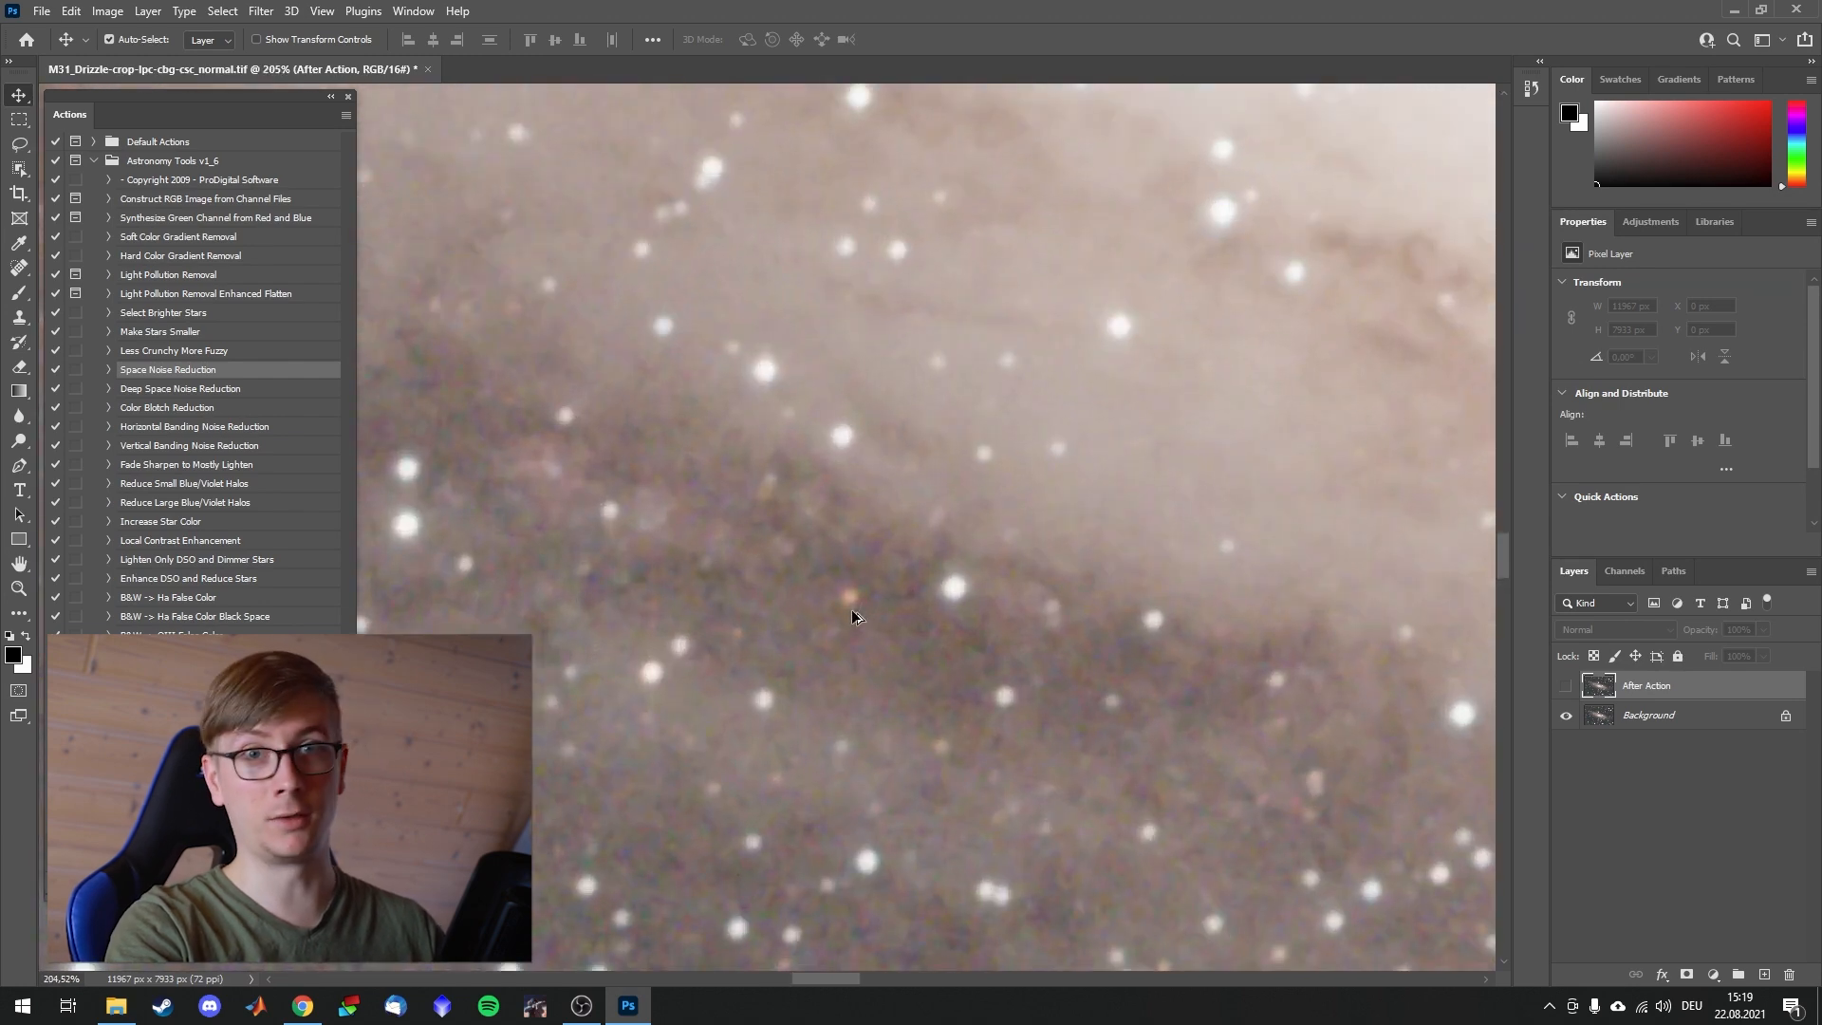
pyautogui.click(1565, 685)
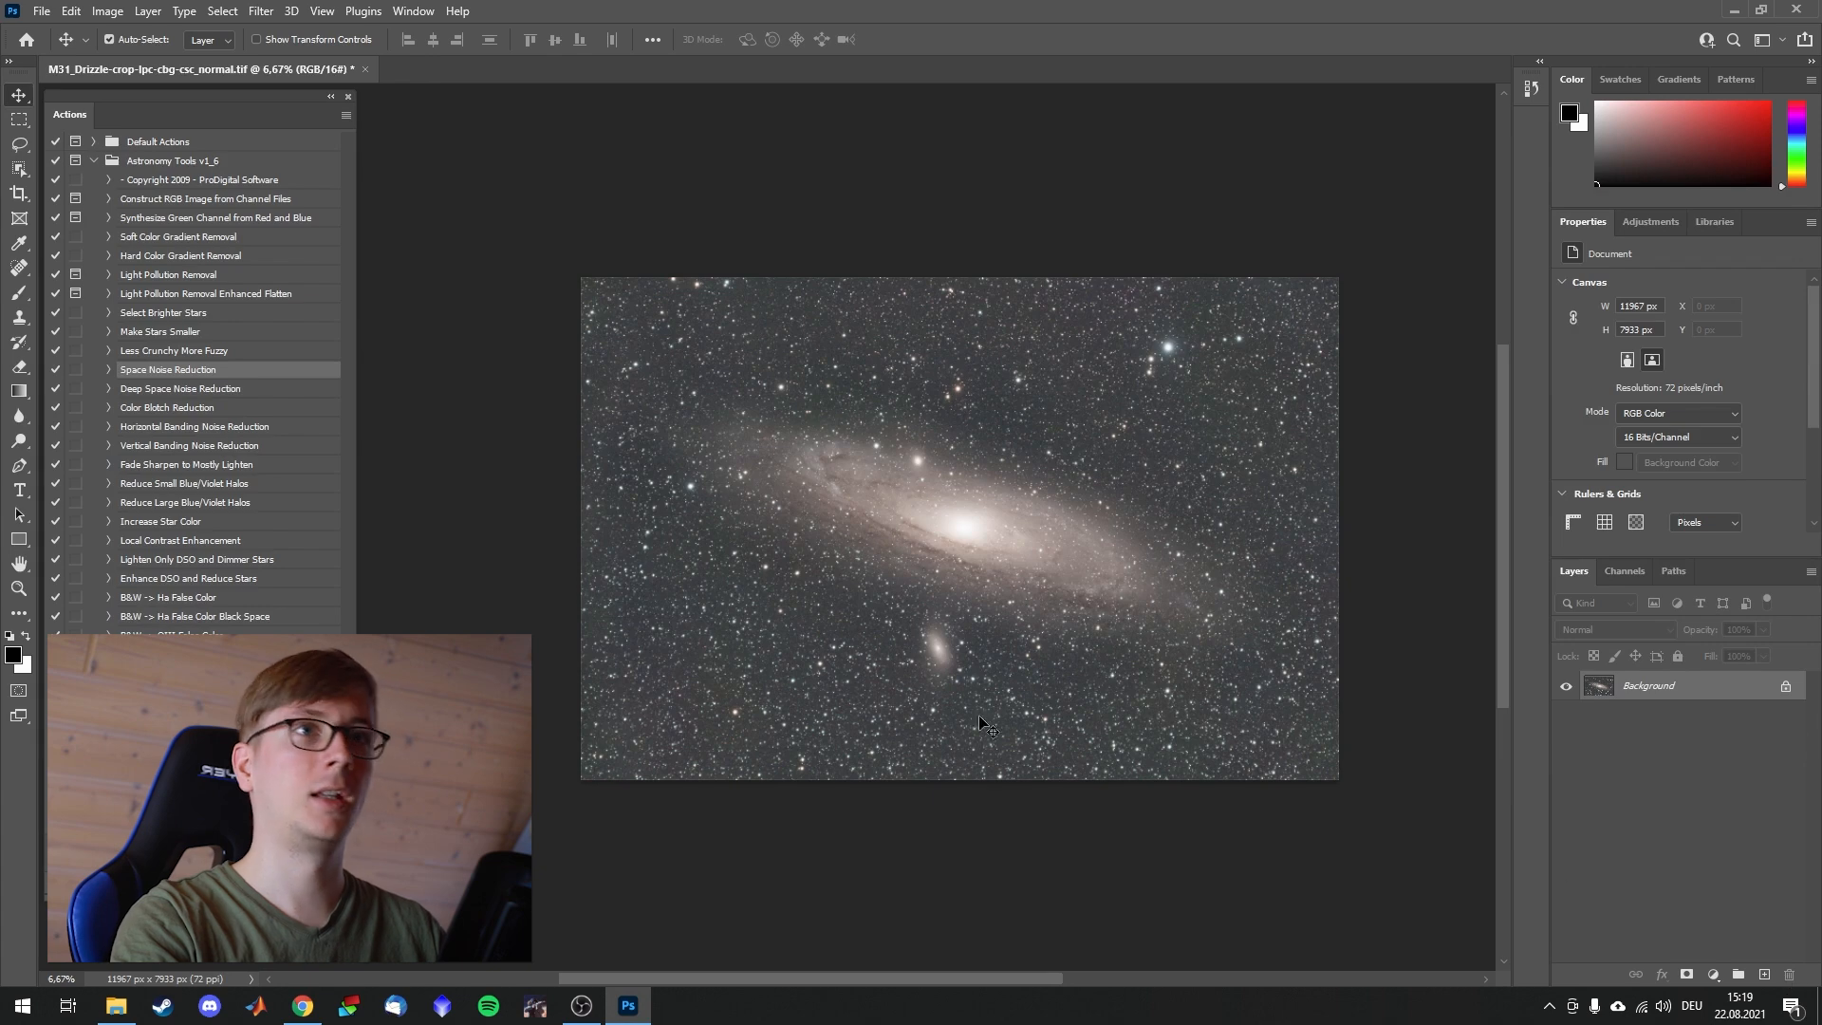
# Step: Play Deep Space Noise Reduction and accept the no-pixels-selected warning
pyautogui.click(180, 388)
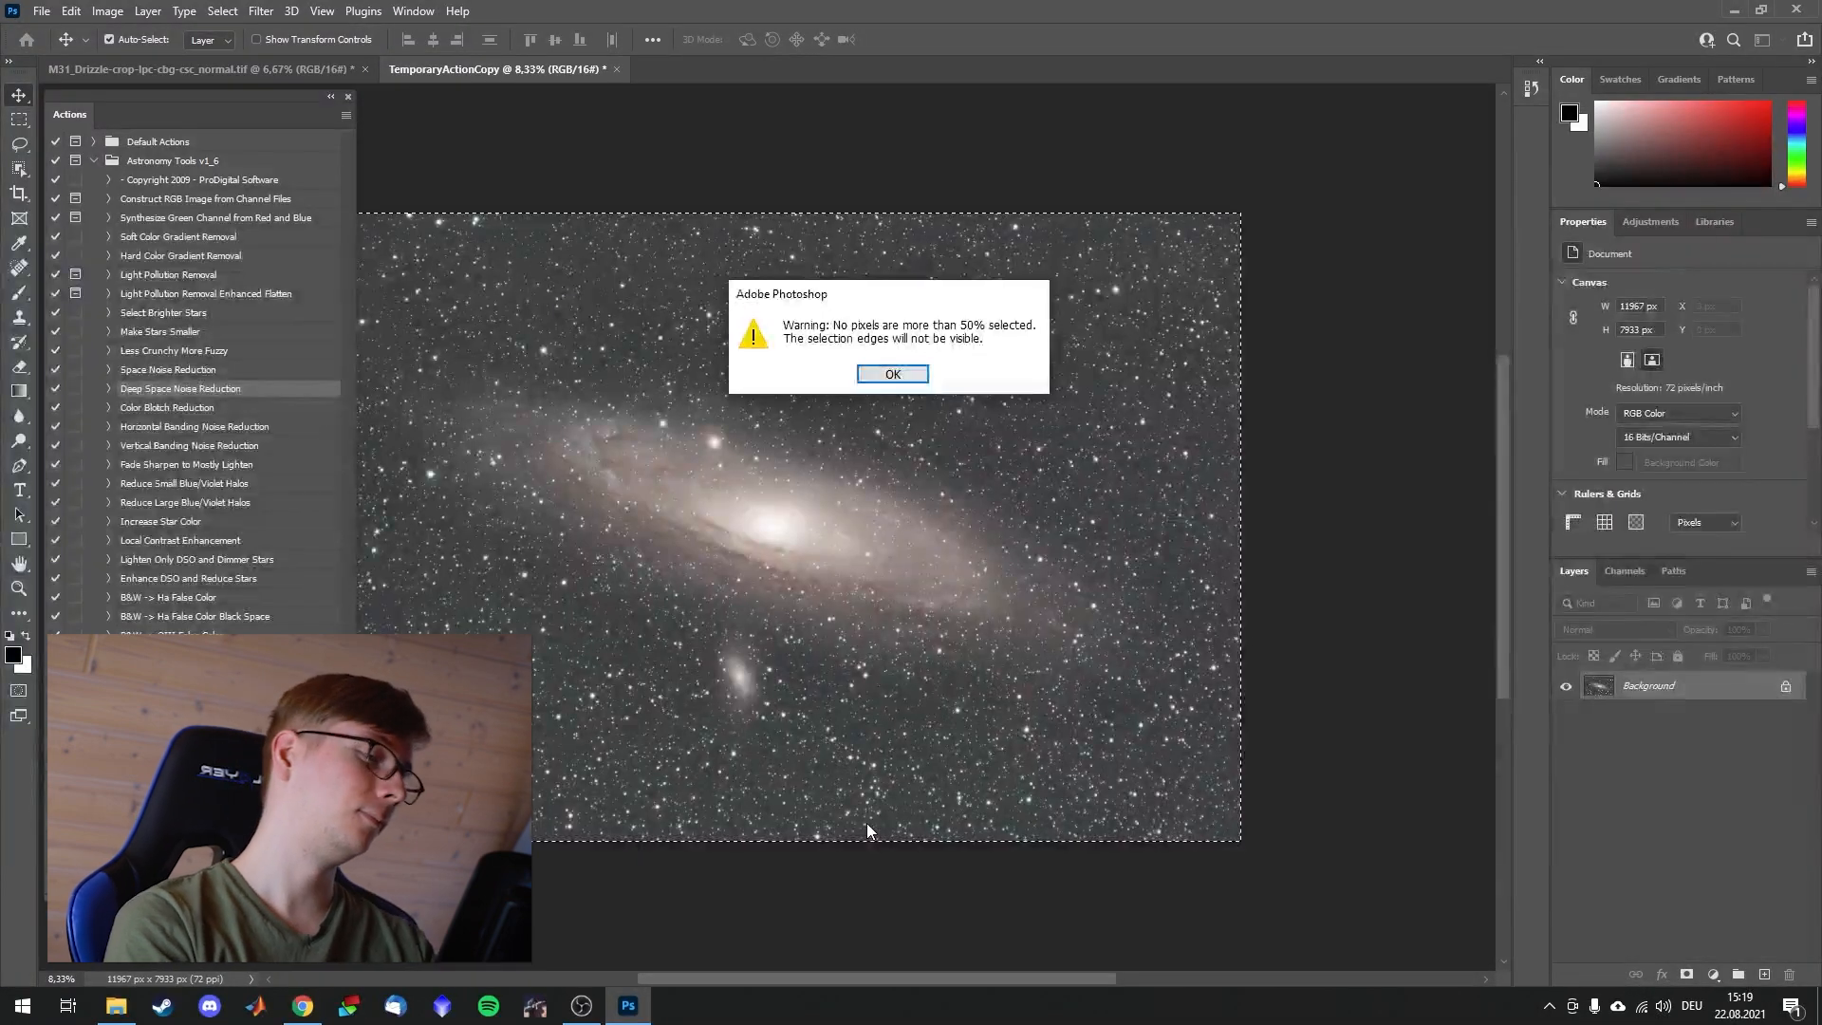
pyautogui.click(892, 373)
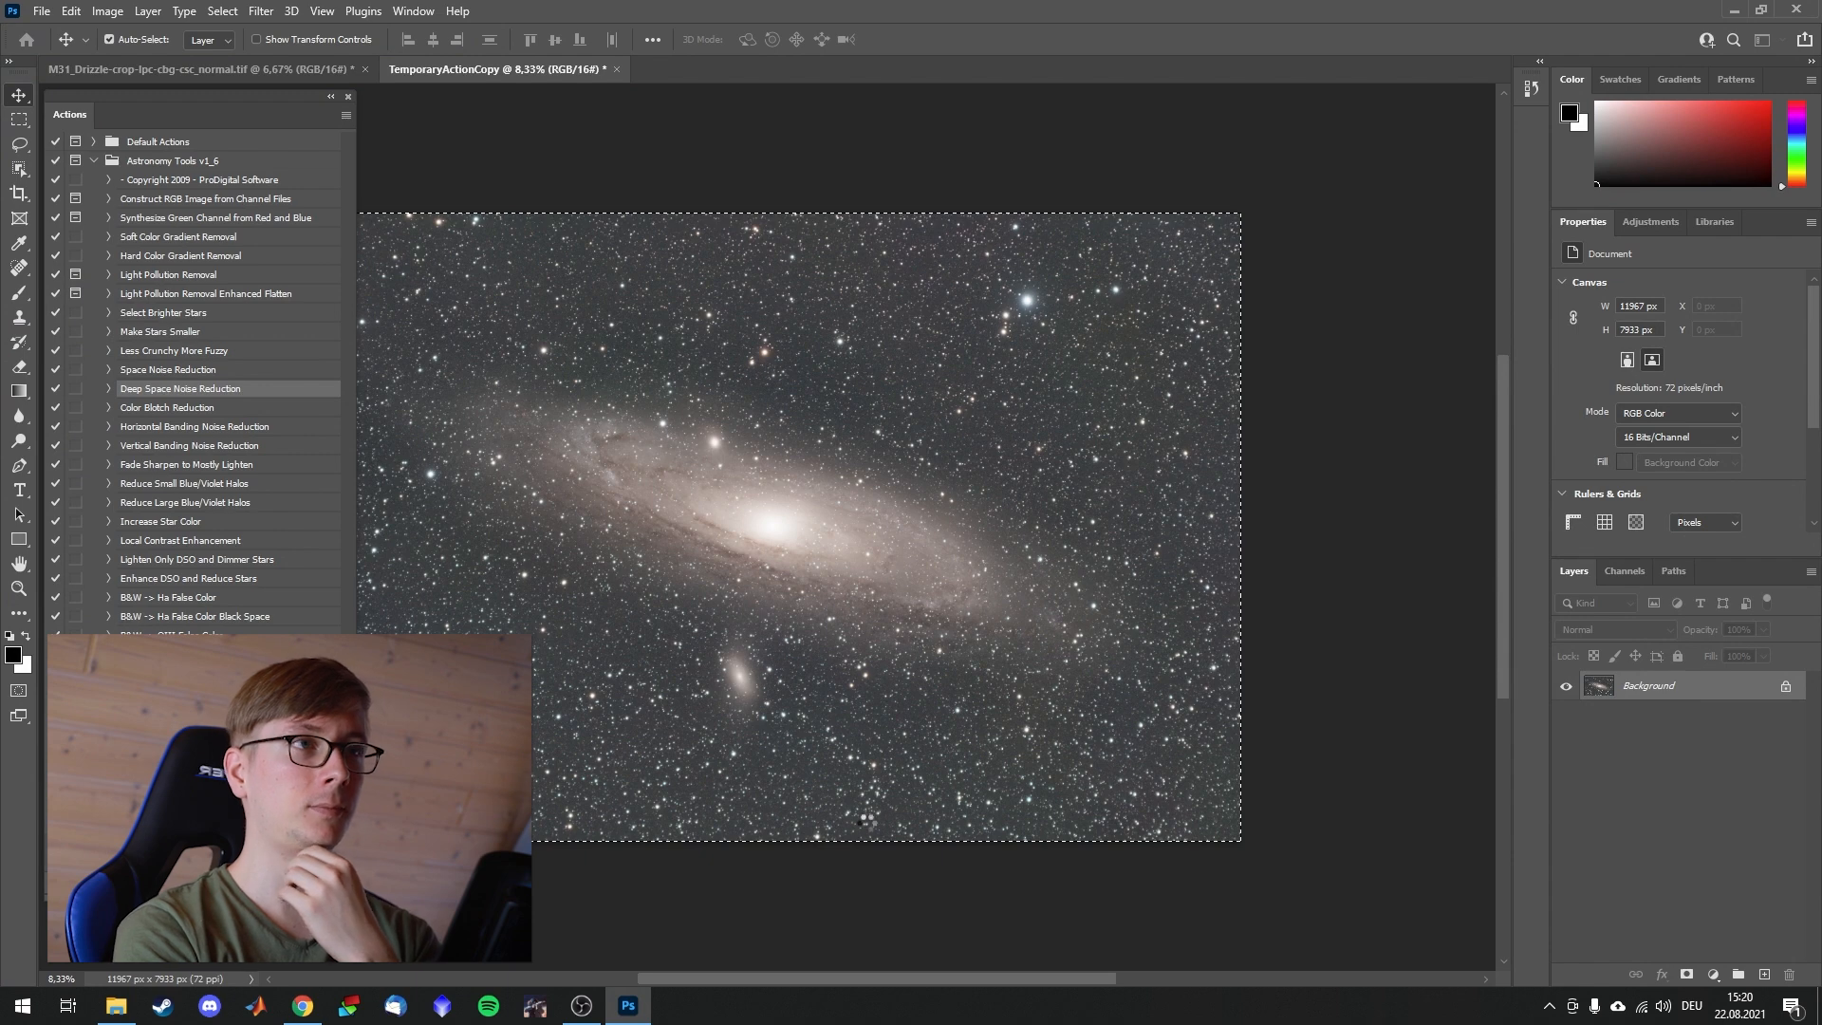
pyautogui.click(616, 69)
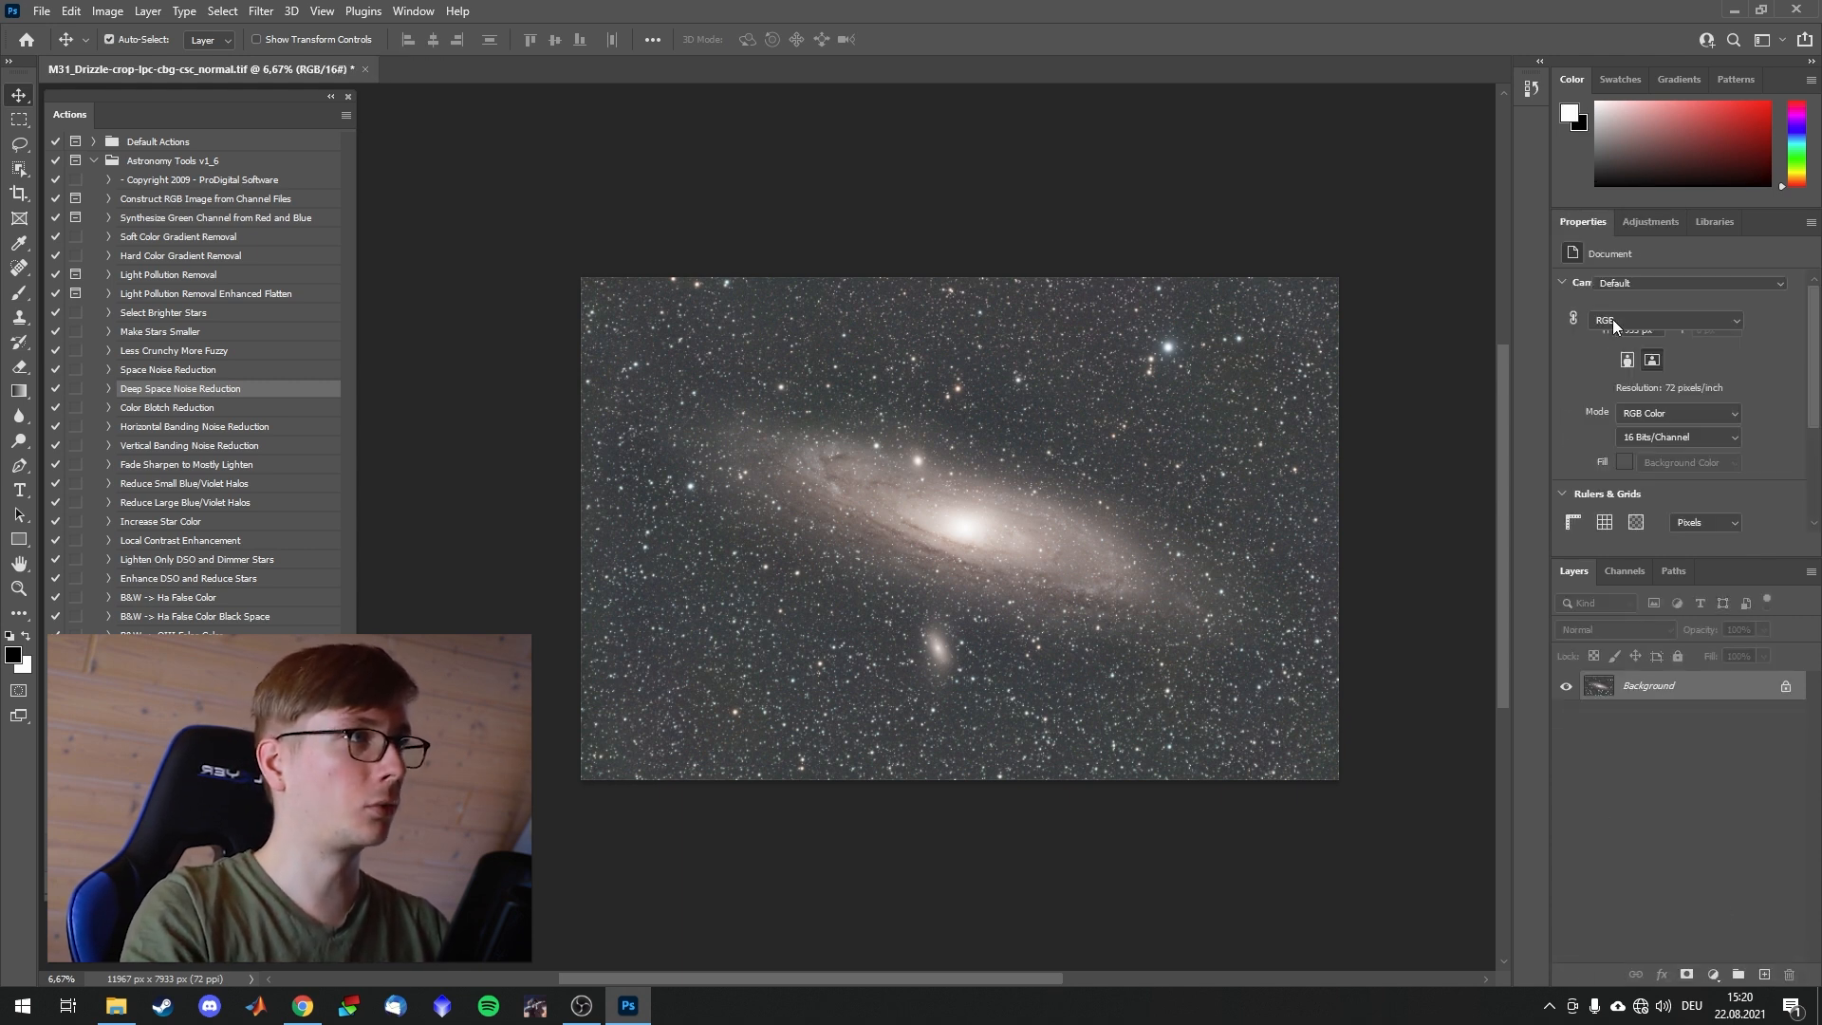
# Step: Rerun Deep Space Noise Reduction, expanding the action to view its steps
pyautogui.click(1682, 974)
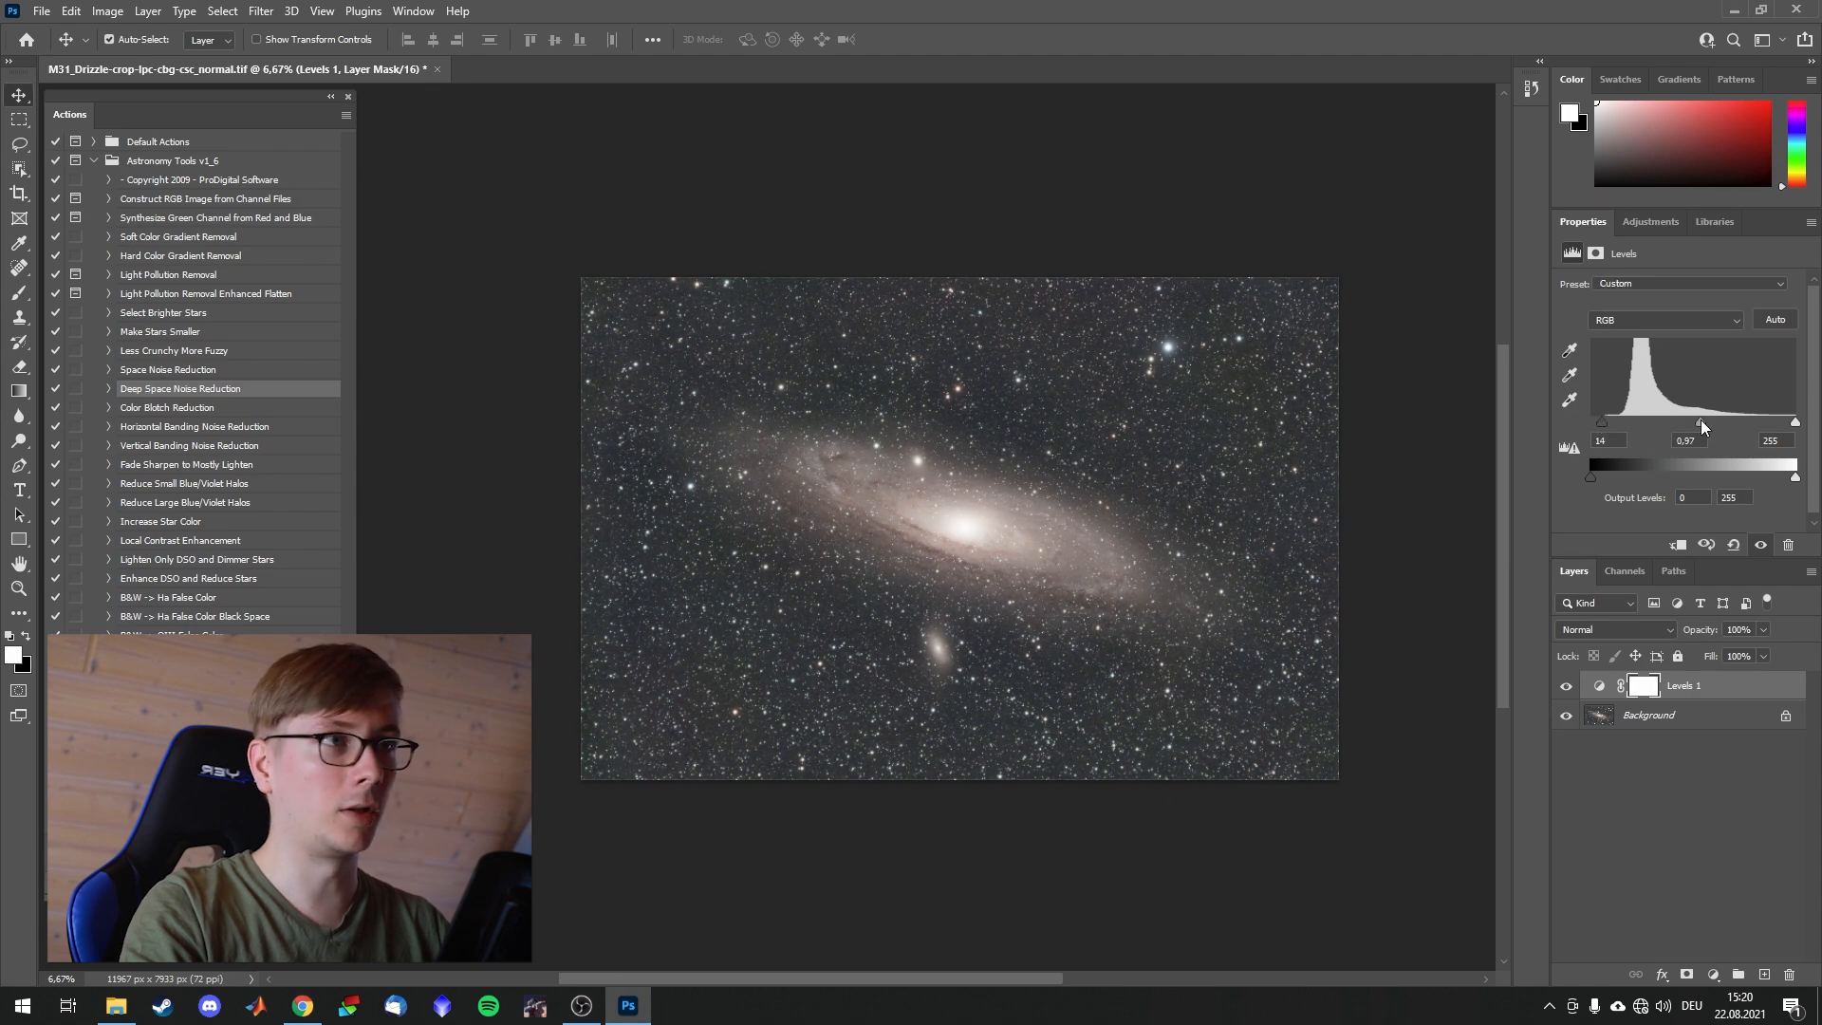
pyautogui.scroll(3)
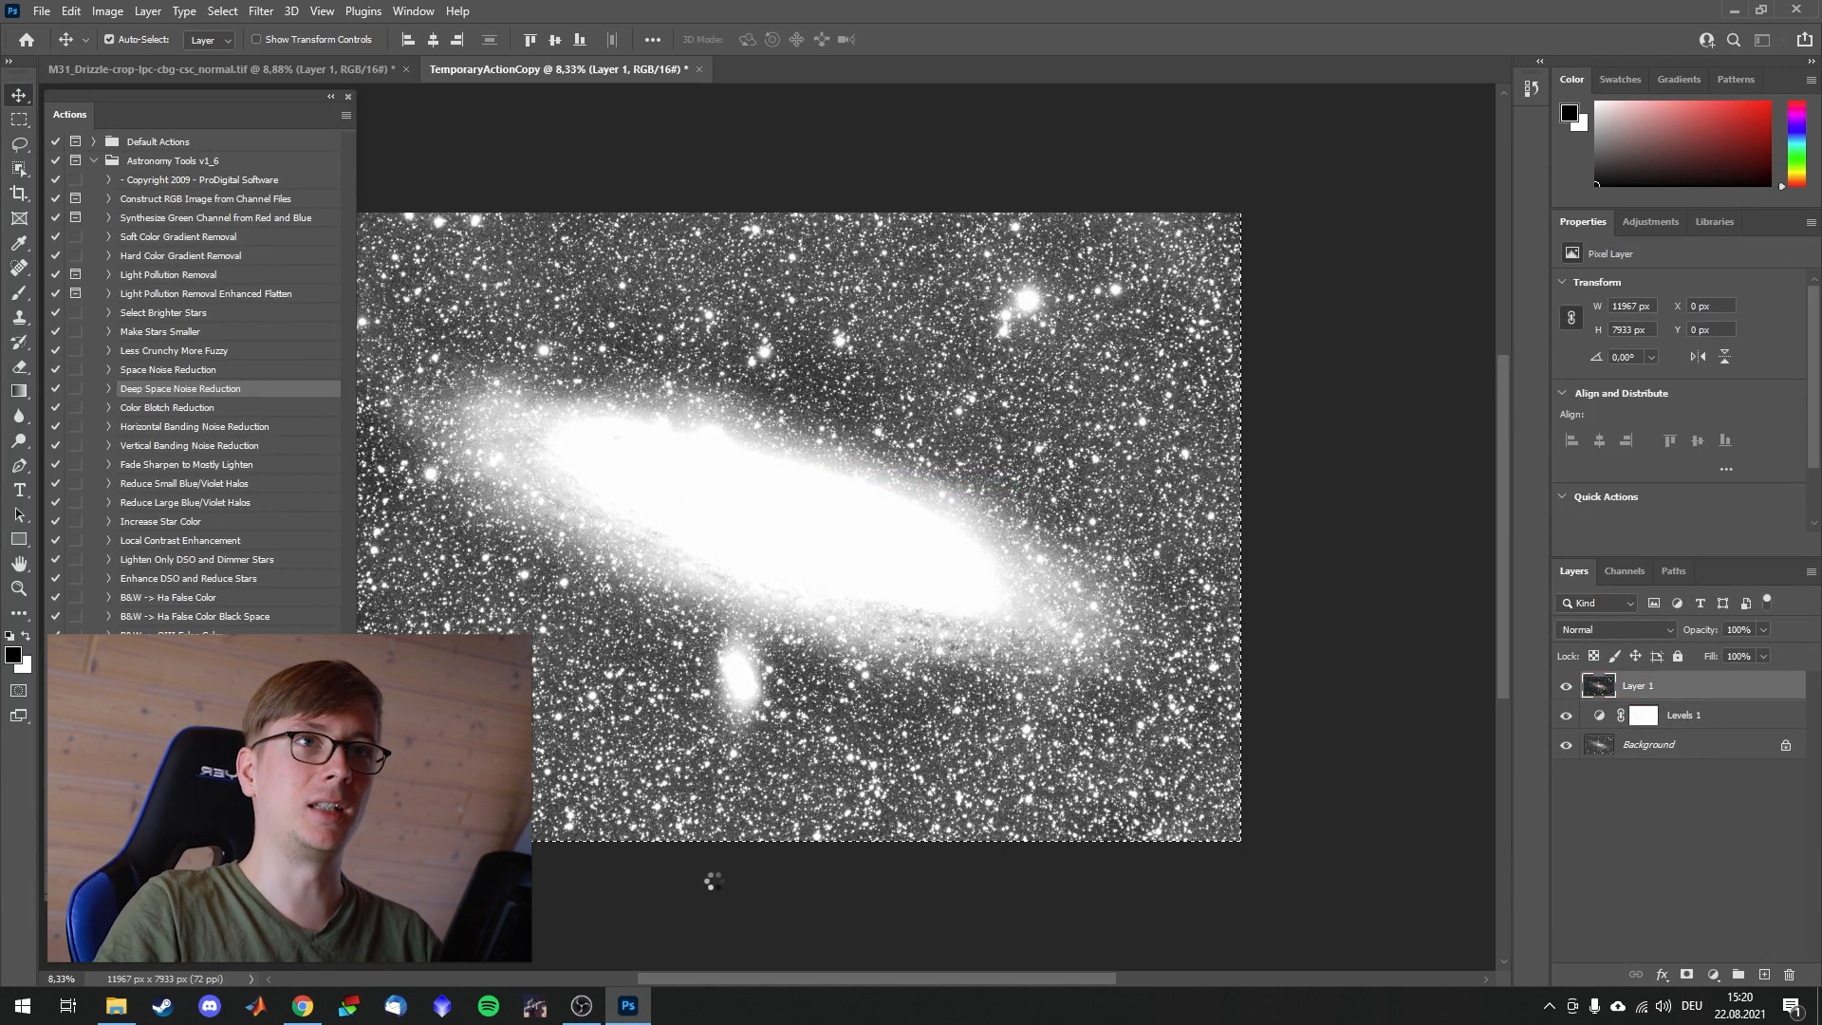
pyautogui.click(699, 69)
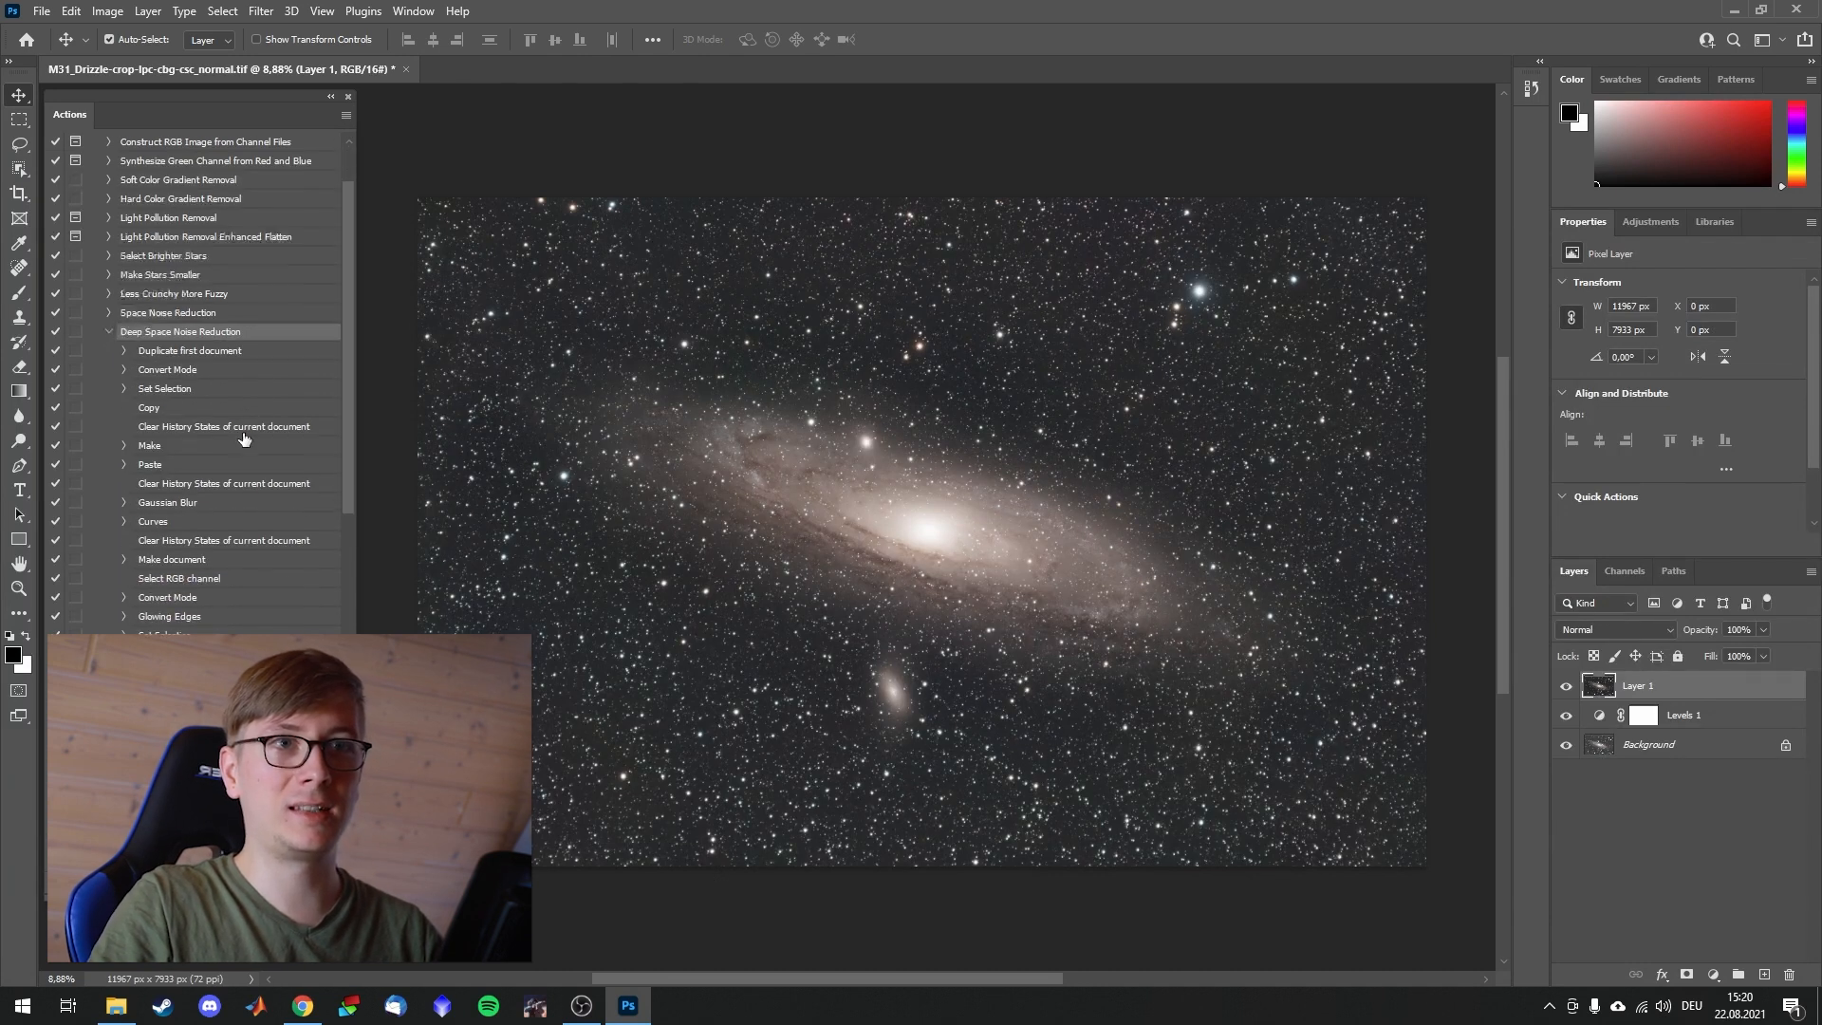
pyautogui.scroll(-3)
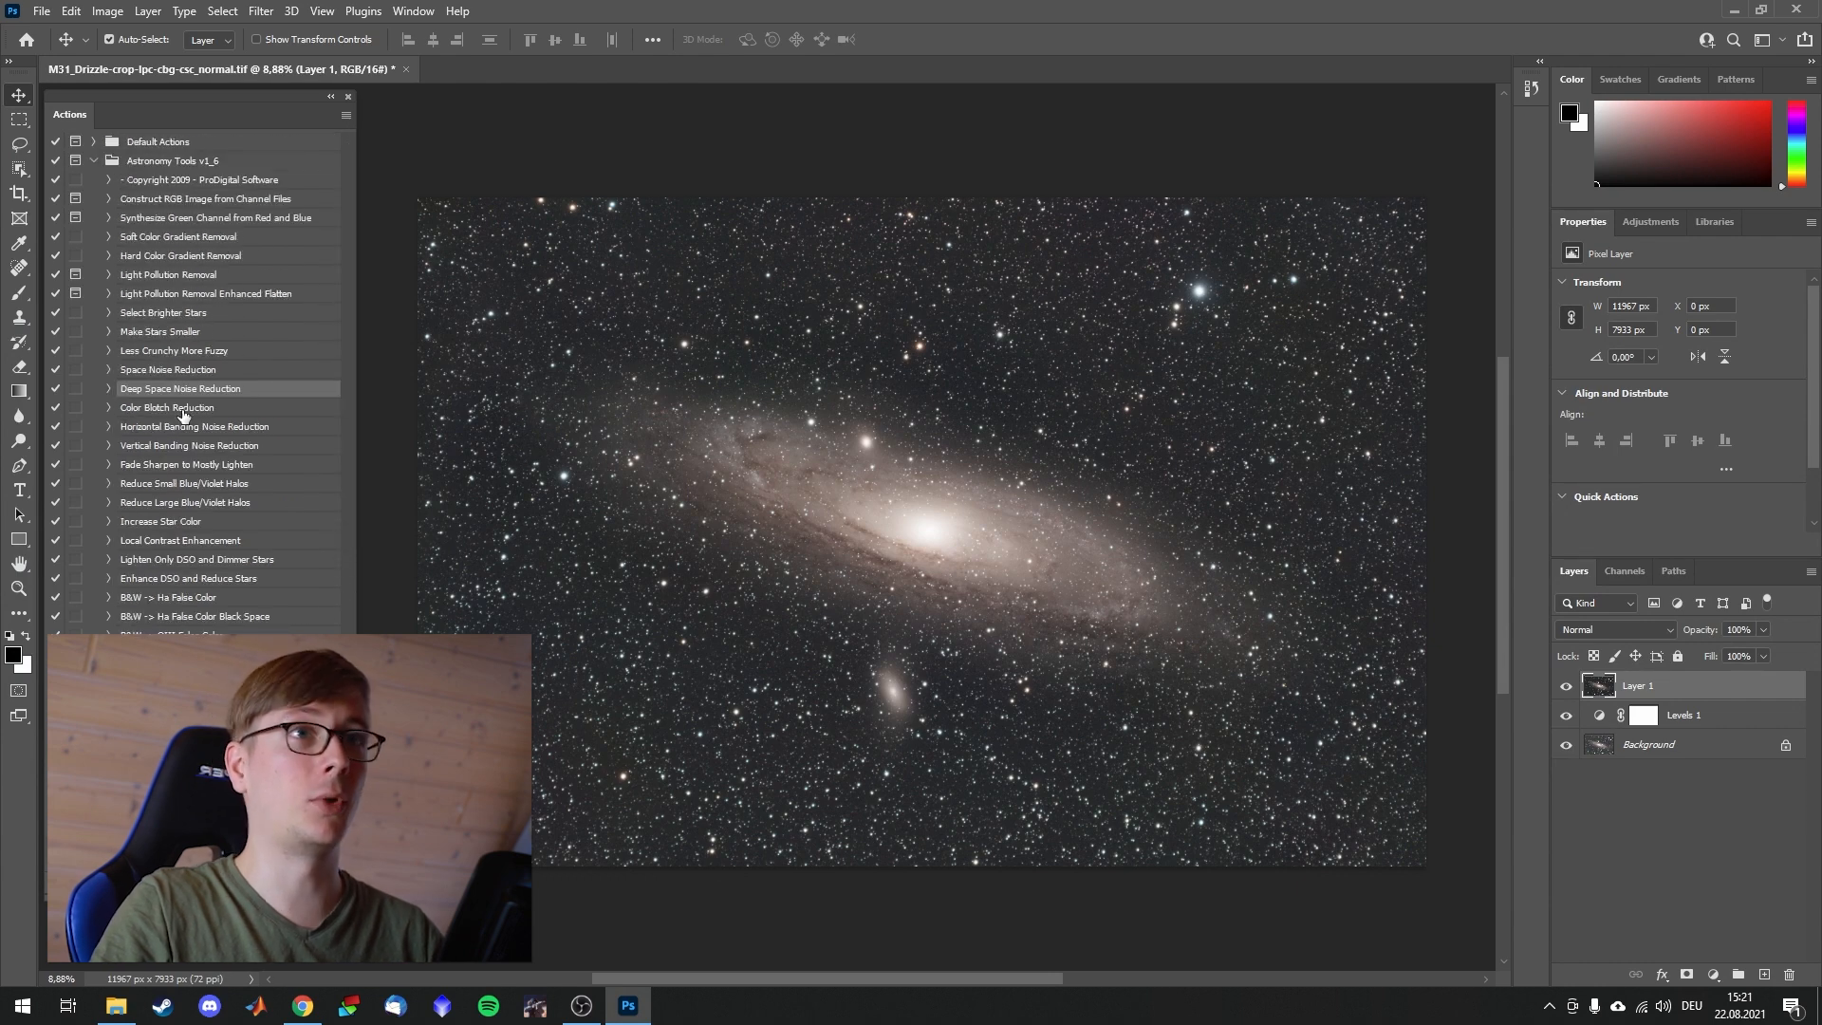
pyautogui.moveTo(900, 738)
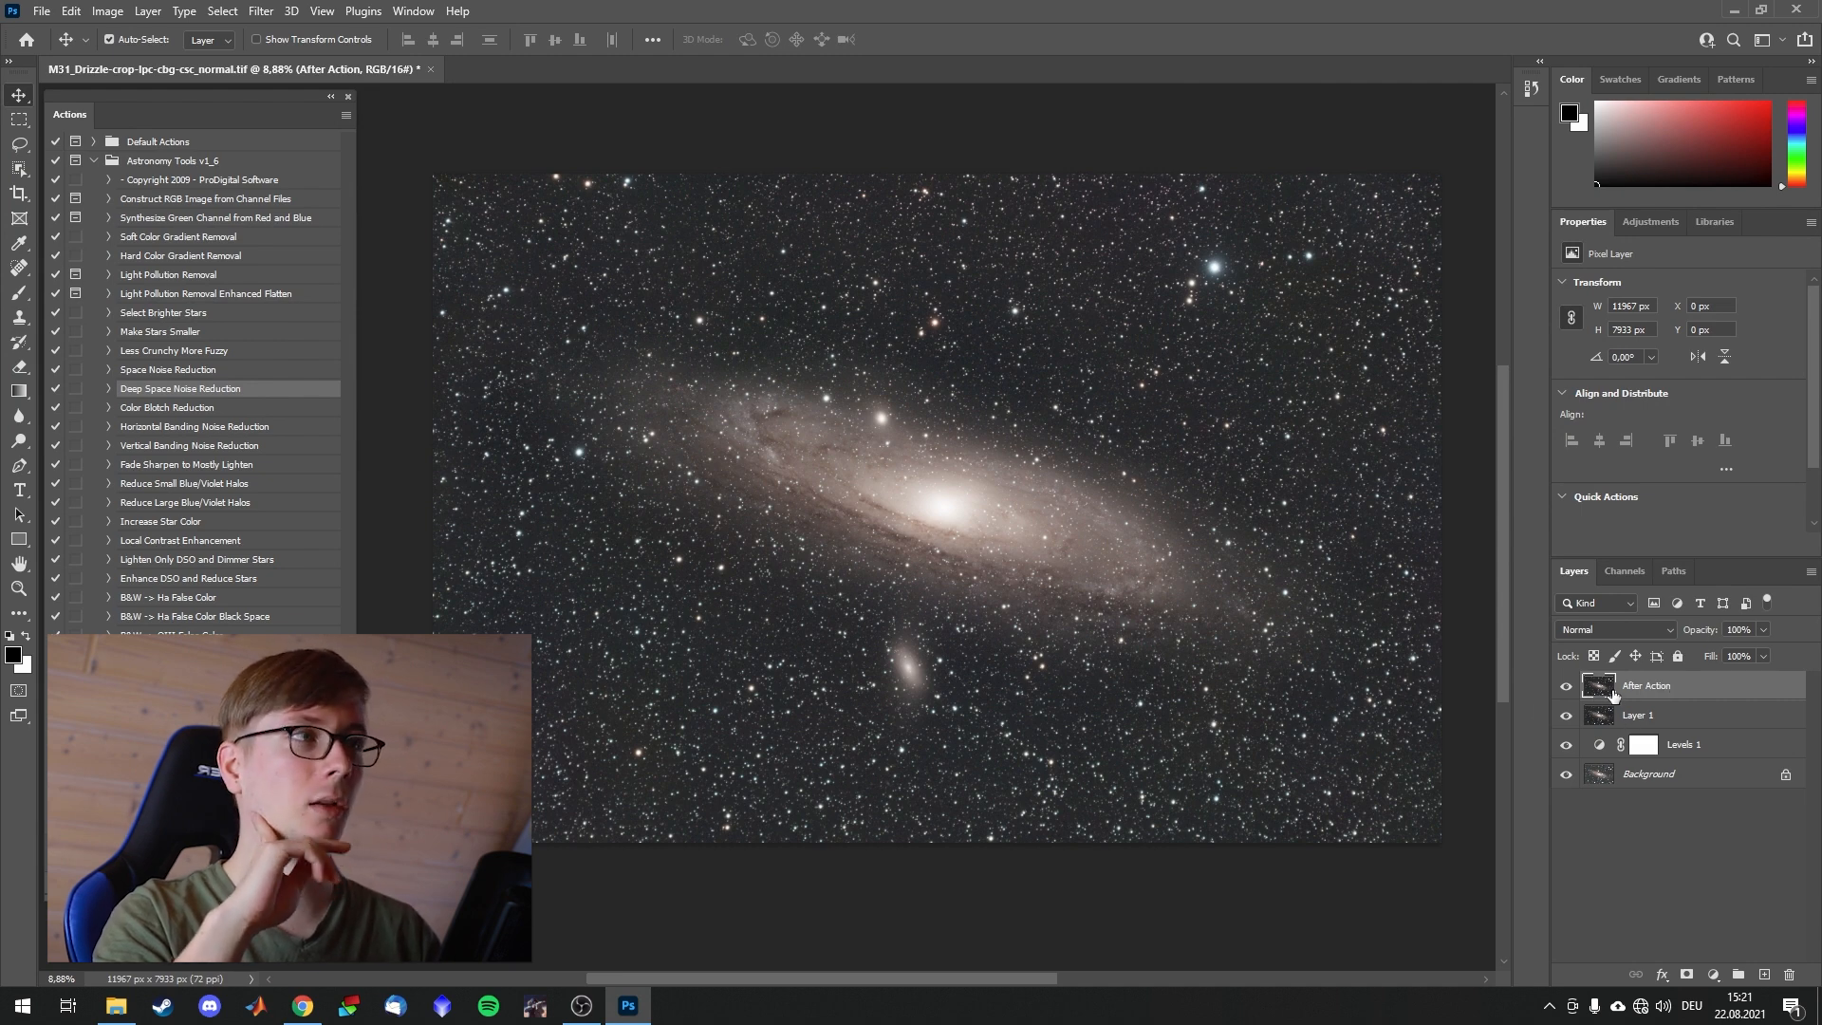
# Step: Rename the After Action layer to DSNR
pyautogui.doubleClick(1646, 684)
pyautogui.write('DSNR')
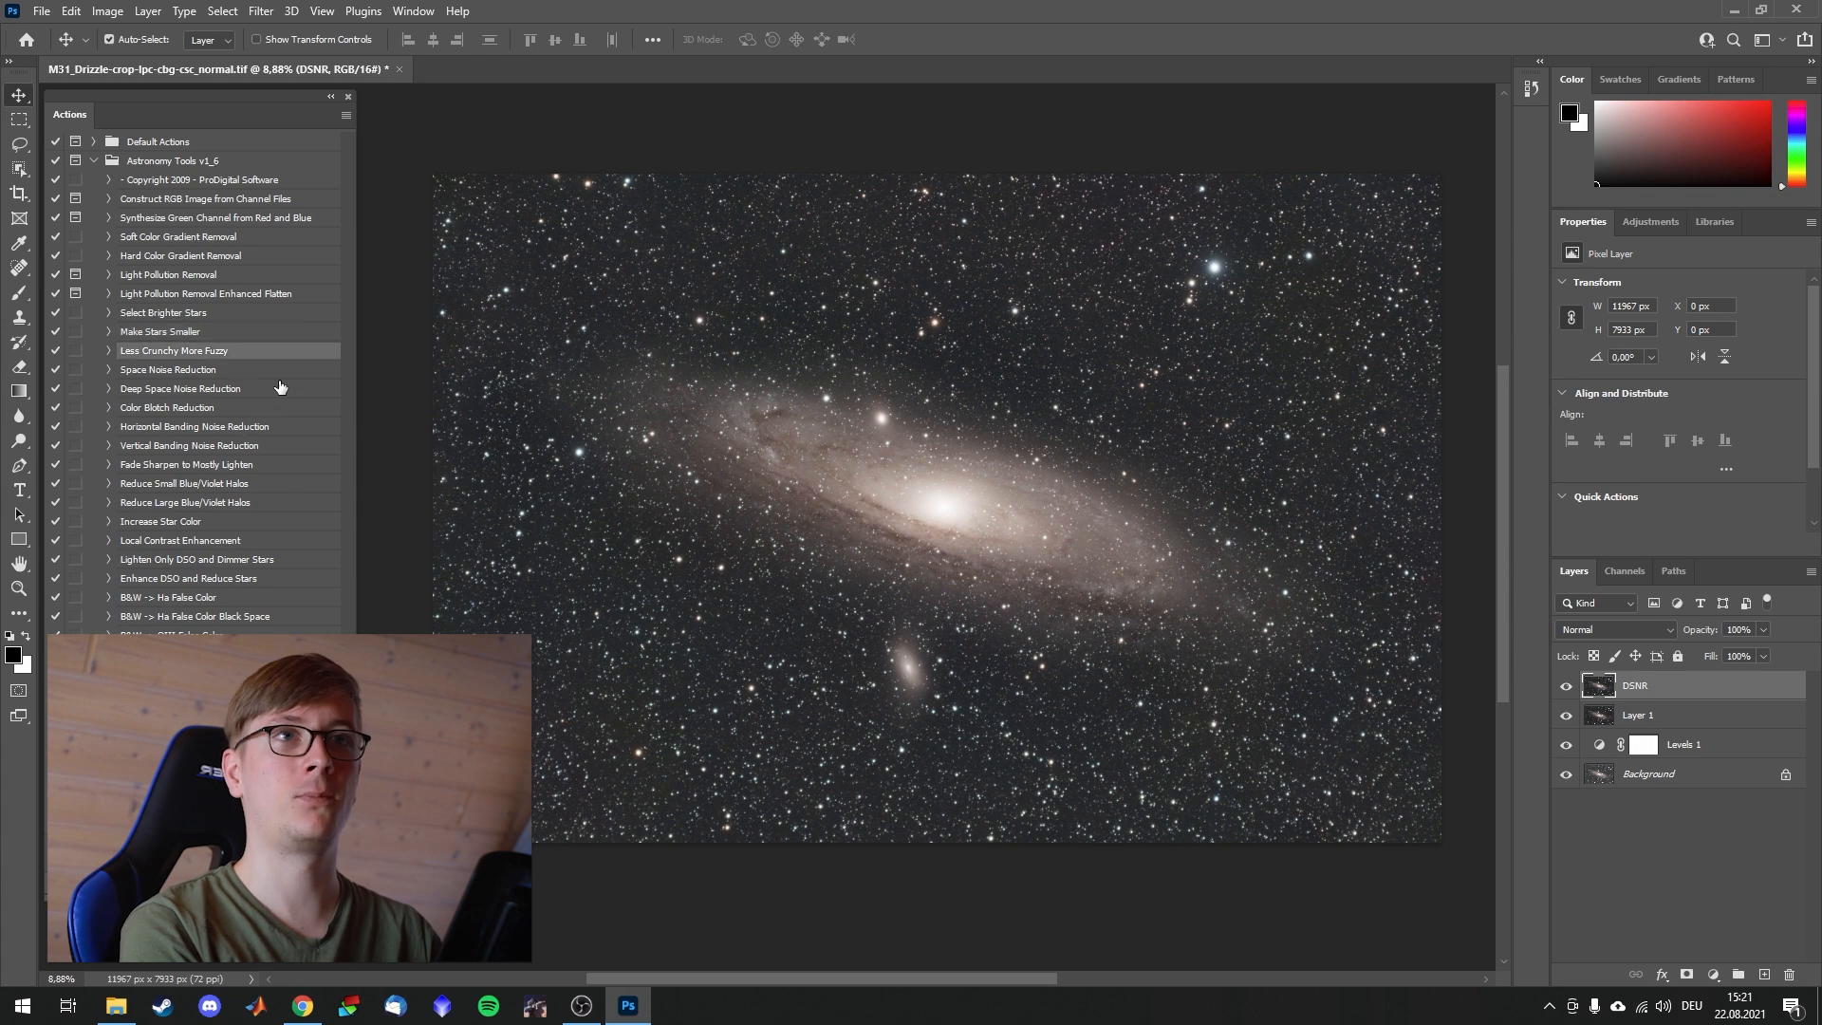
pyautogui.moveTo(540, 409)
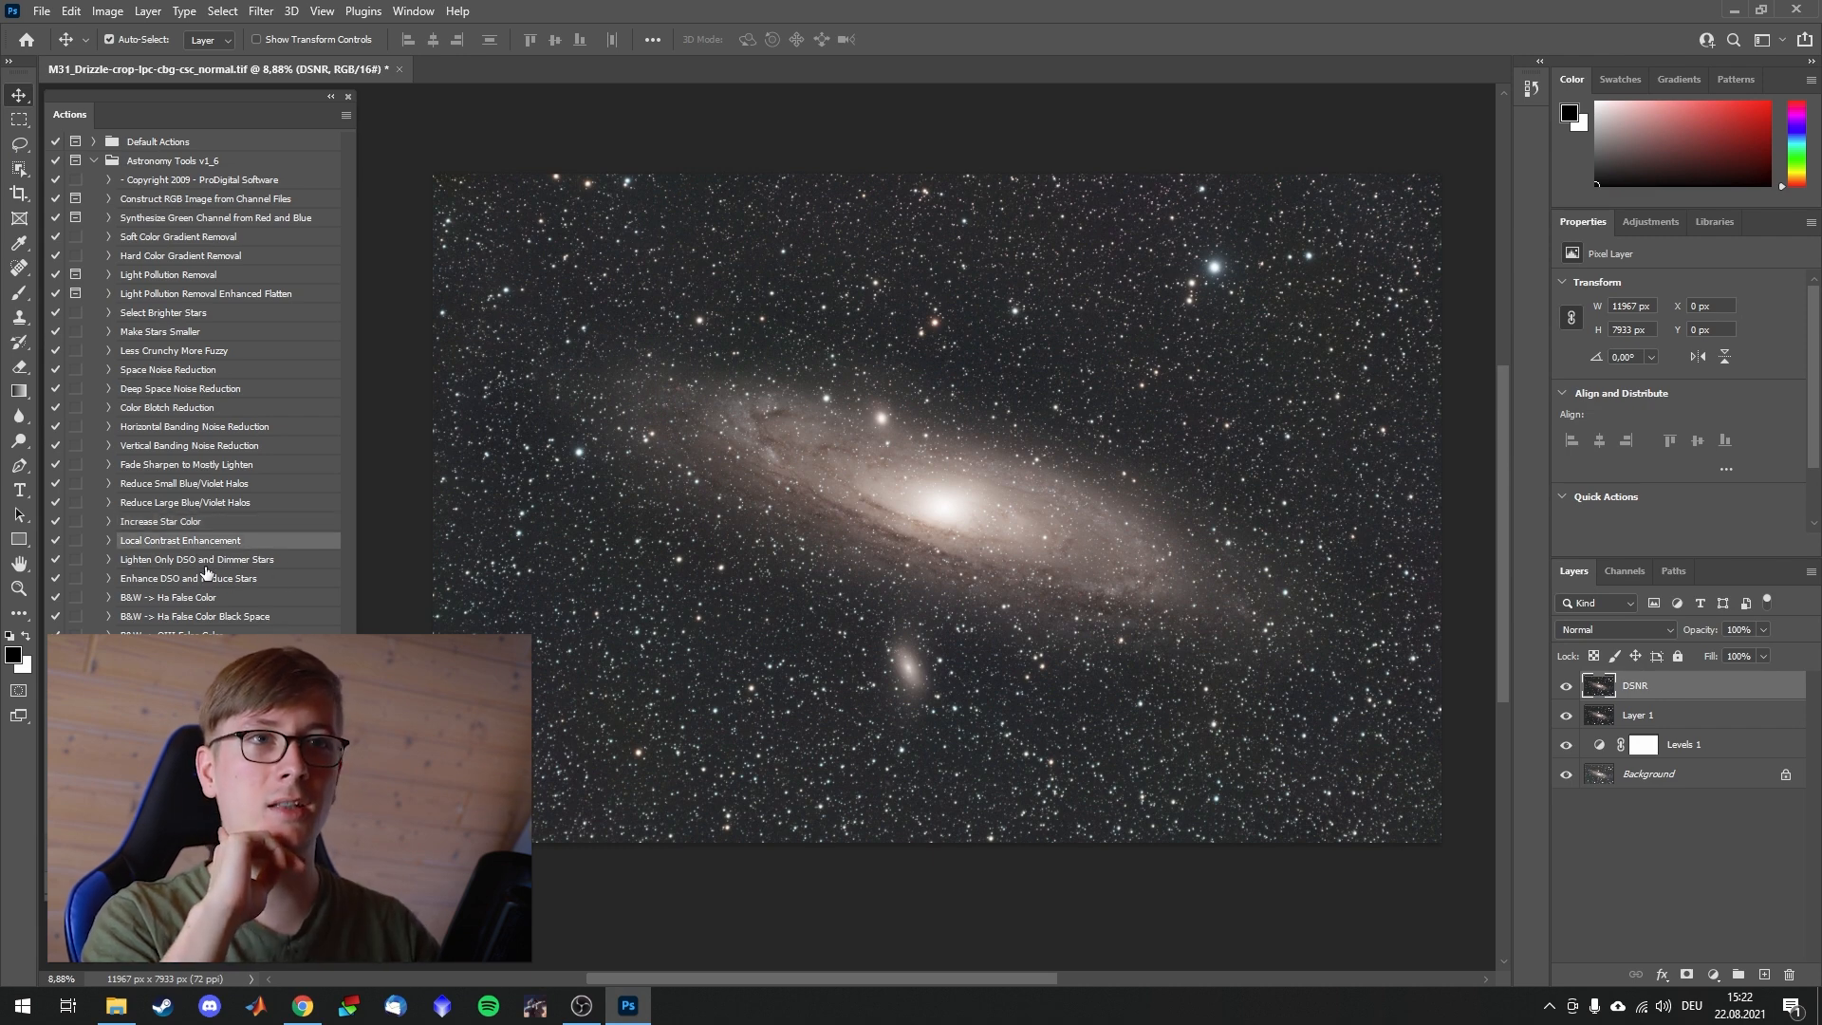
pyautogui.moveTo(329, 610)
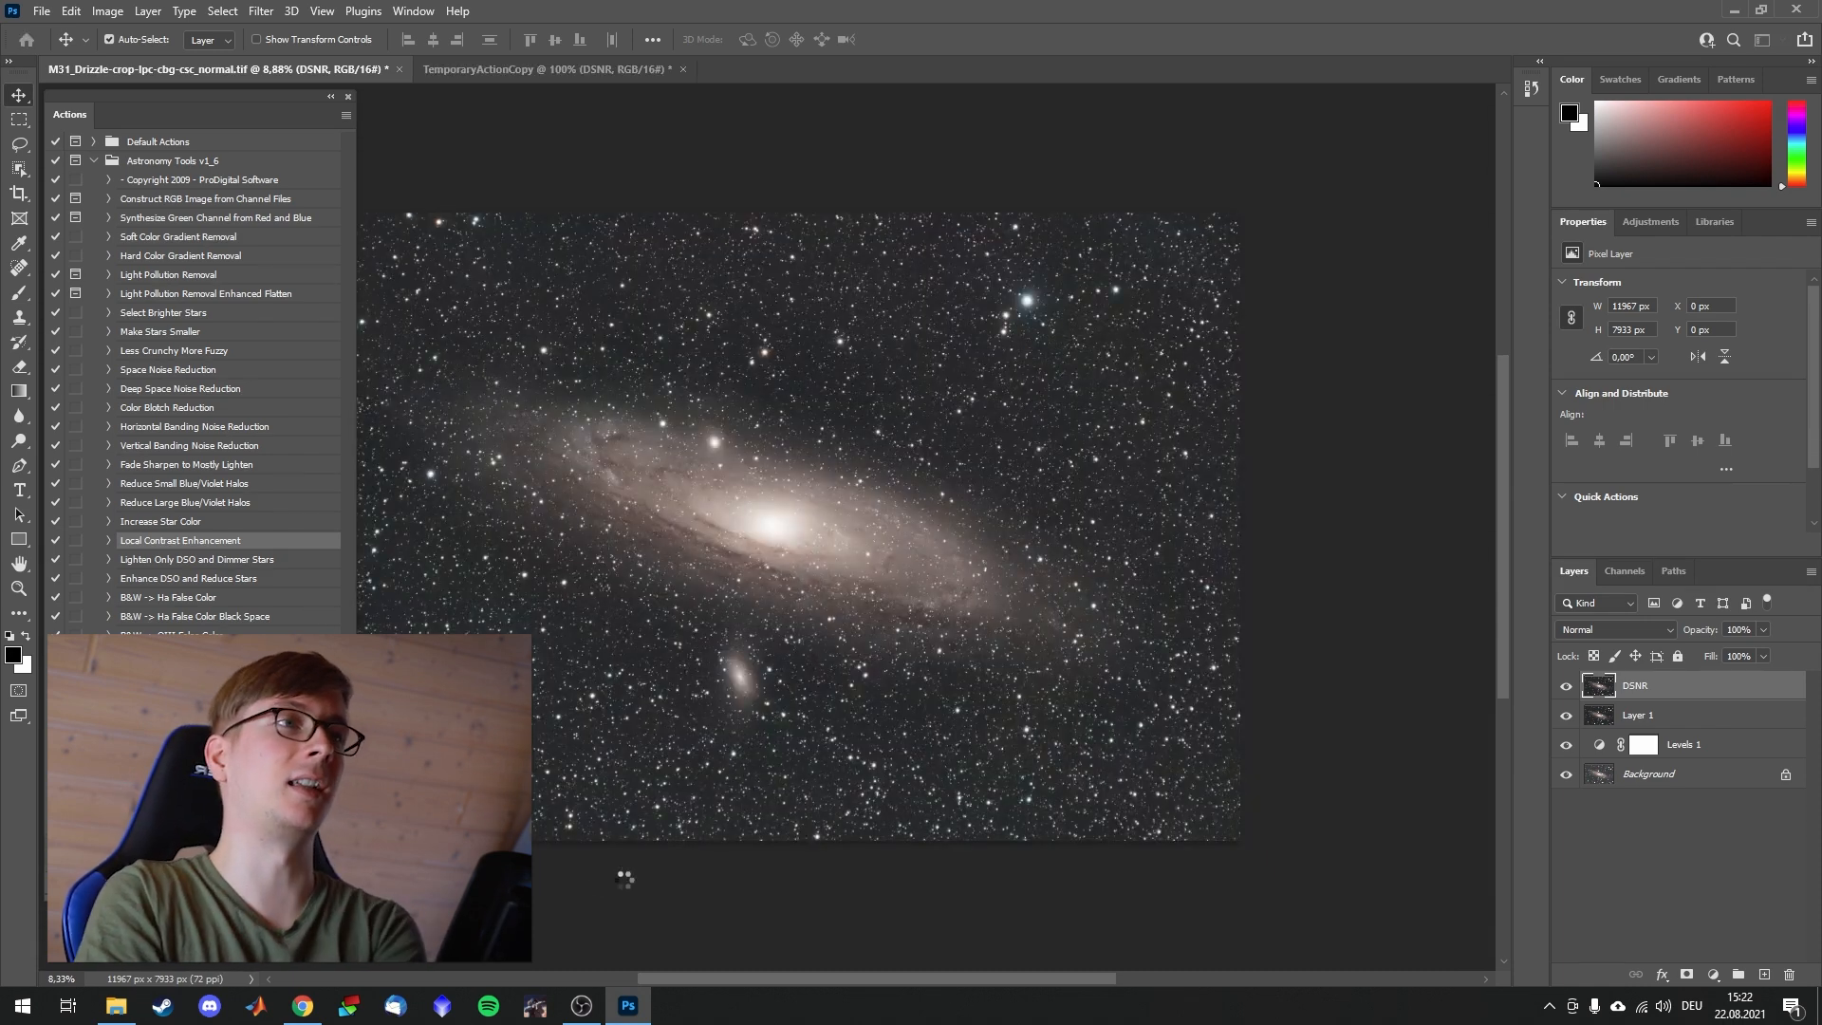
# Step: Run Local Contrast Enhancement, compare the new layer, and set its opacity to 74%
pyautogui.click(546, 69)
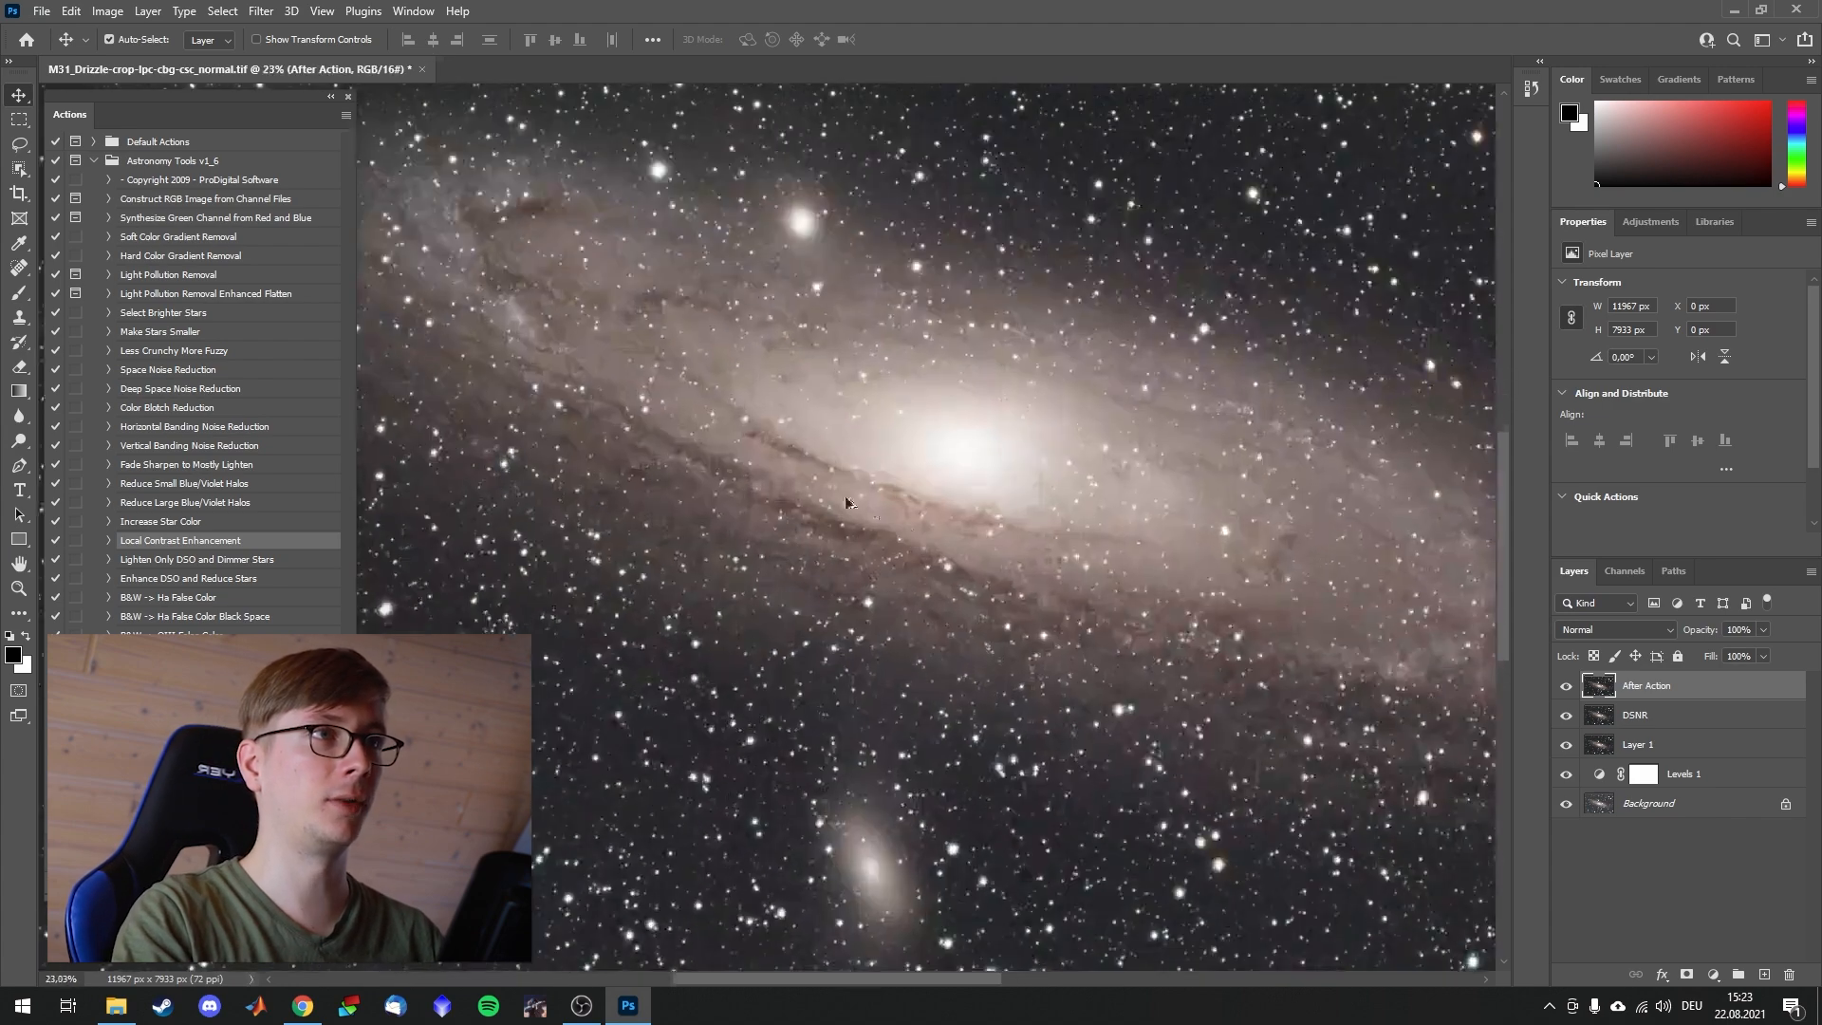
pyautogui.click(1566, 685)
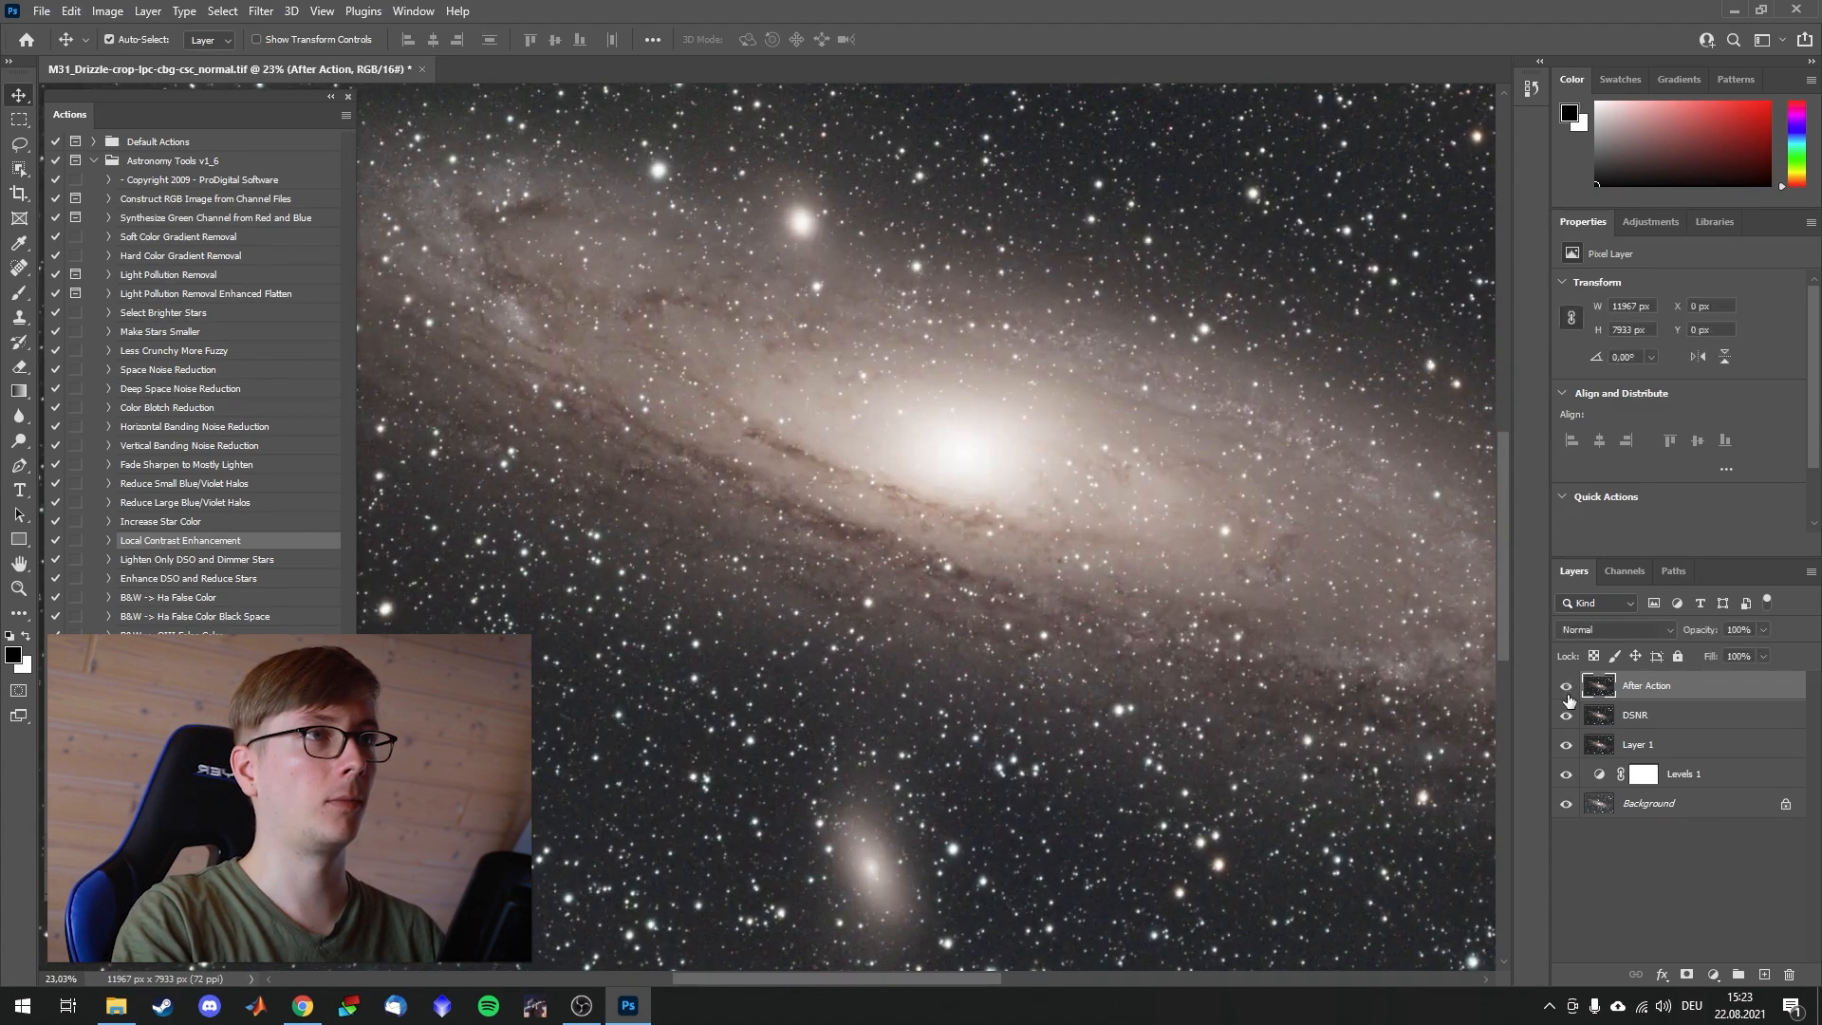
pyautogui.click(1565, 715)
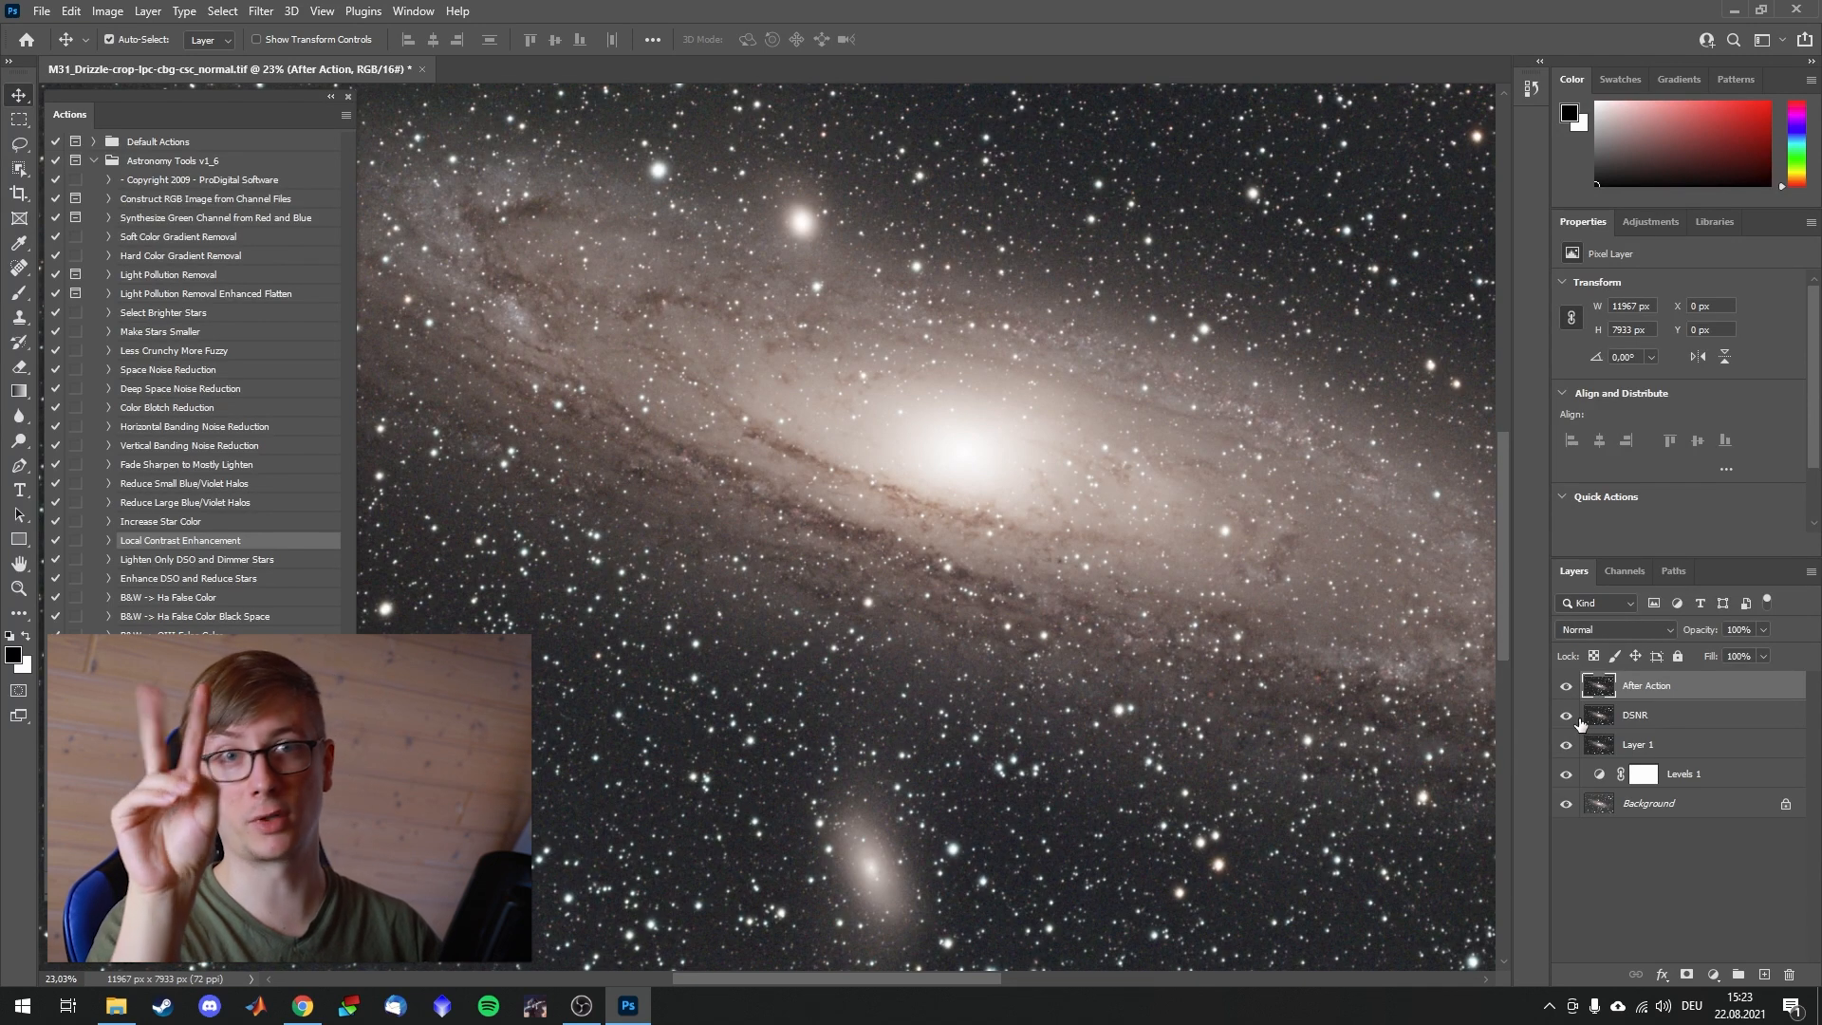
pyautogui.moveTo(1456, 674)
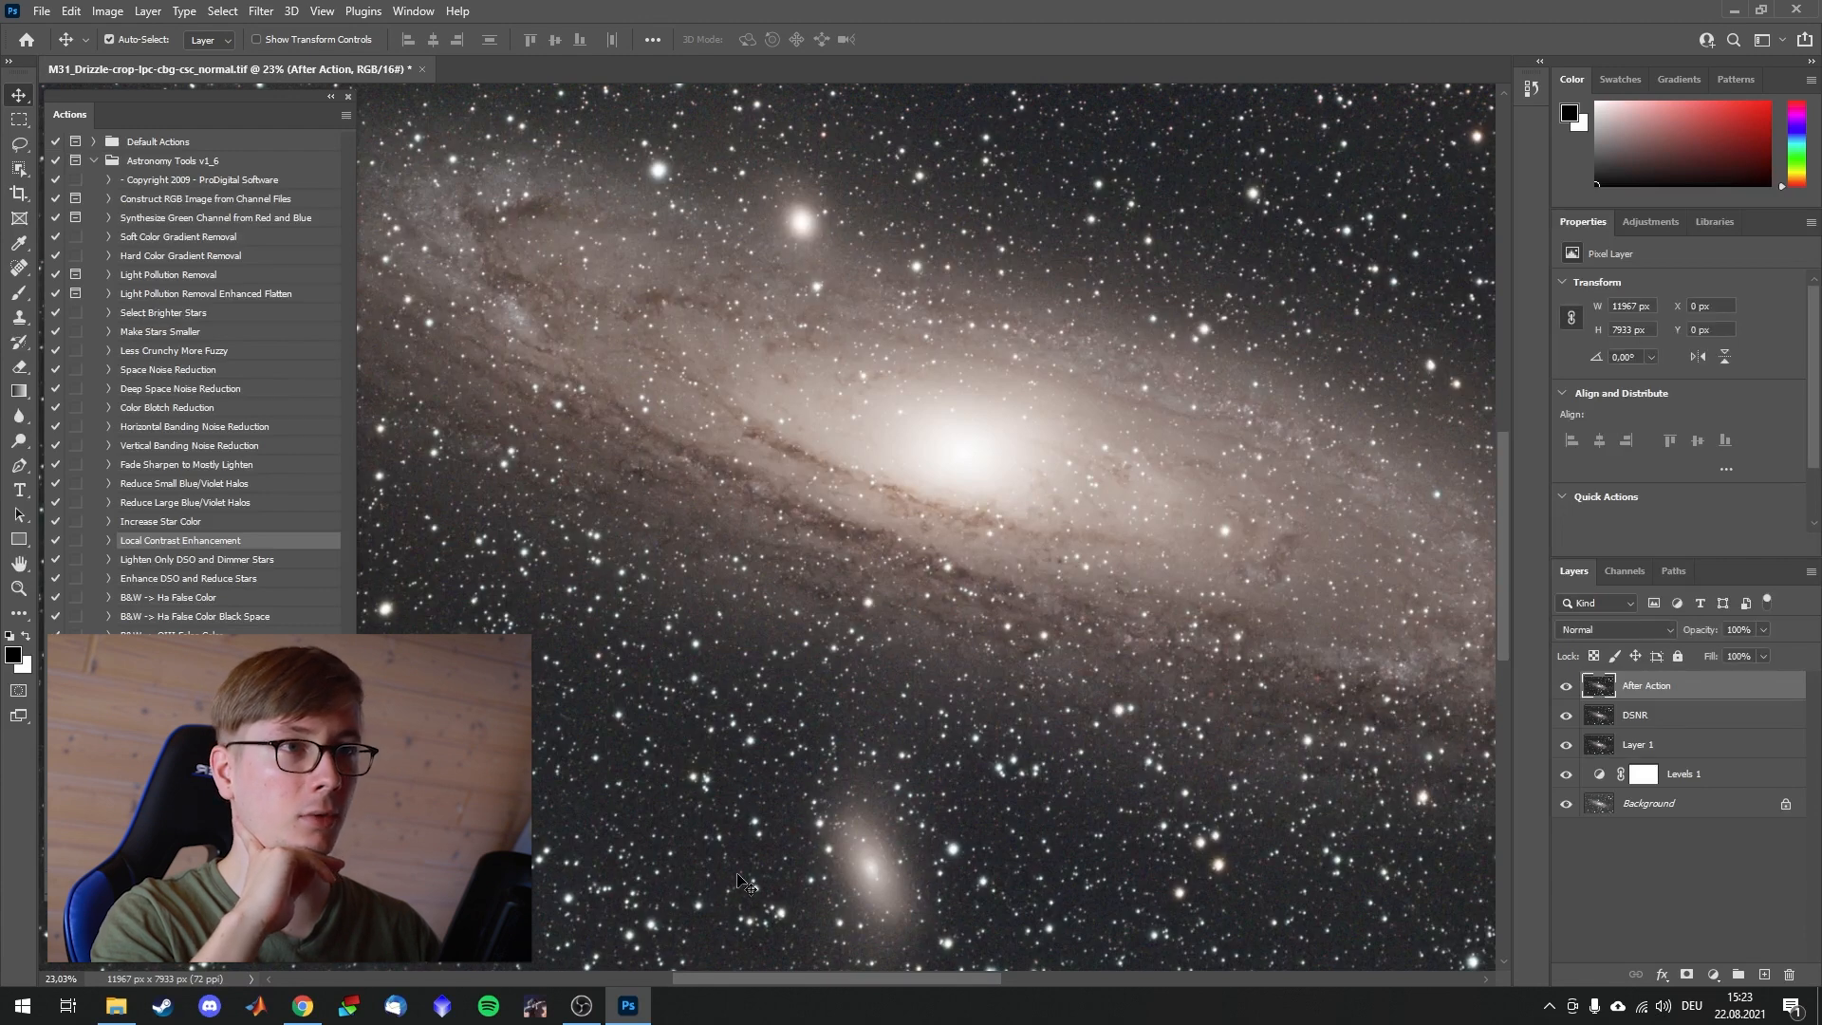
pyautogui.scroll(3)
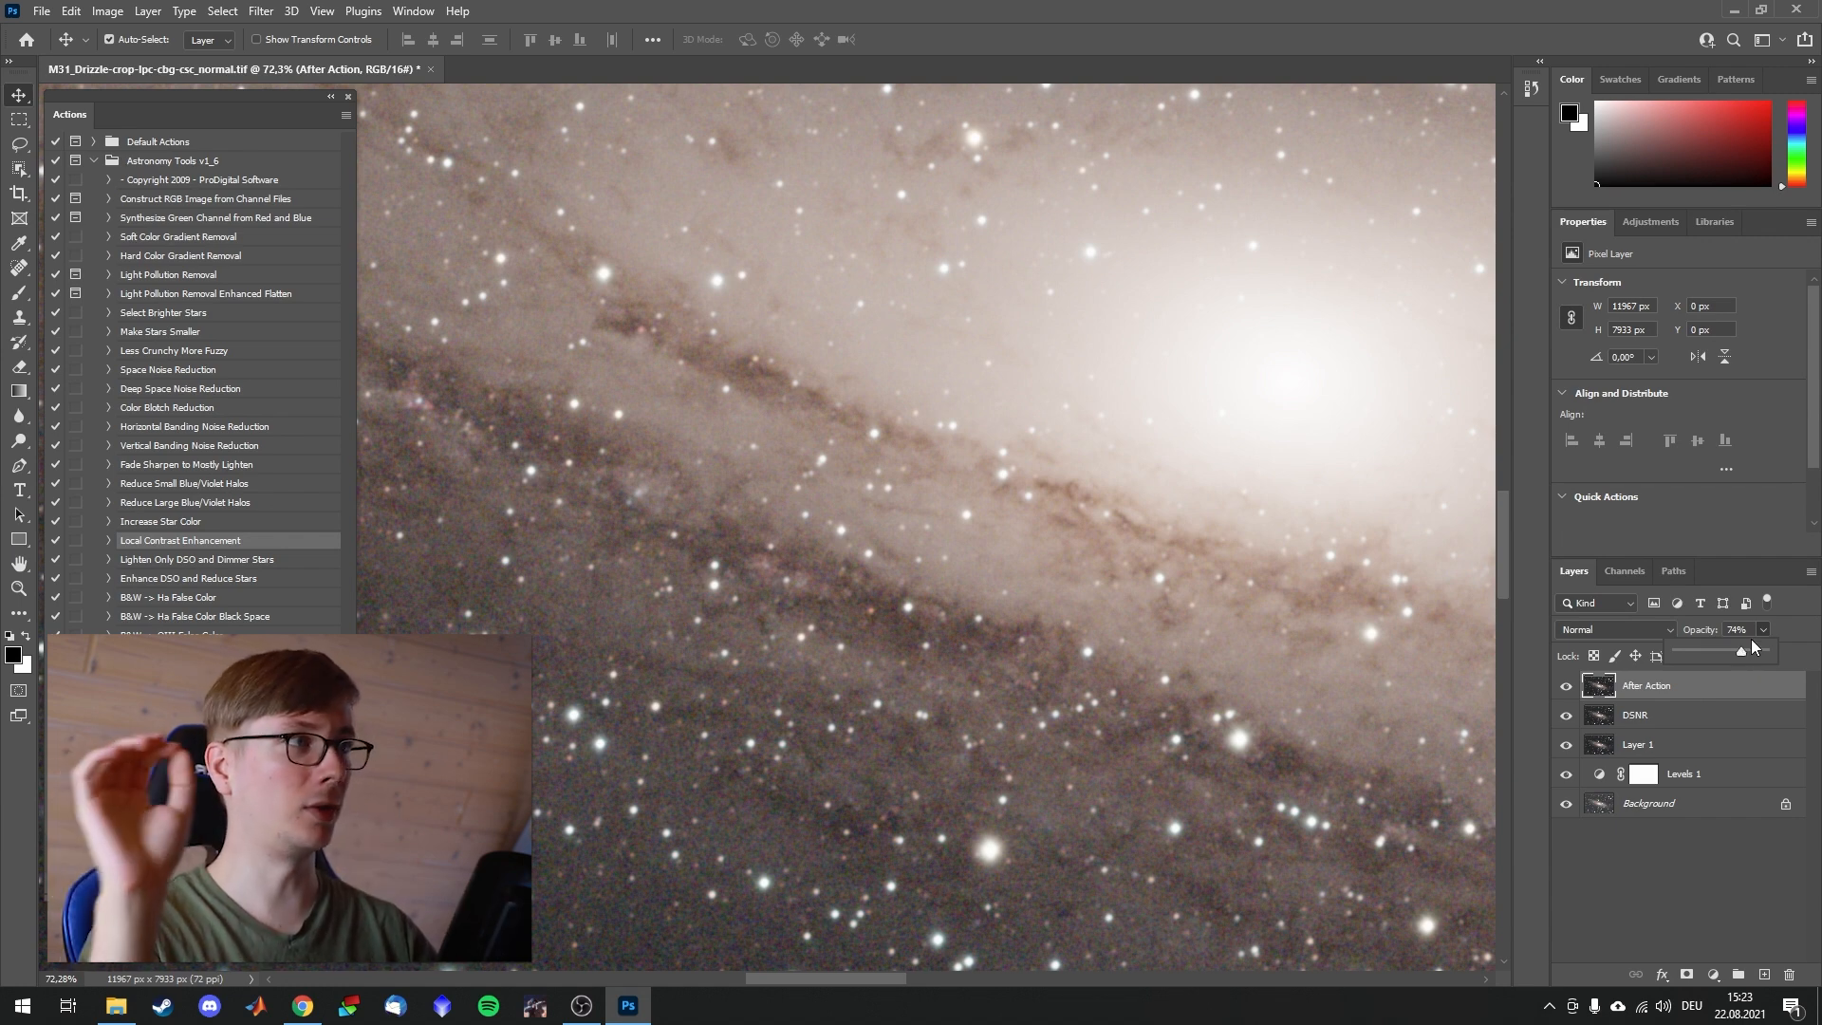
pyautogui.click(1742, 628)
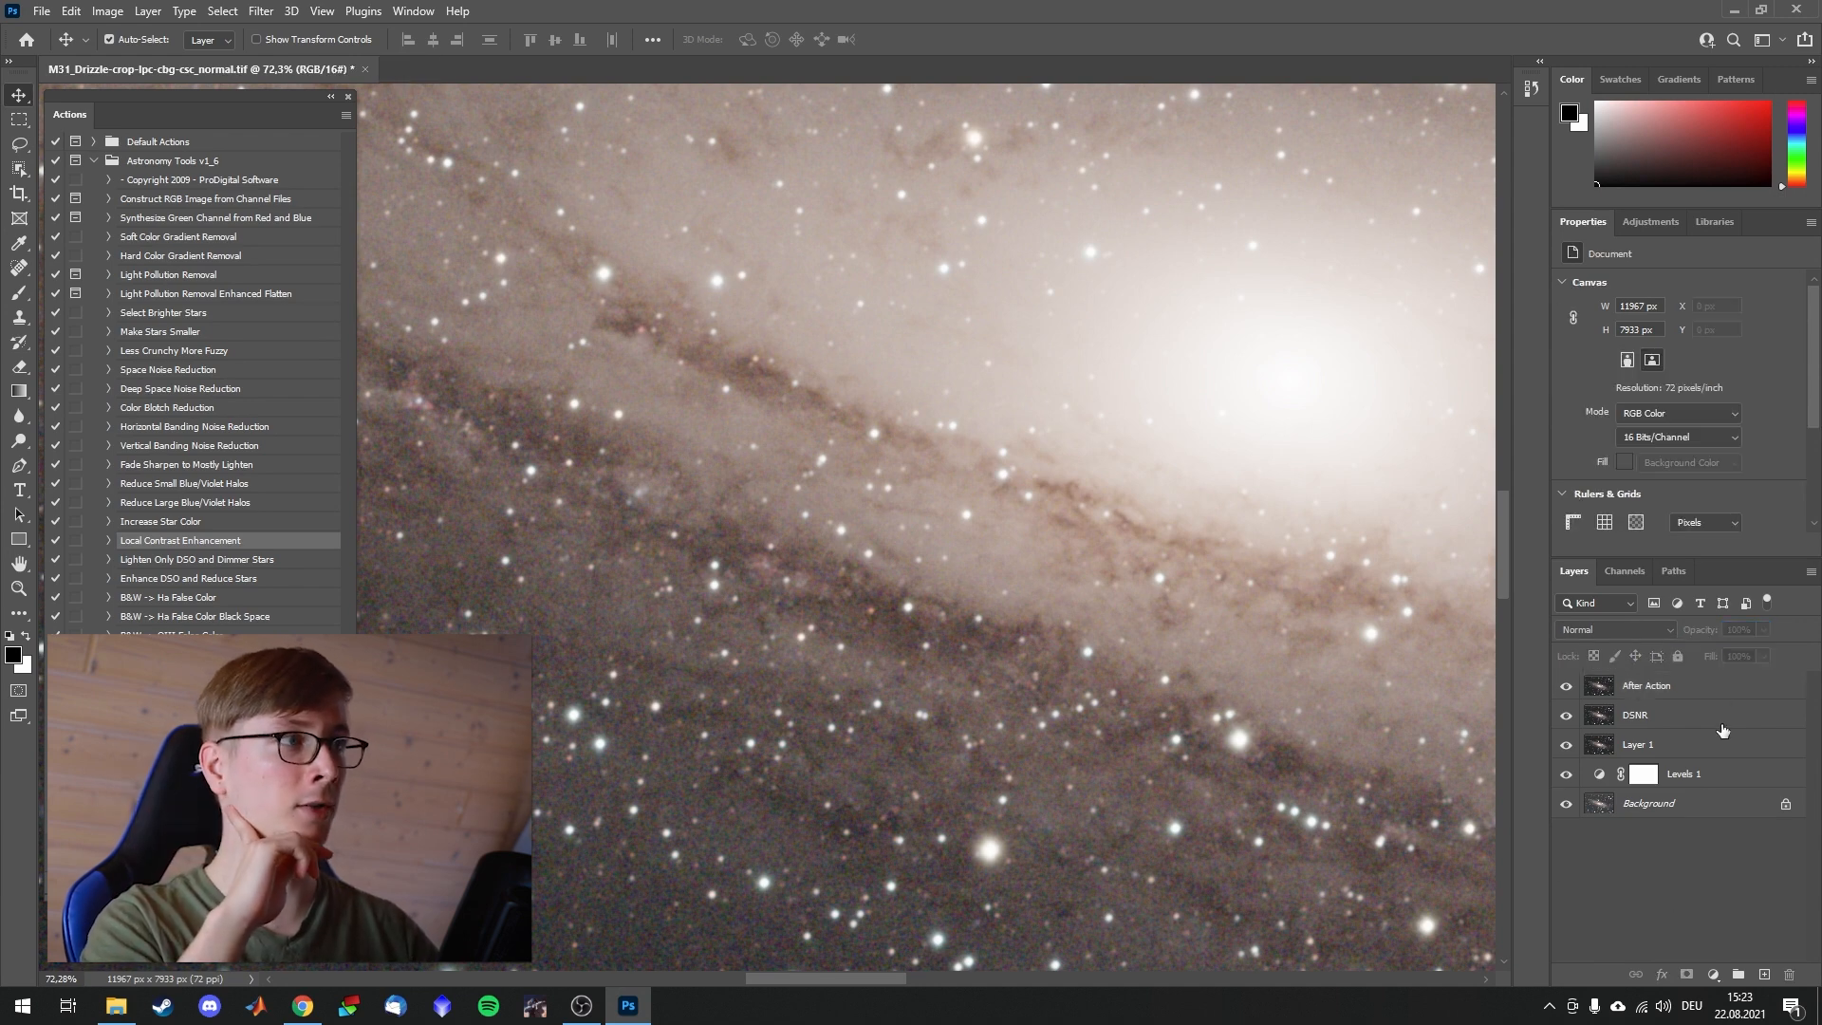
pyautogui.click(1645, 684)
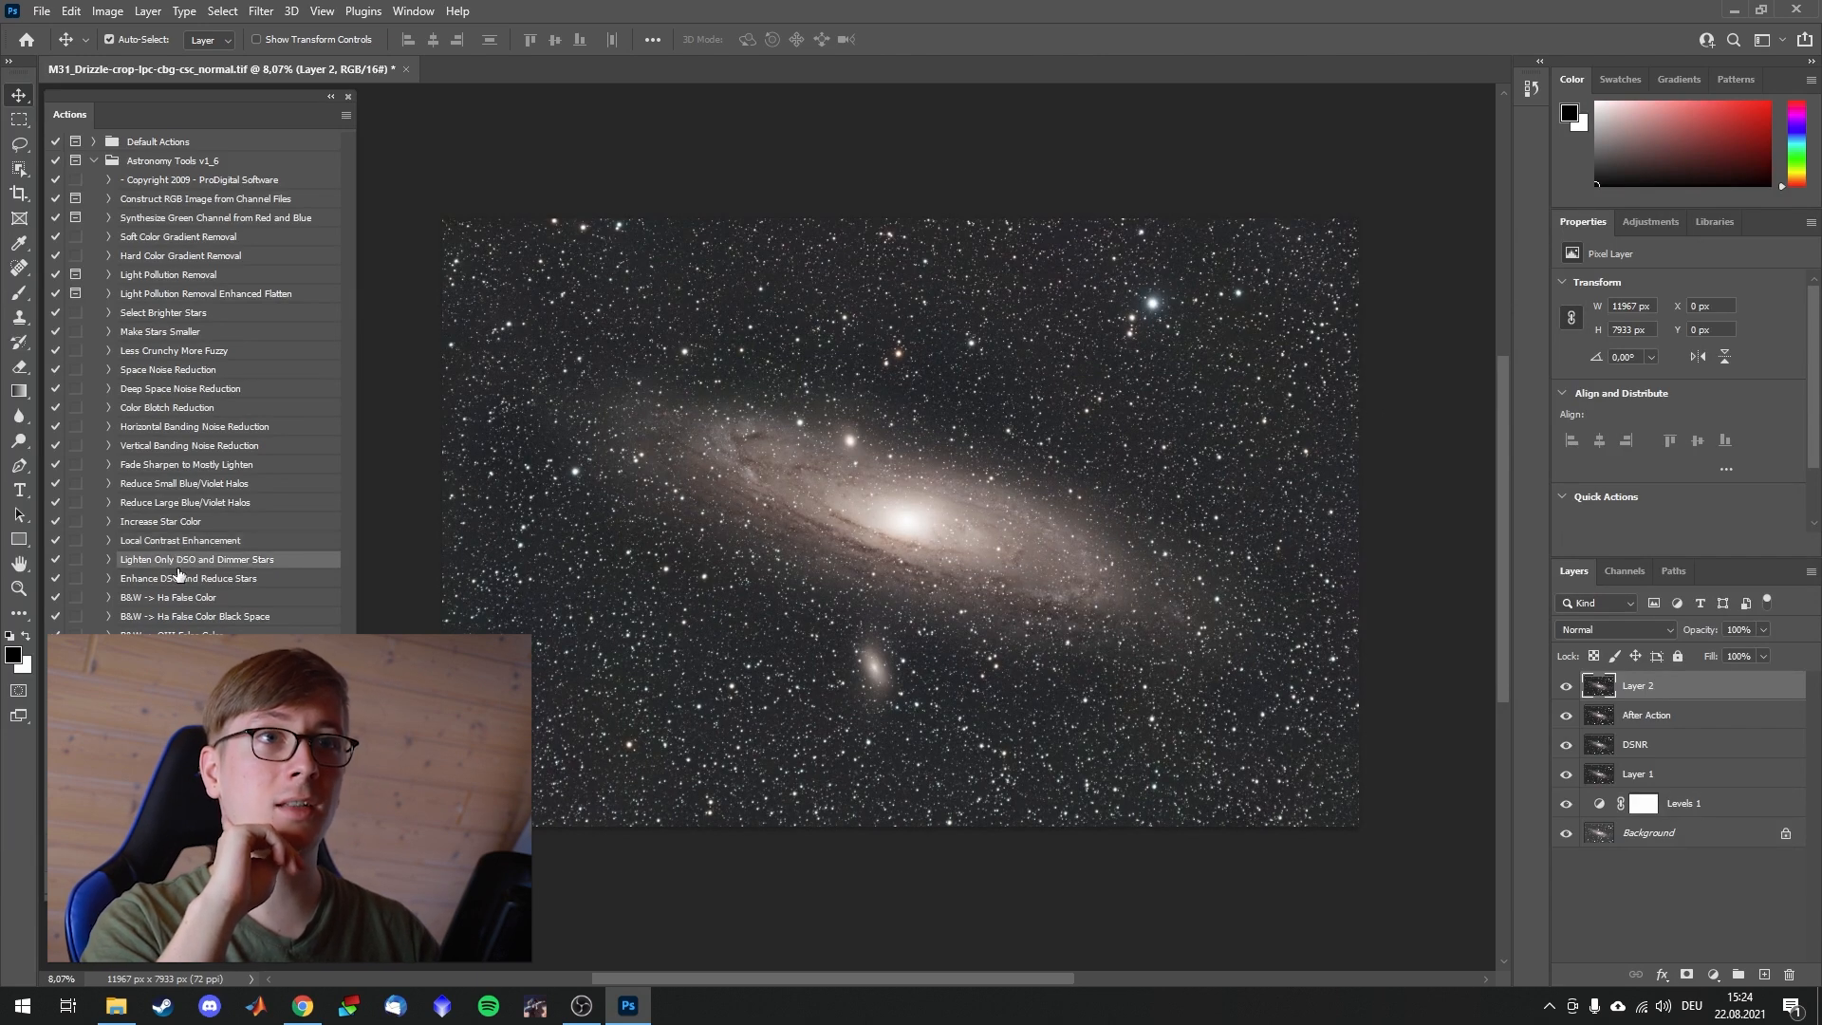
pyautogui.moveTo(765, 603)
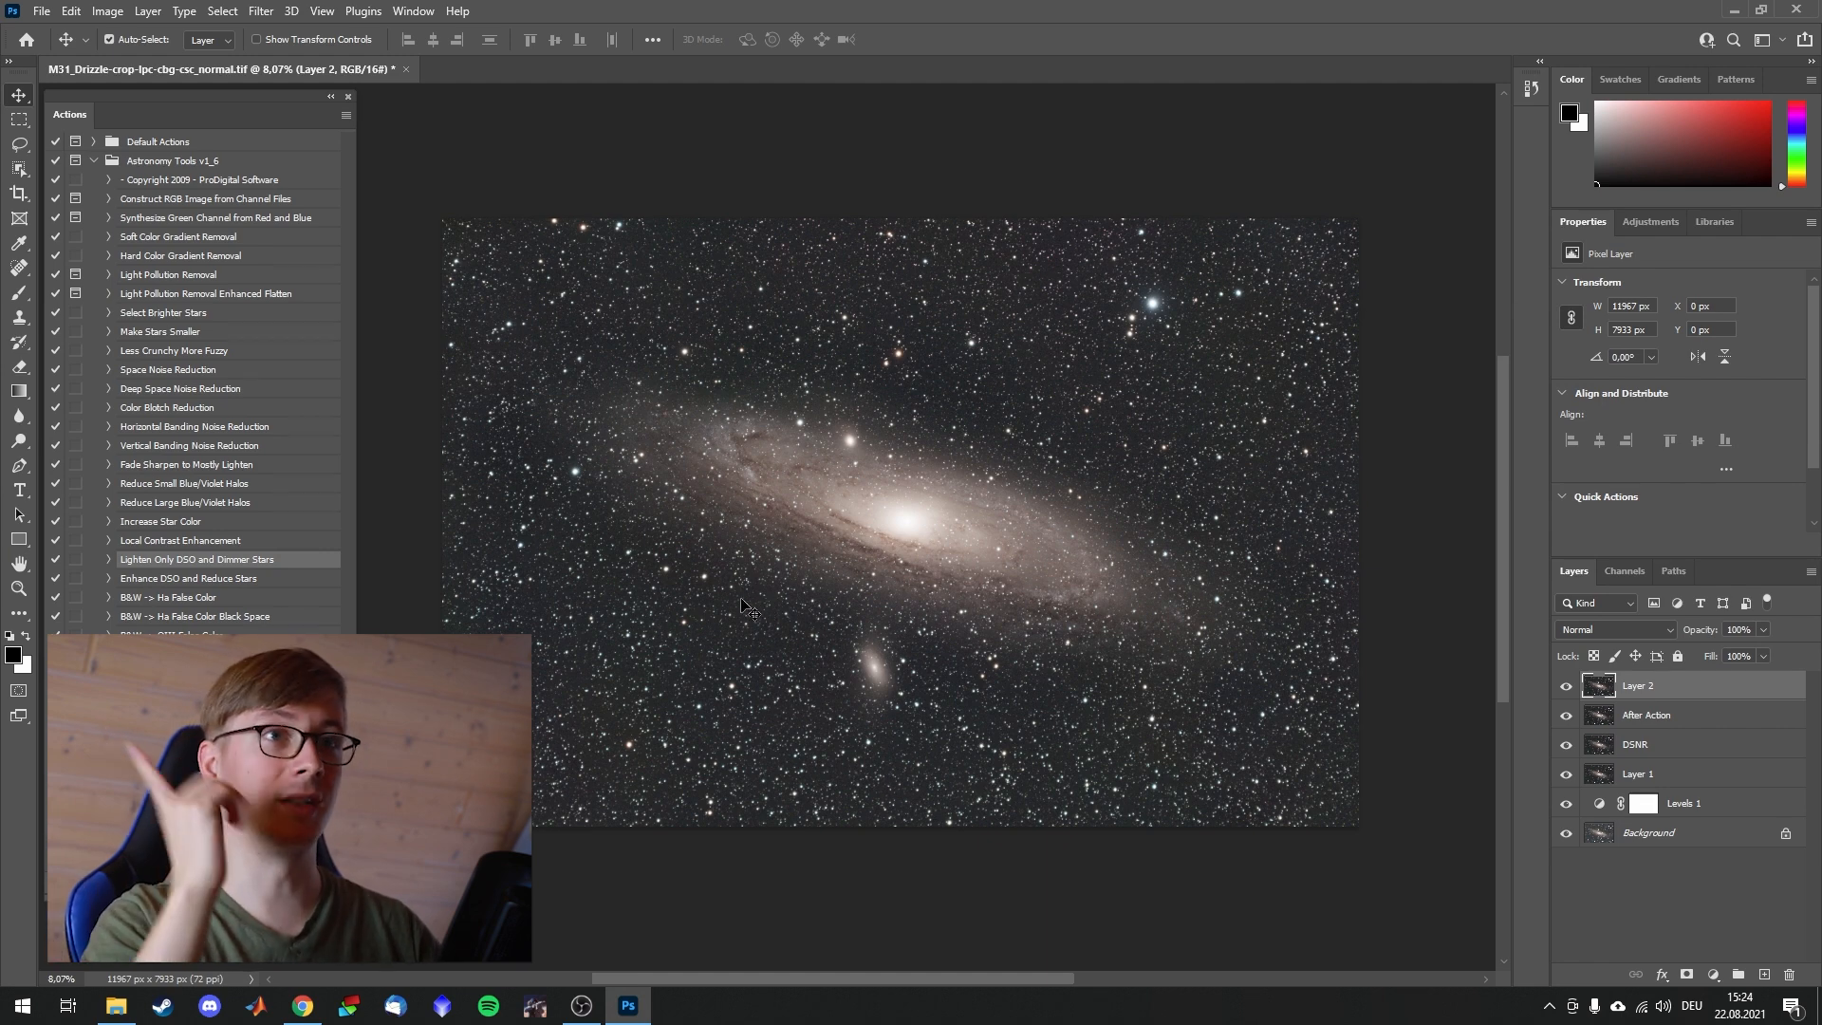
# Step: Select the Enhance DSO and Reduce Stars action
pyautogui.click(187, 578)
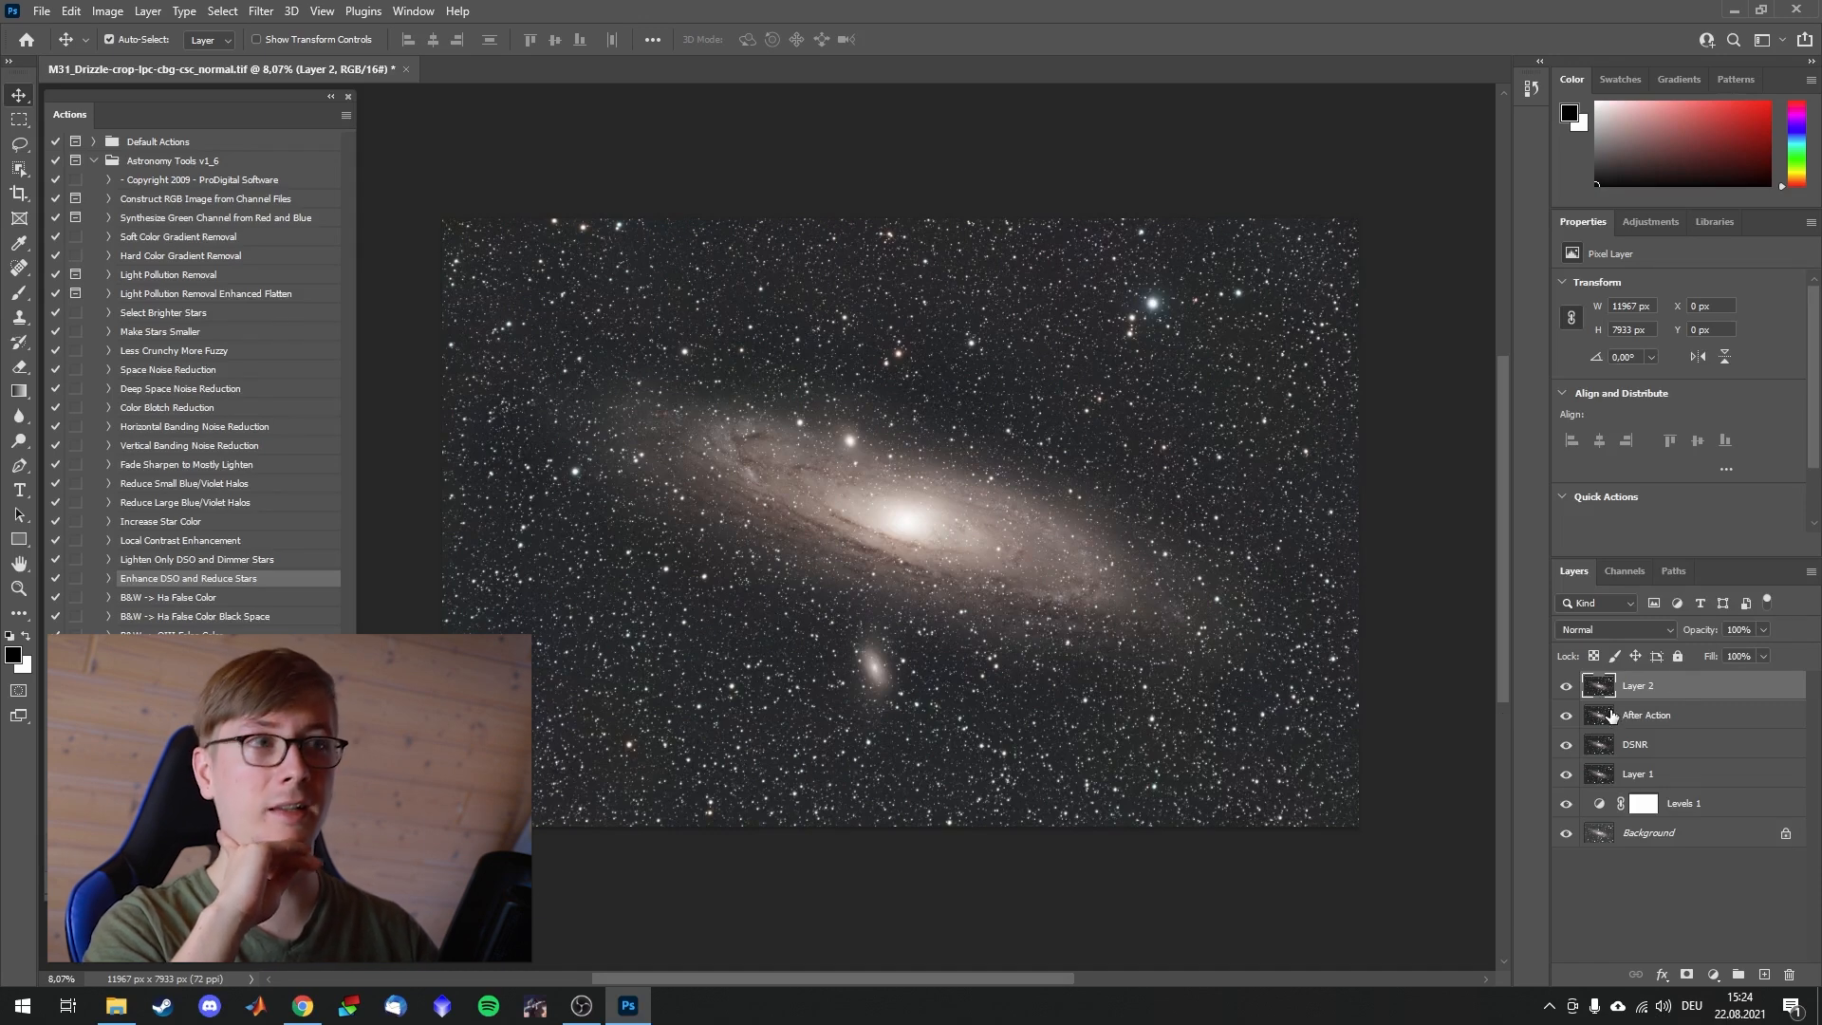
pyautogui.moveTo(1294, 850)
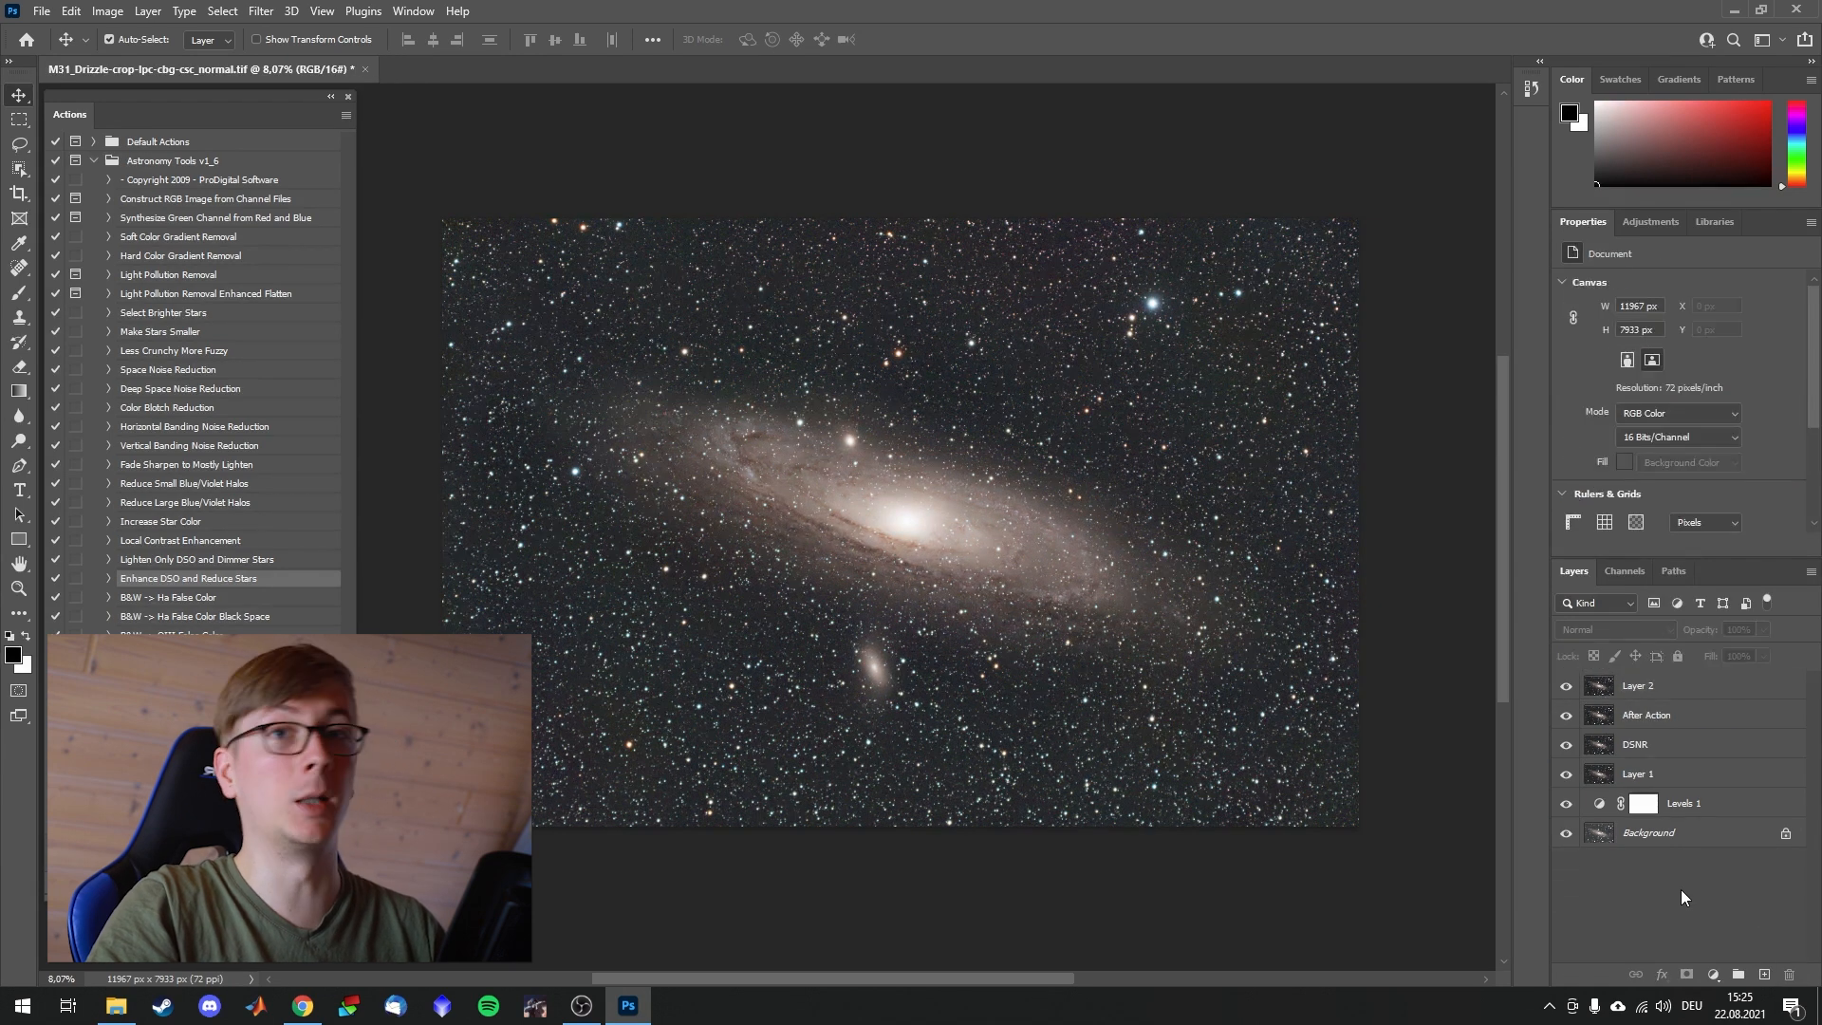
pyautogui.moveTo(941, 441)
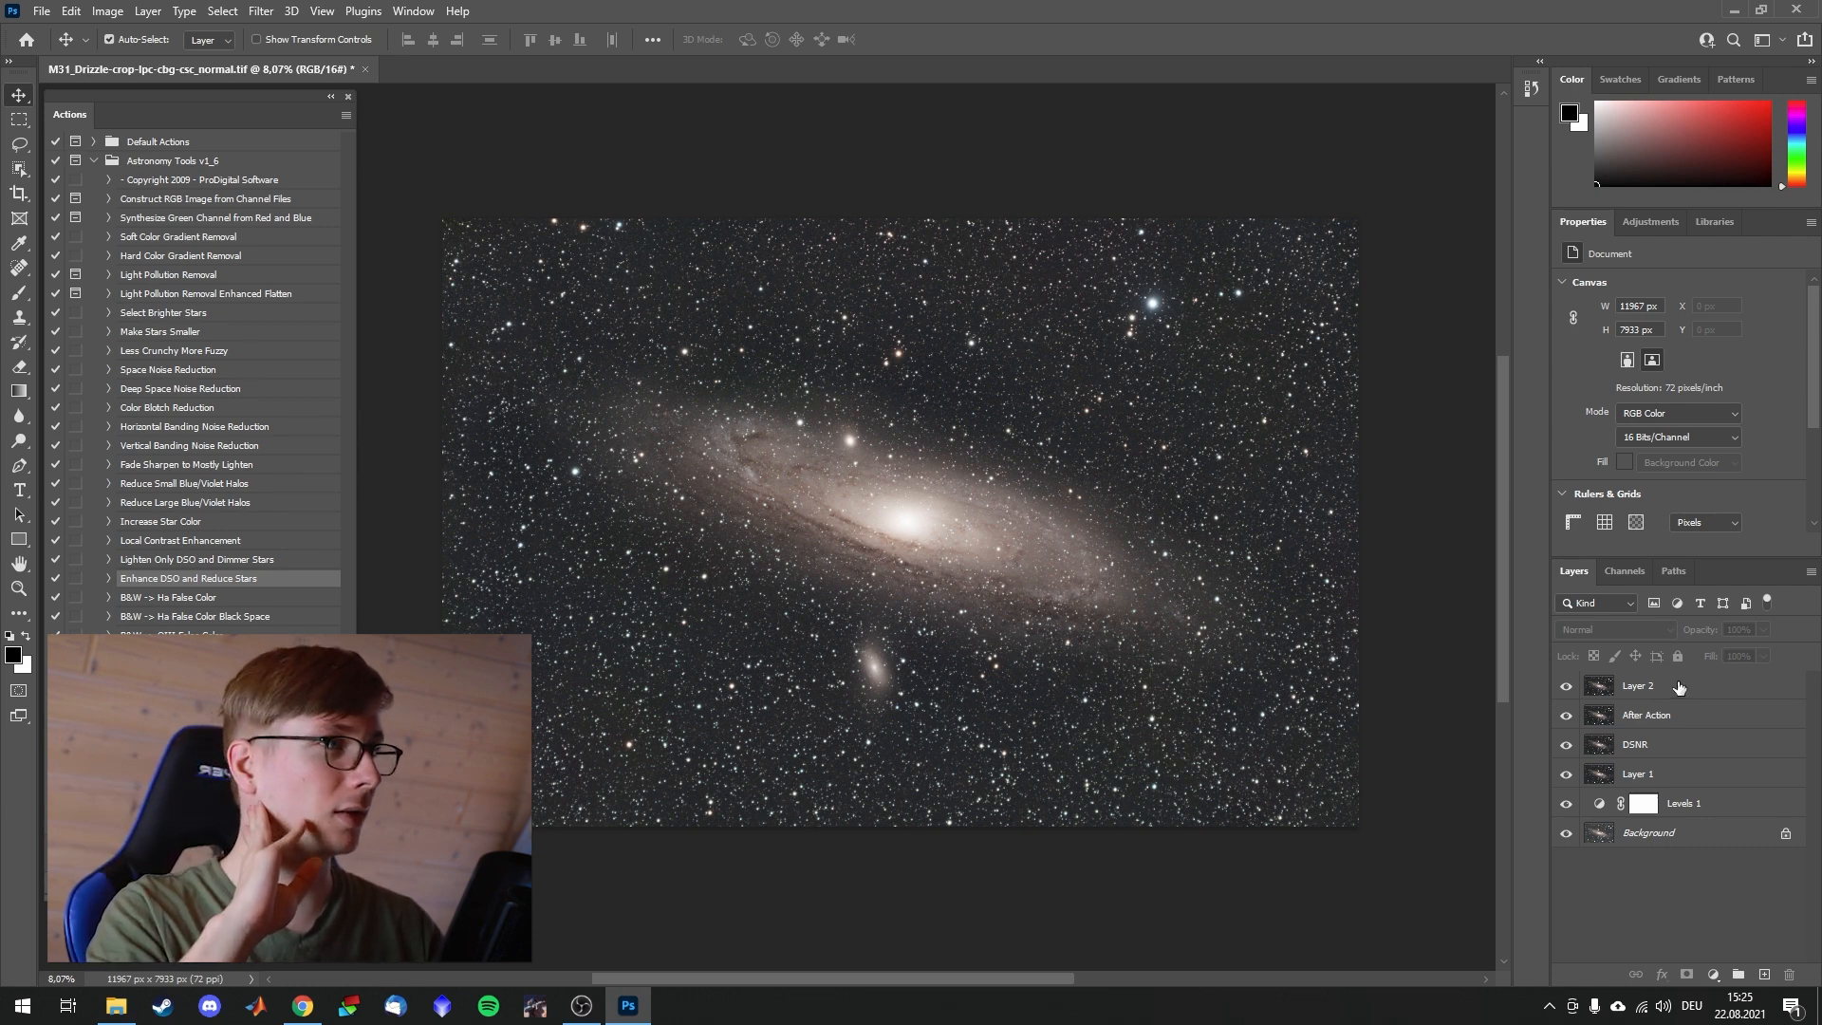
# Step: Merge all visible layers into a single Layer 1
pyautogui.click(1638, 684)
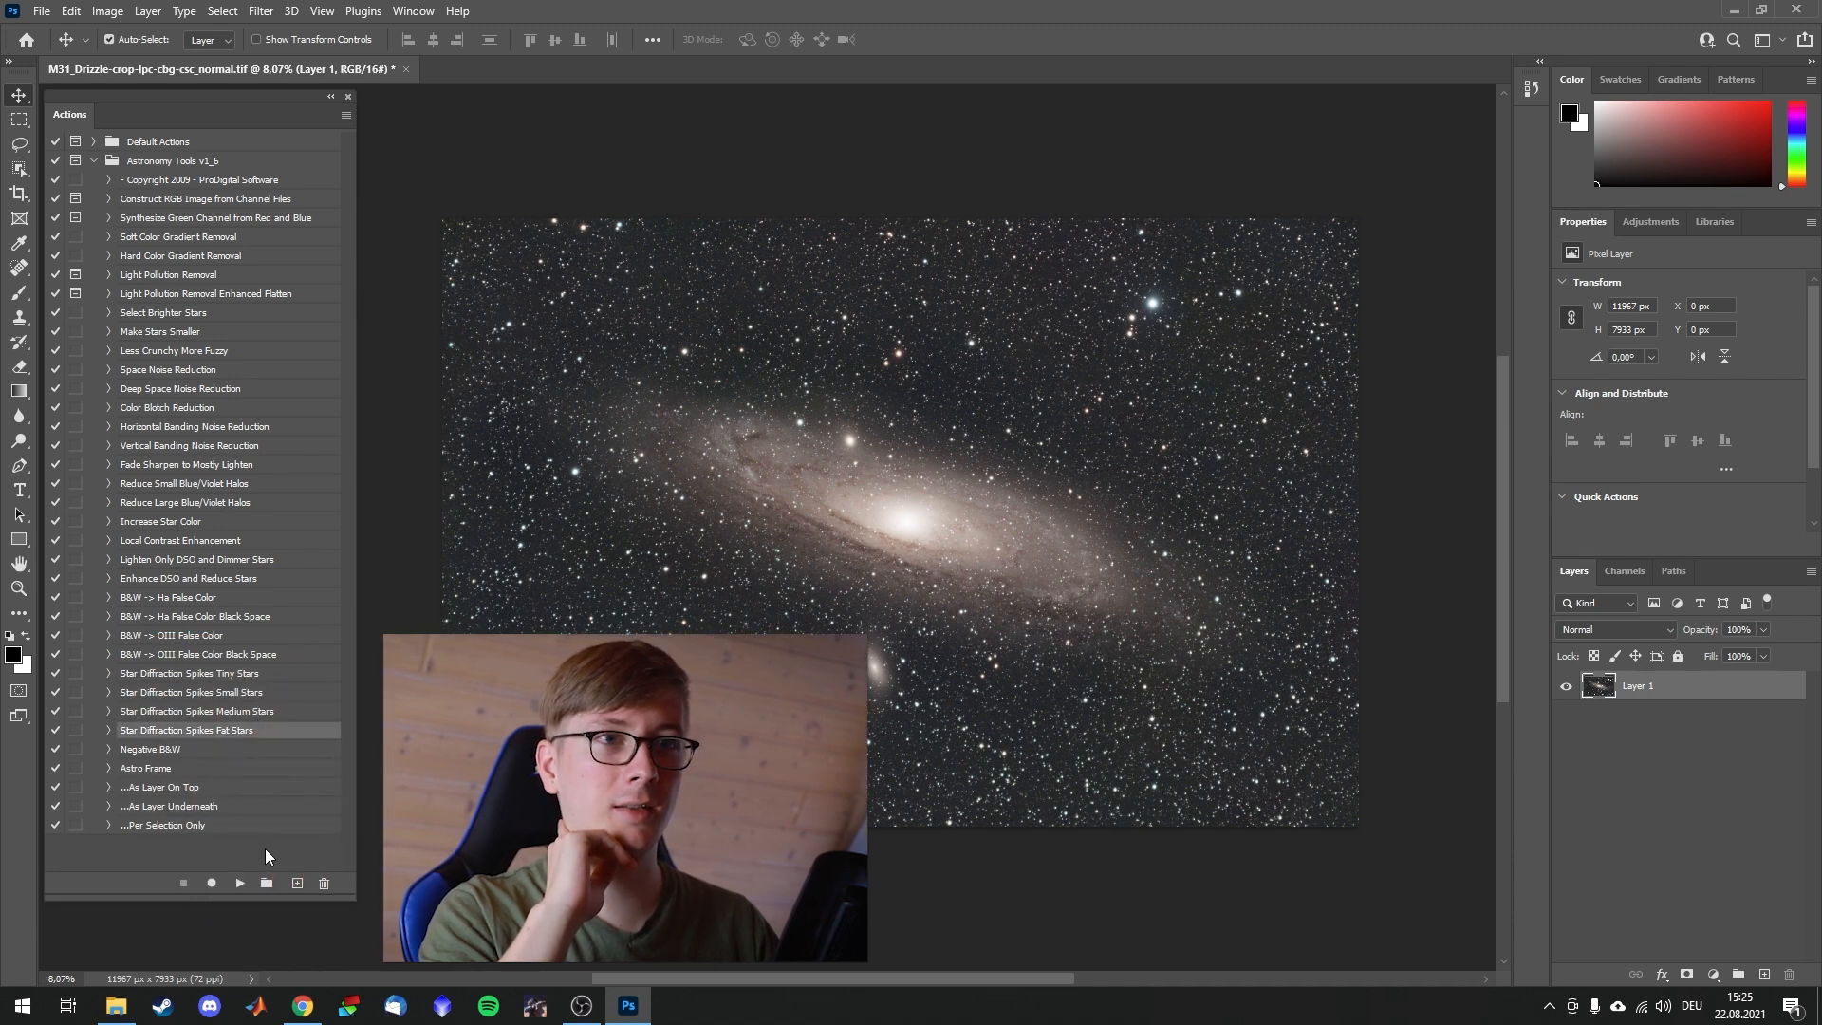
# Step: Play the Star Diffraction Spikes Fat Stars action and continue it to completion
pyautogui.click(239, 884)
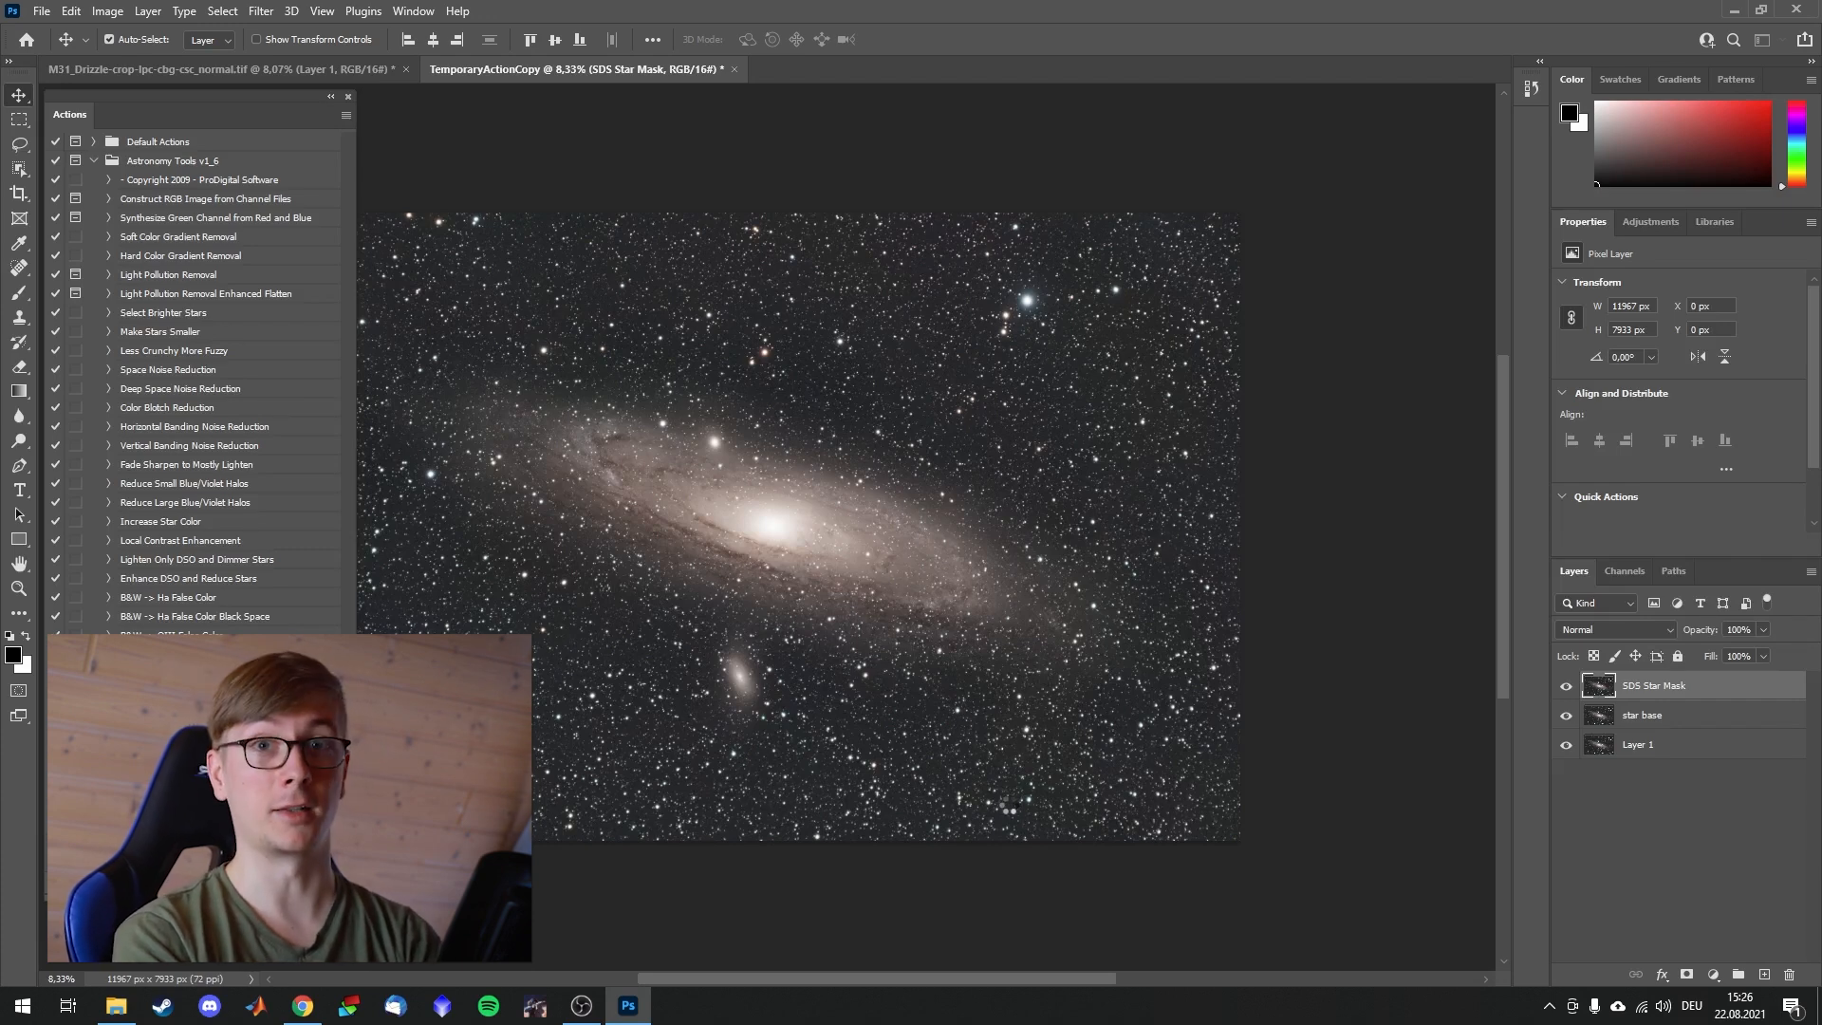
pyautogui.click(734, 68)
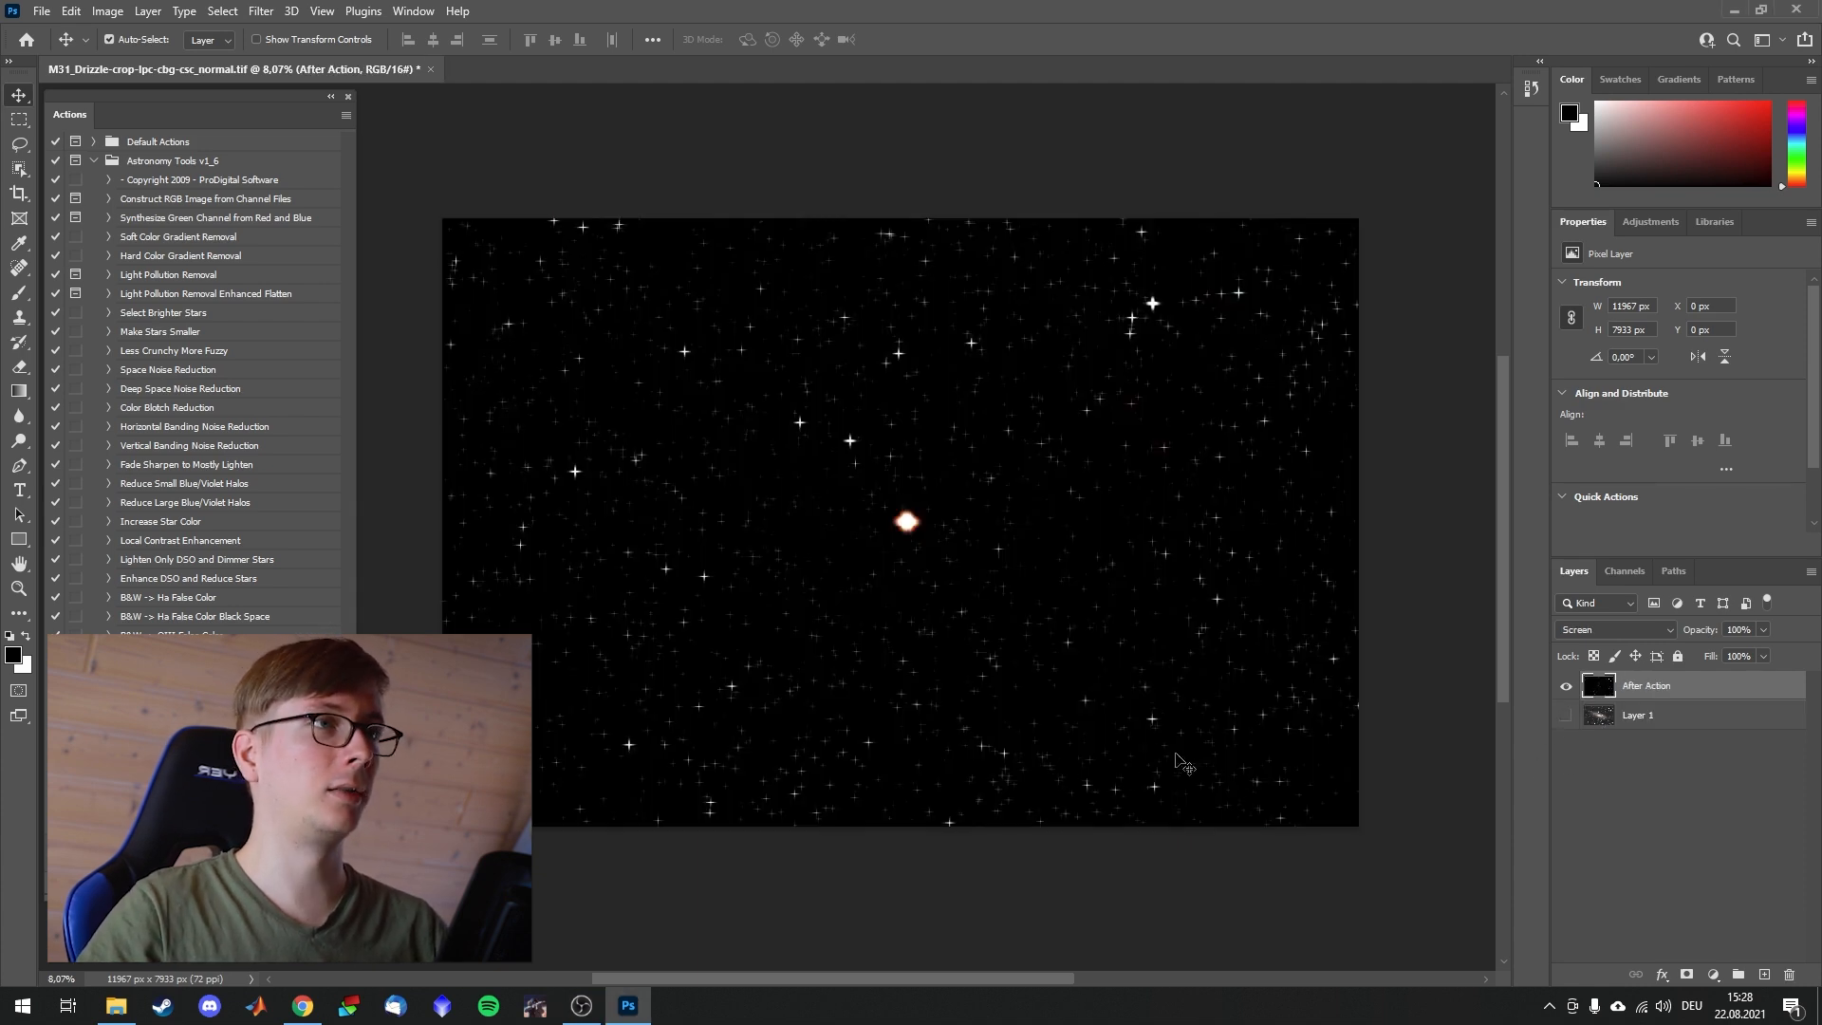
pyautogui.moveTo(1041, 662)
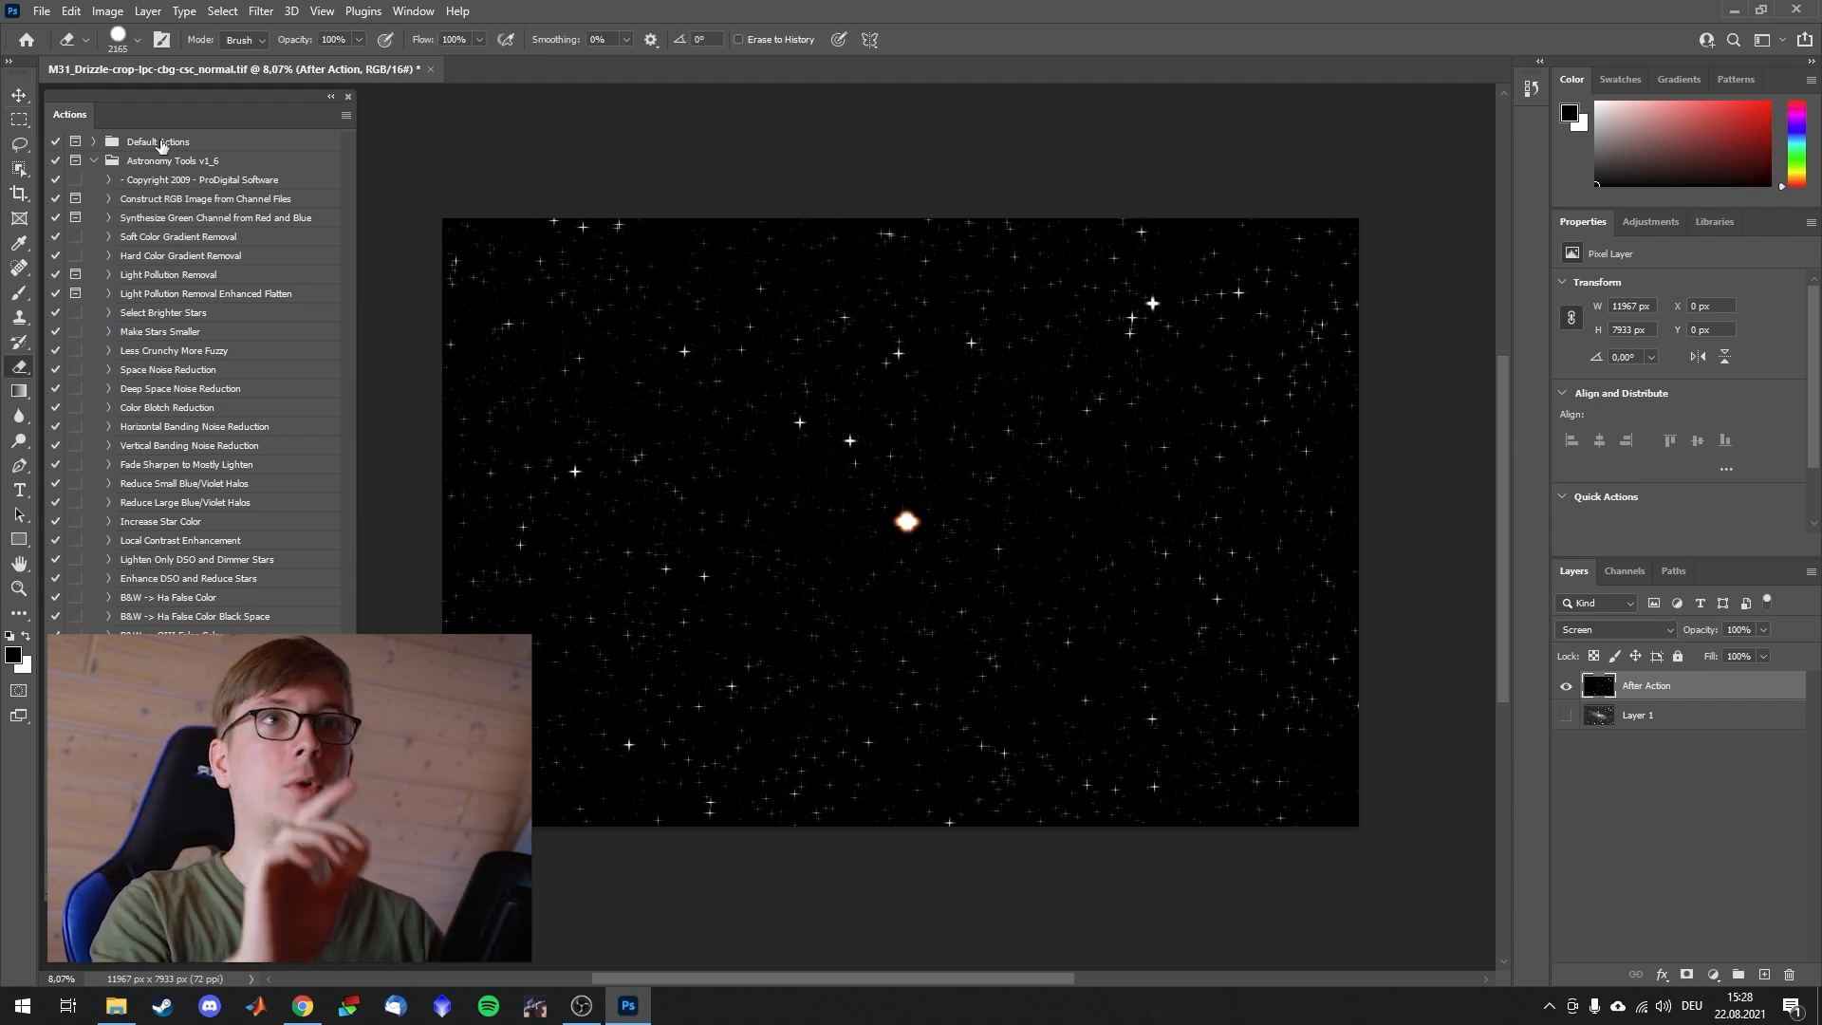
pyautogui.moveTo(1202, 407)
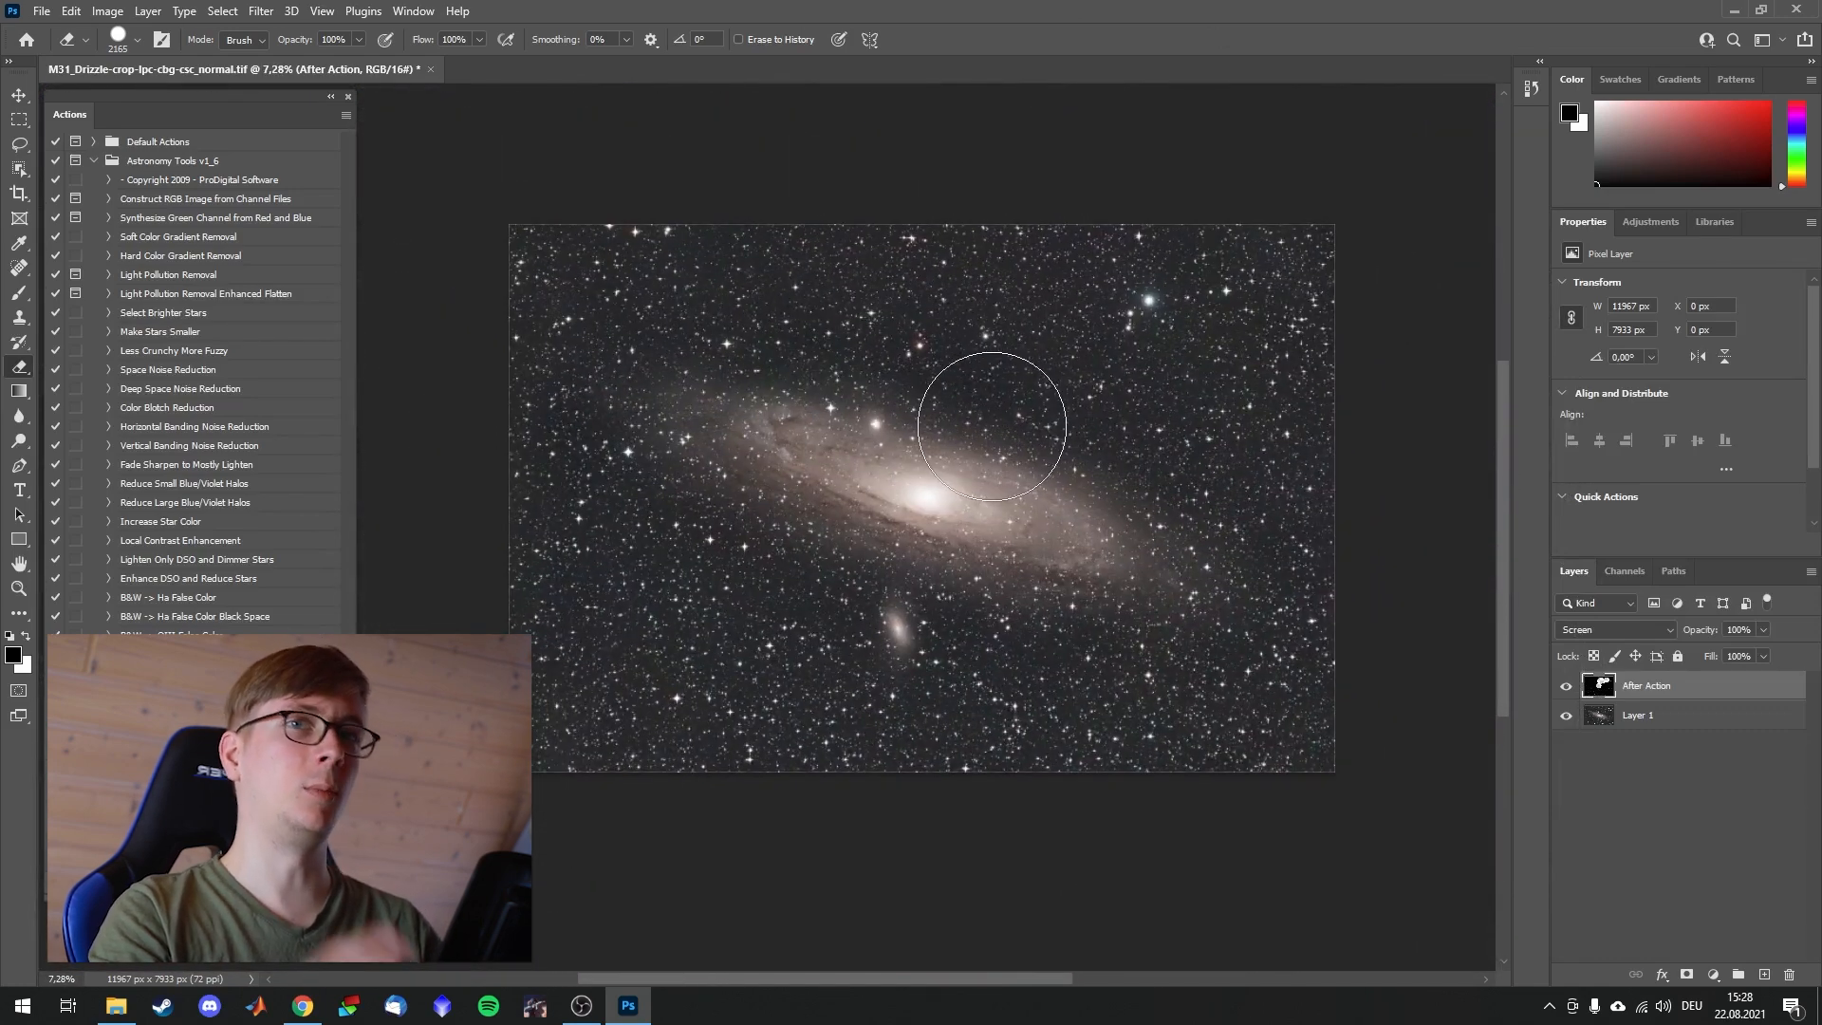
pyautogui.moveTo(1034, 430)
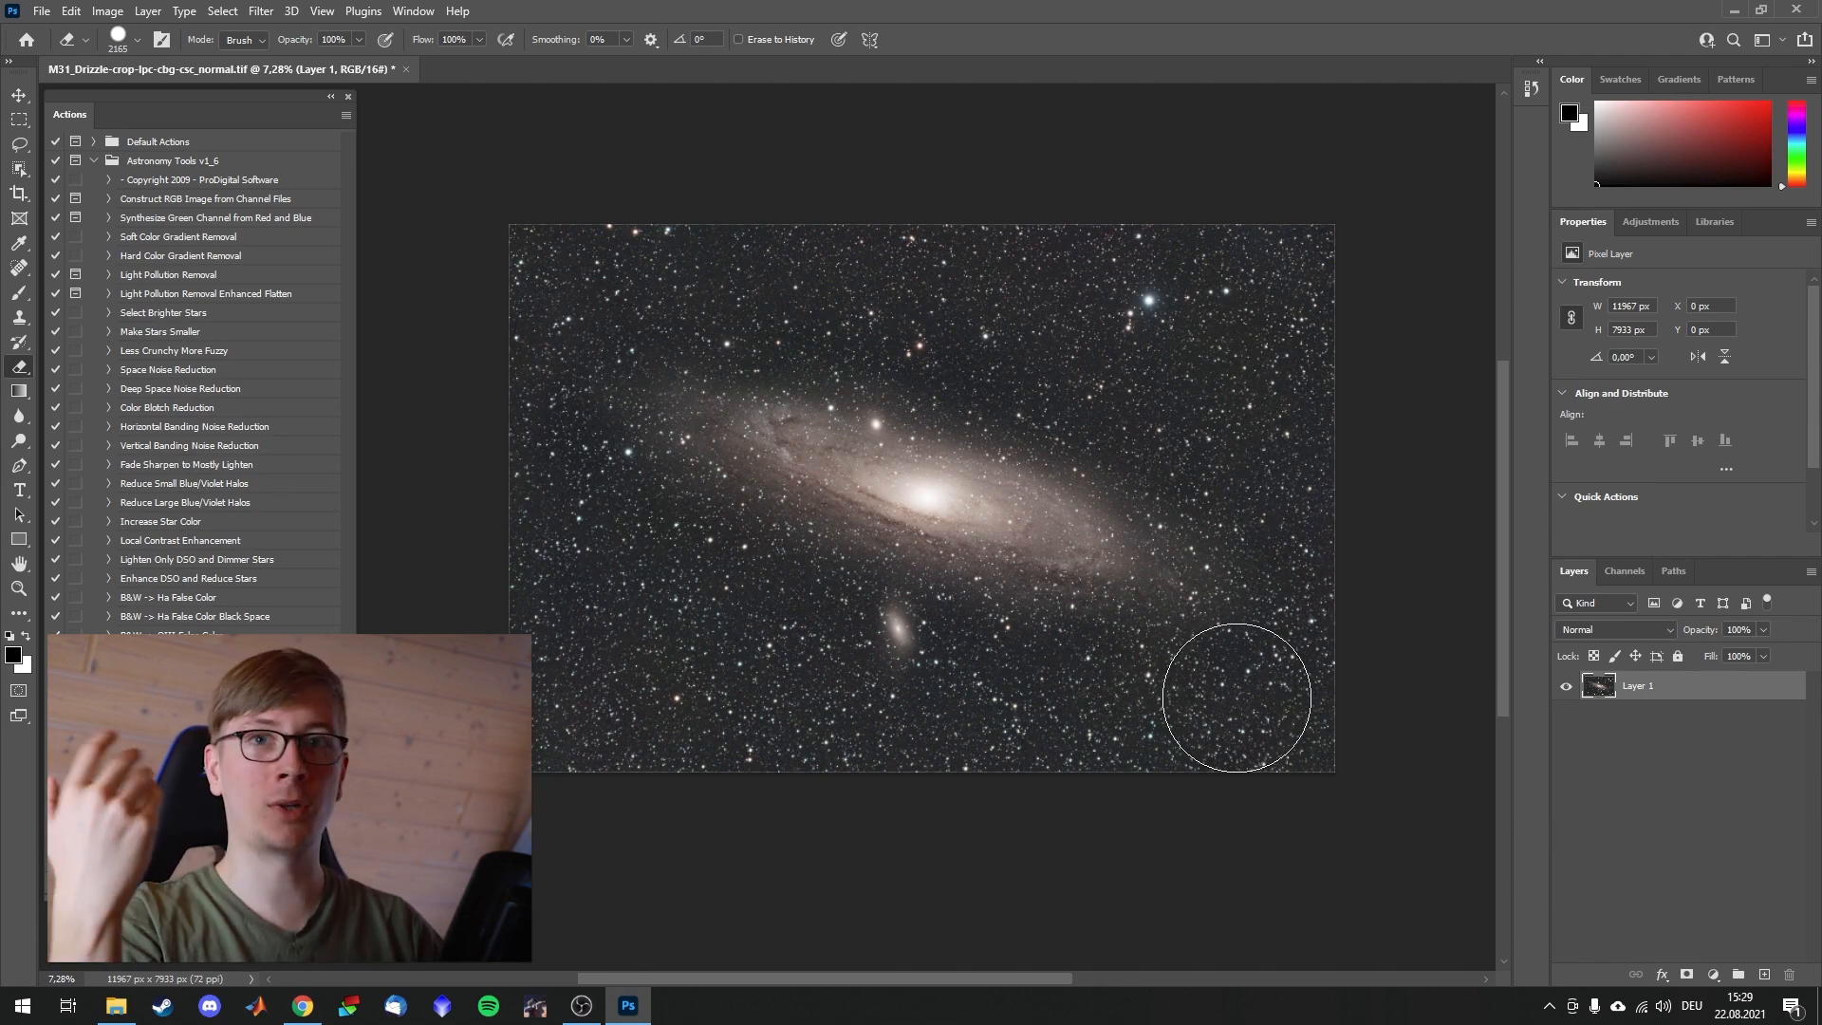
# Step: Add a default Levels adjustment layer (Levels 1) above Layer 1 from the Adjustments panel
pyautogui.click(1648, 222)
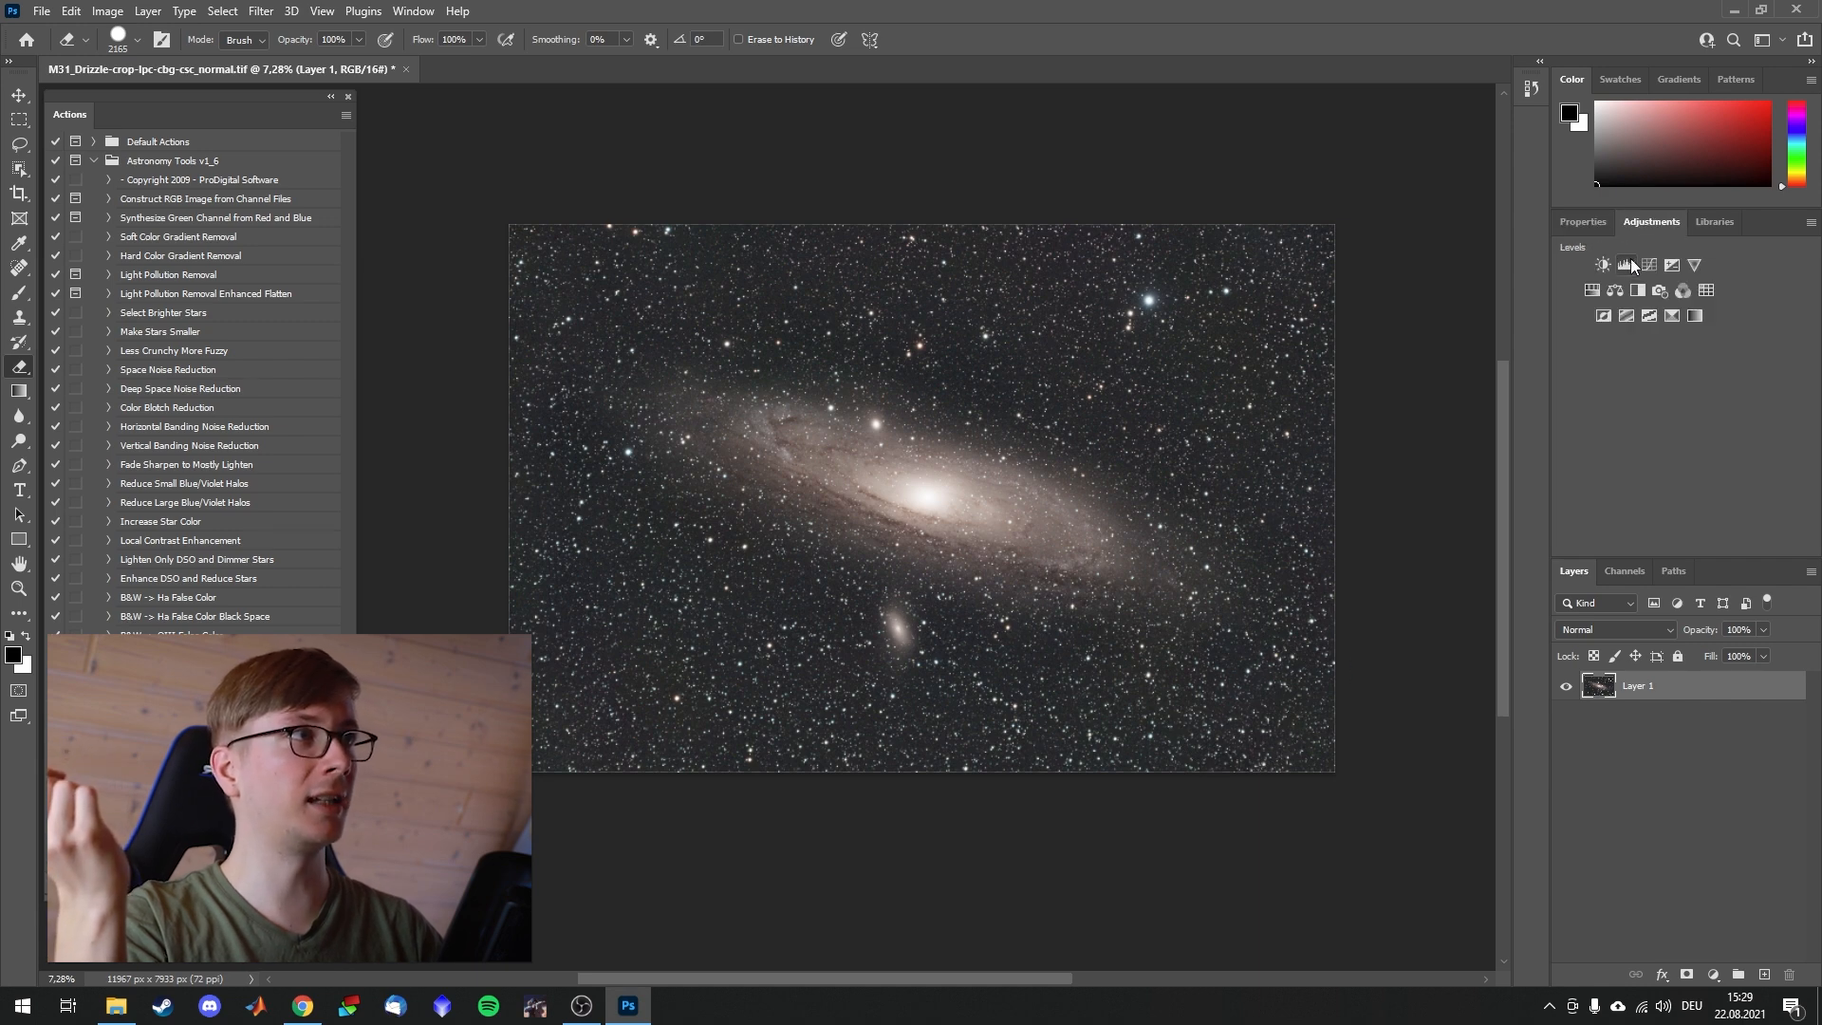
pyautogui.click(1611, 265)
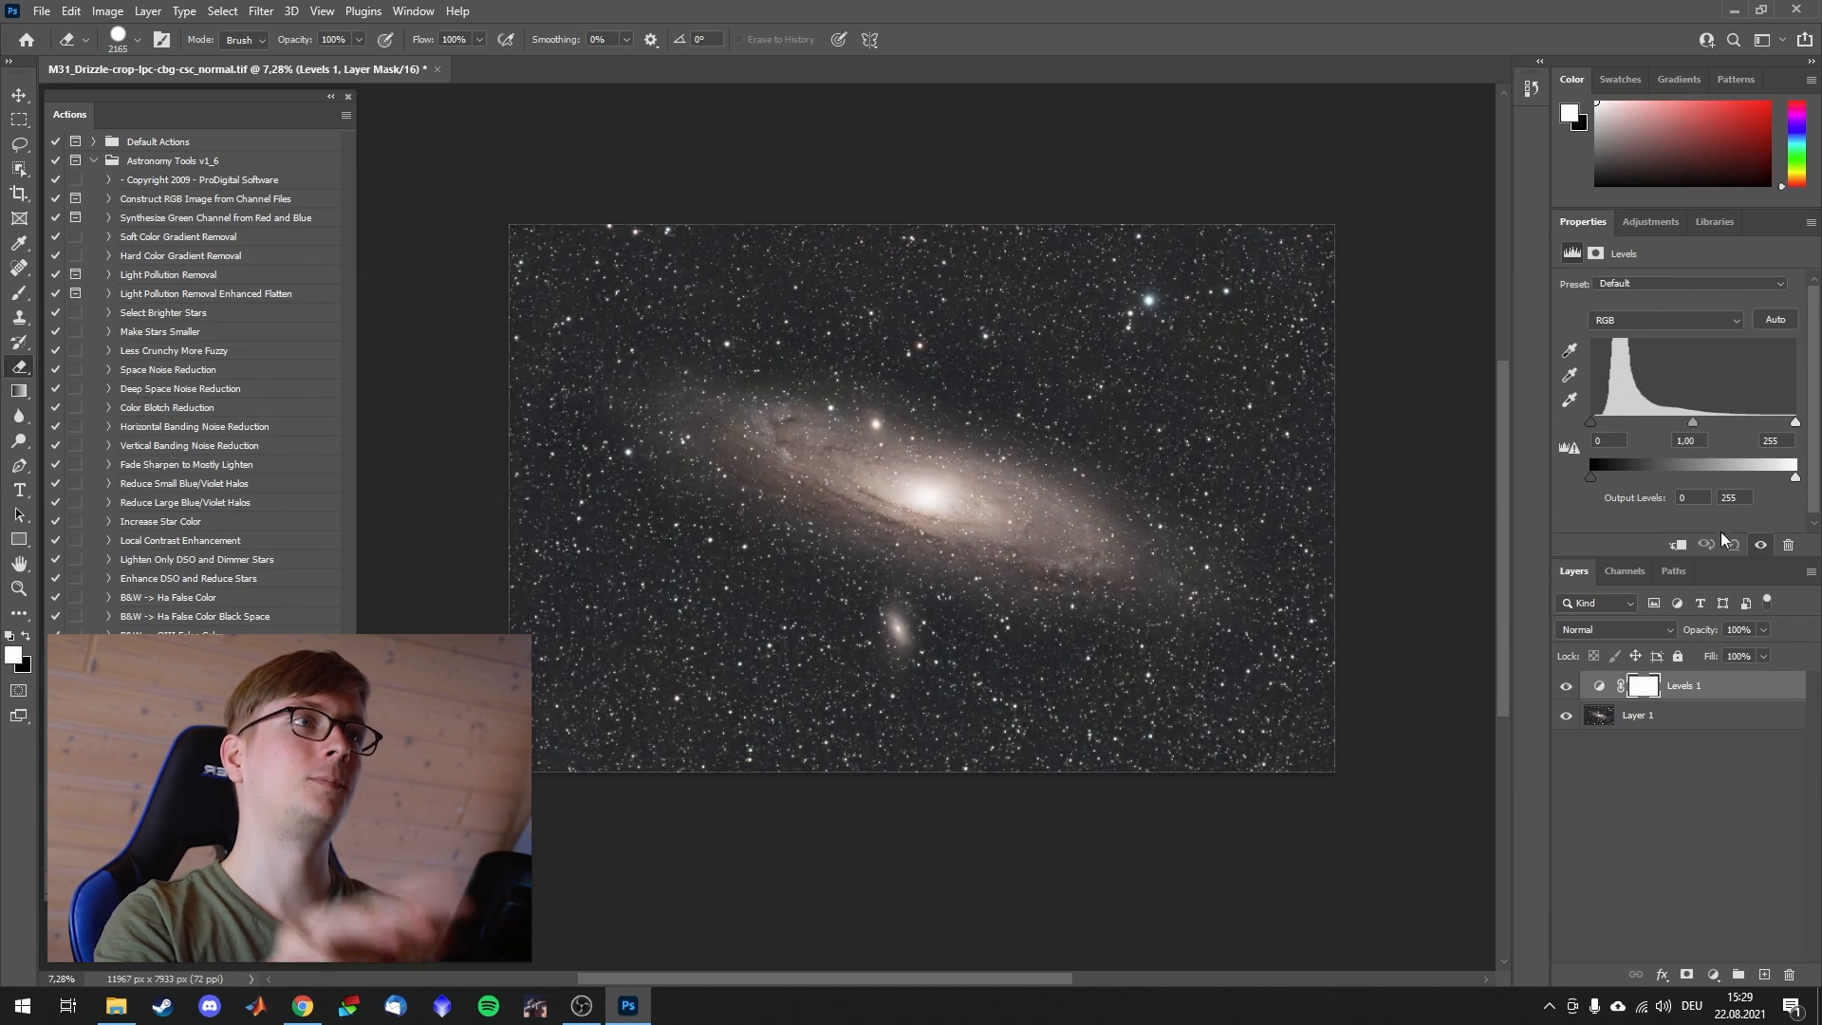
pyautogui.moveTo(1205, 877)
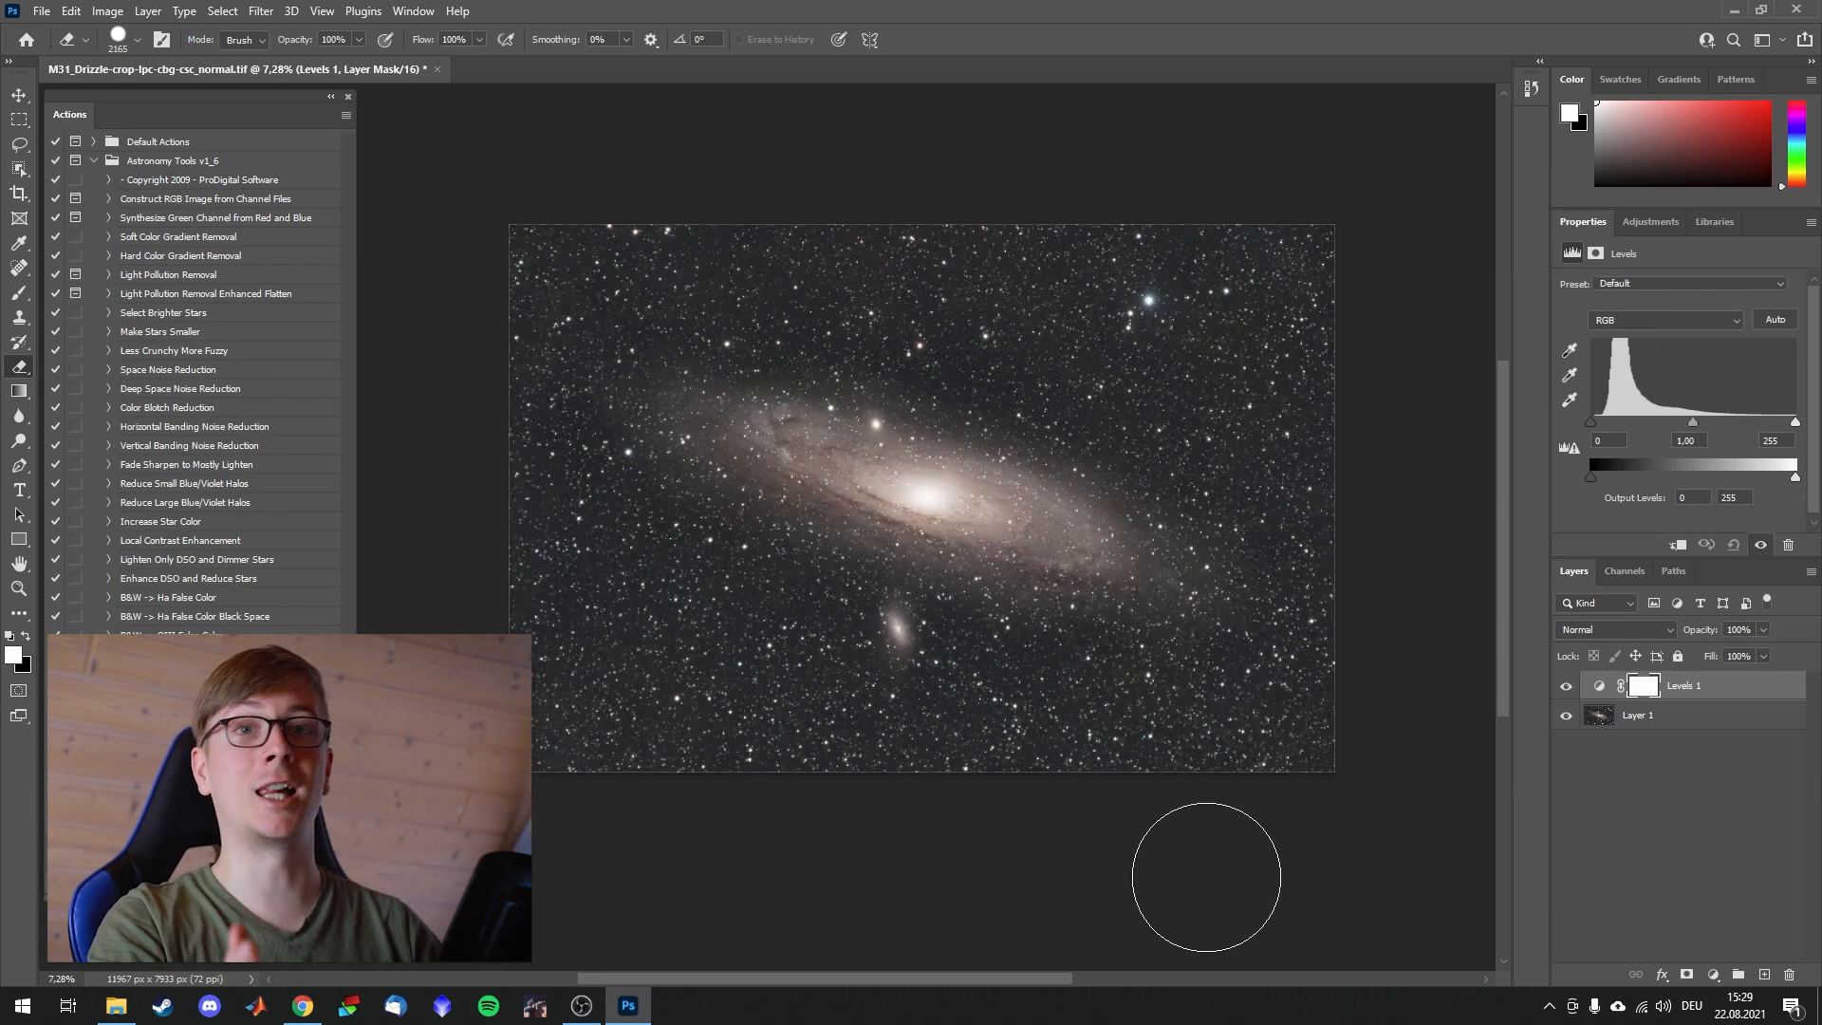